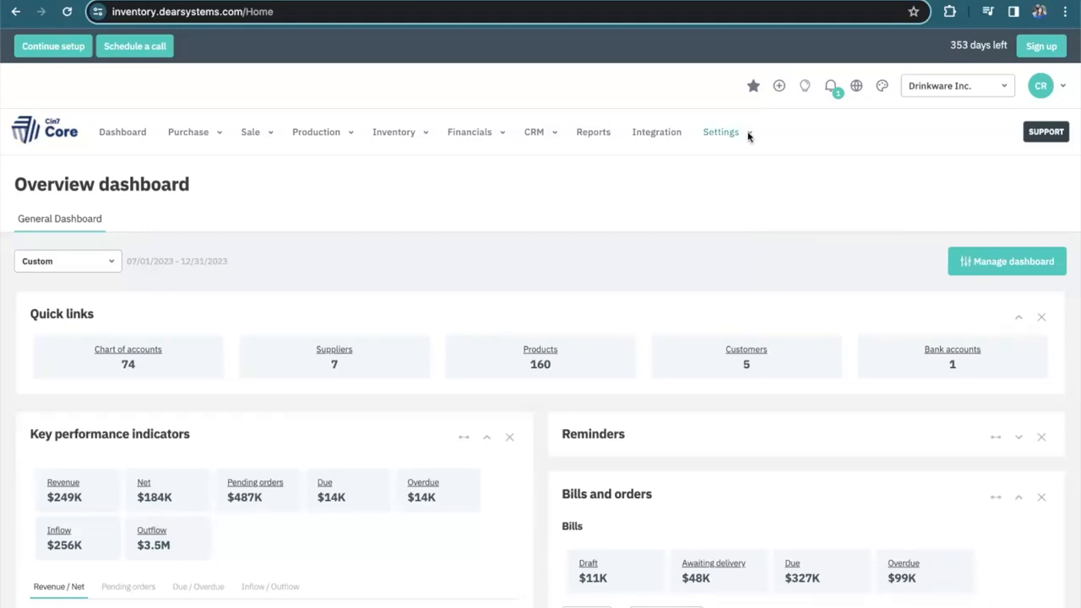
# Open the Reference Books settings and filter them to the RMA category
pyautogui.click(720, 132)
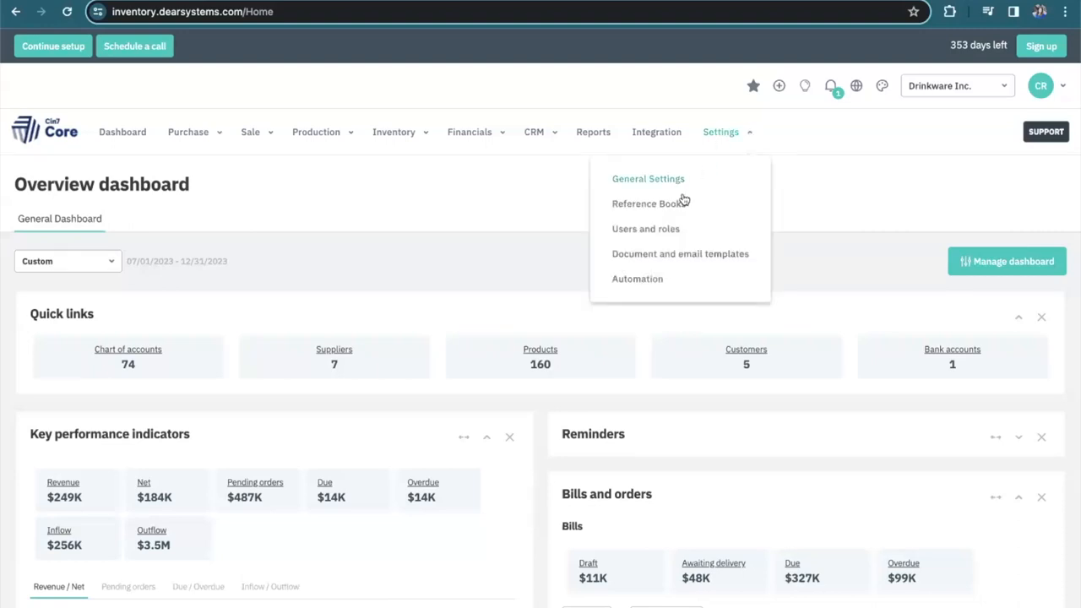
pyautogui.click(643, 202)
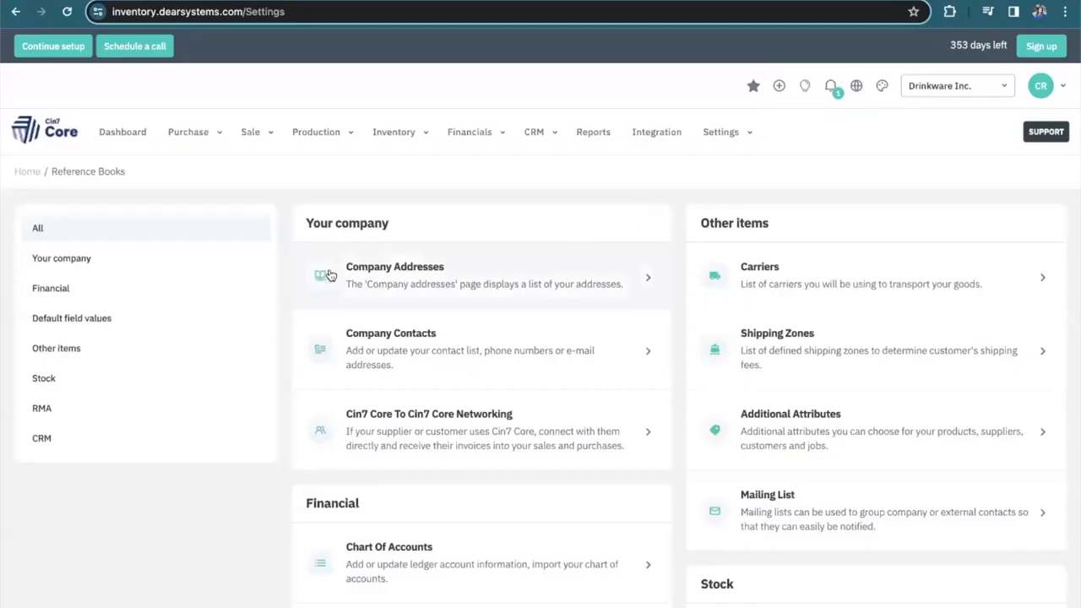
pyautogui.click(42, 408)
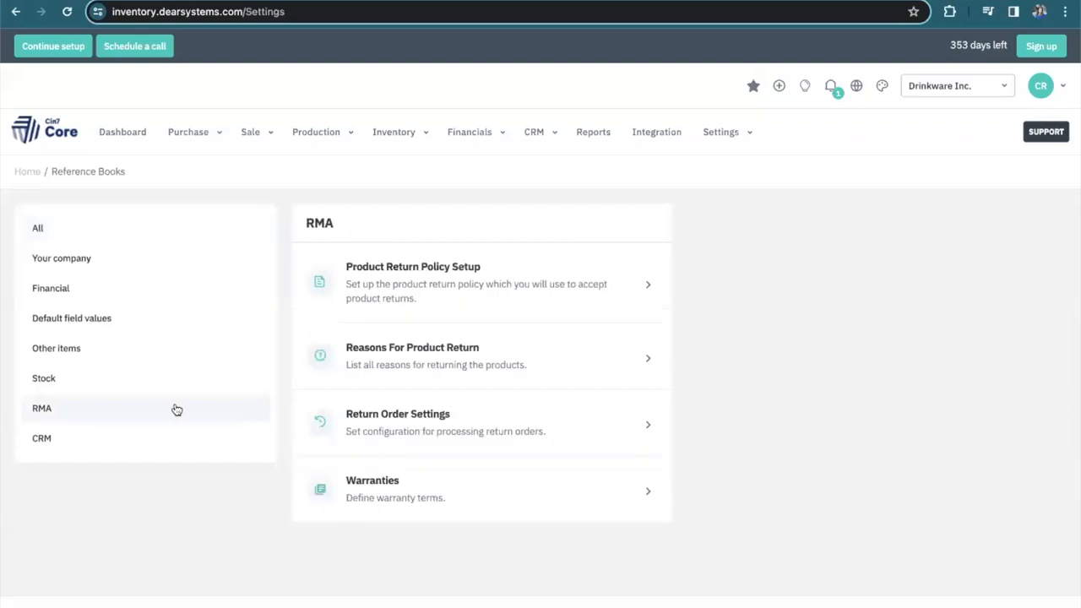
pyautogui.moveTo(295, 392)
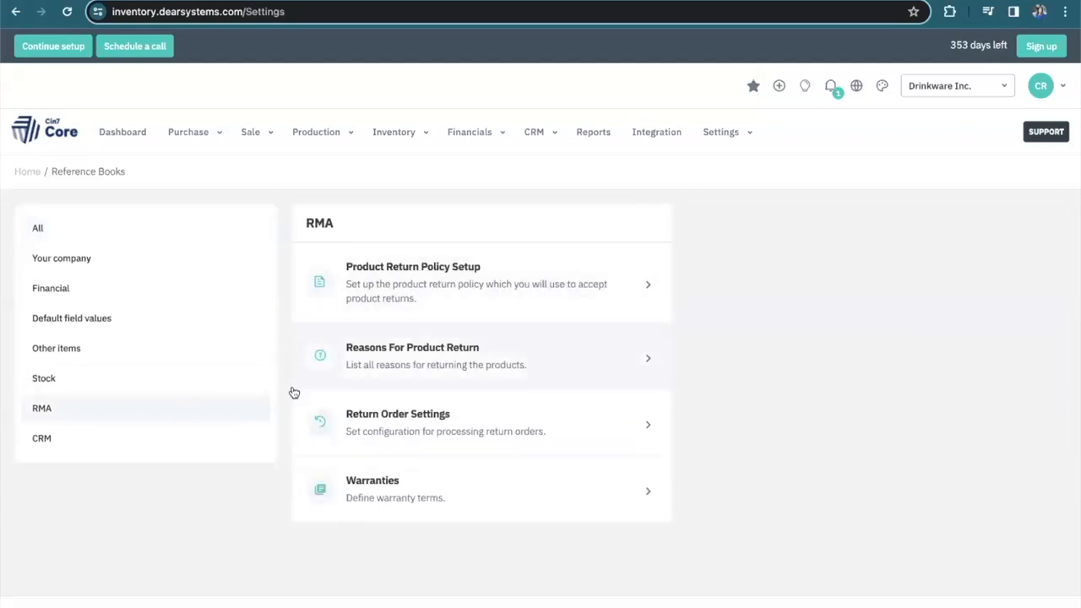
pyautogui.moveTo(283, 173)
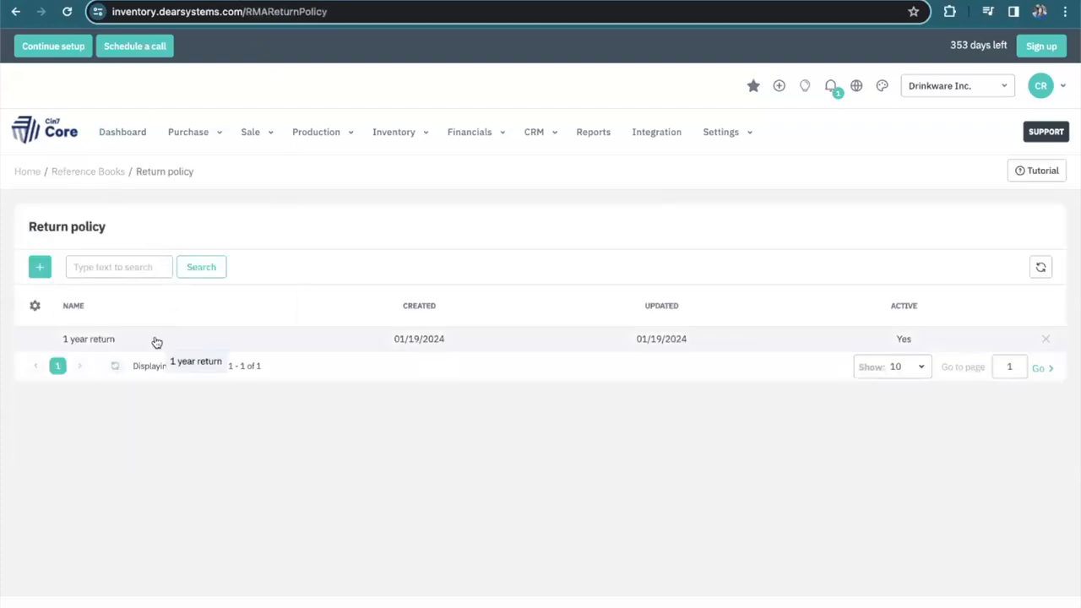
# Open the '1 year return' policy and scroll through its milestones and return and refund attributes
pyautogui.click(89, 339)
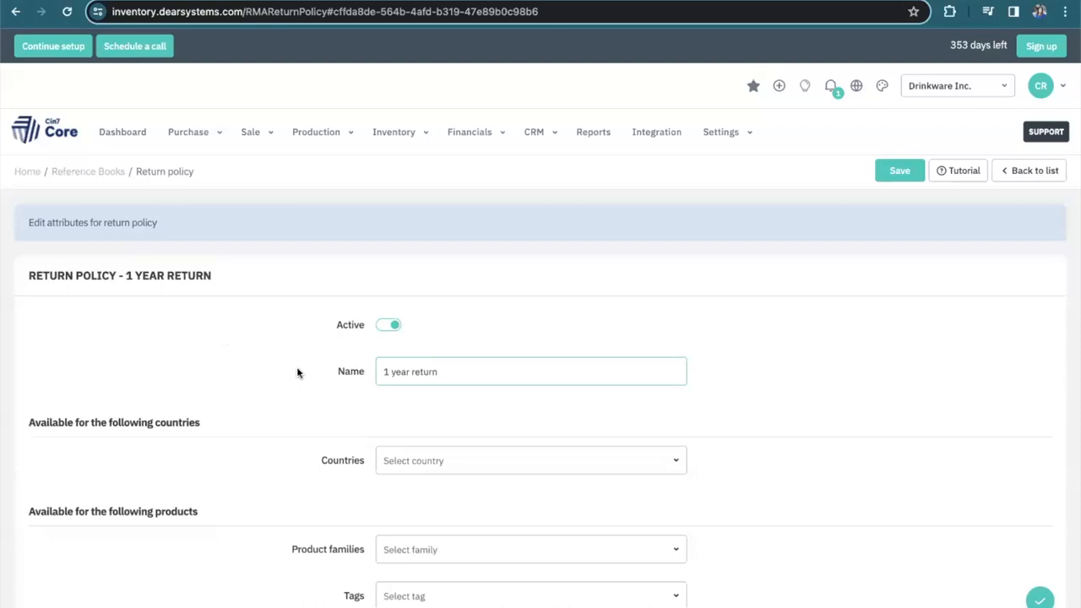
pyautogui.scroll(-3)
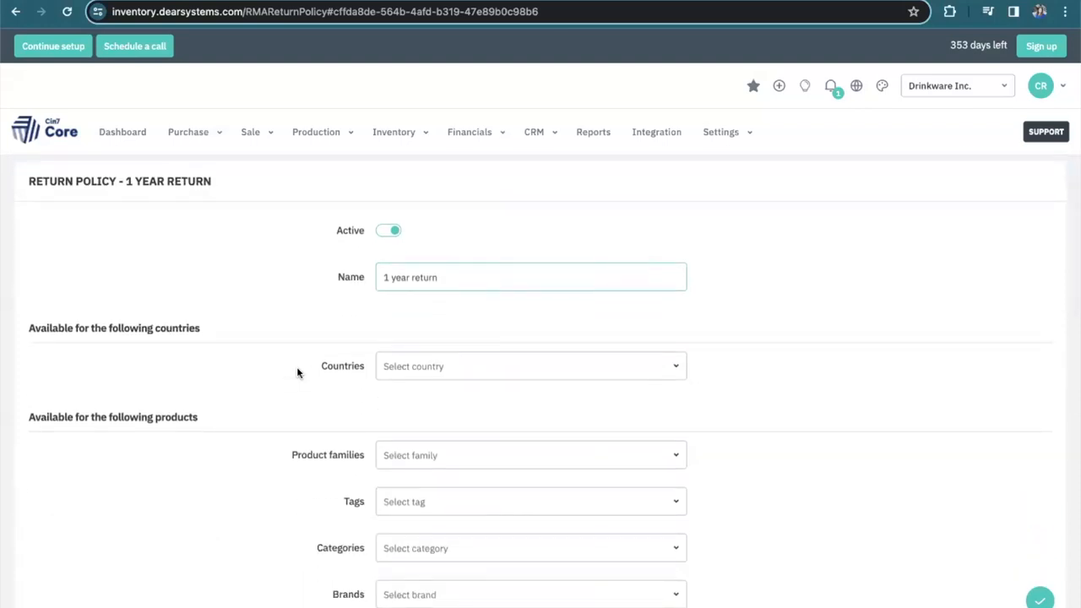
pyautogui.scroll(-3)
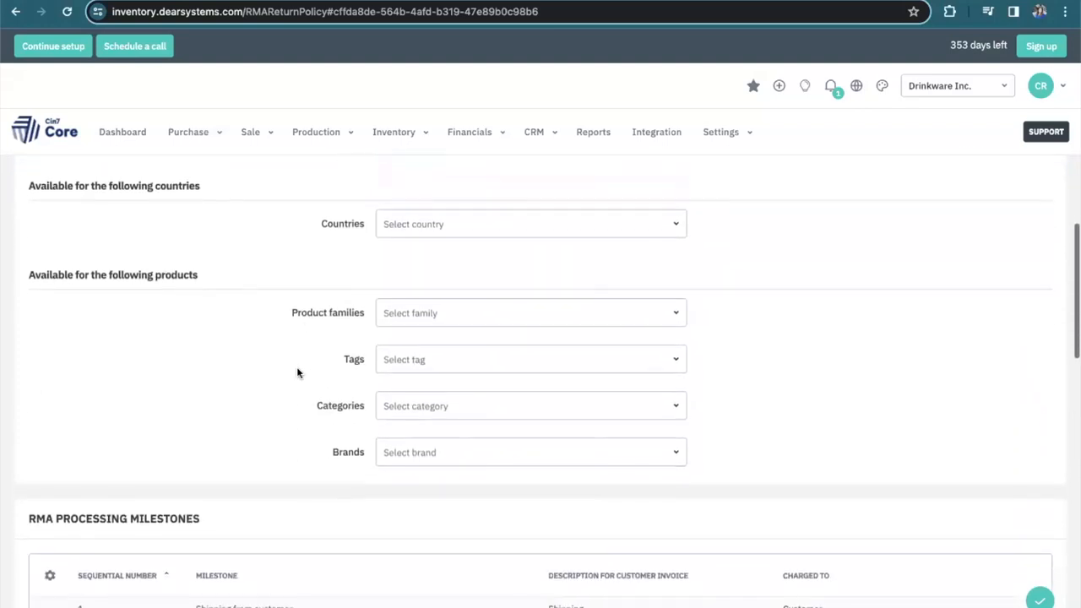
pyautogui.scroll(-3)
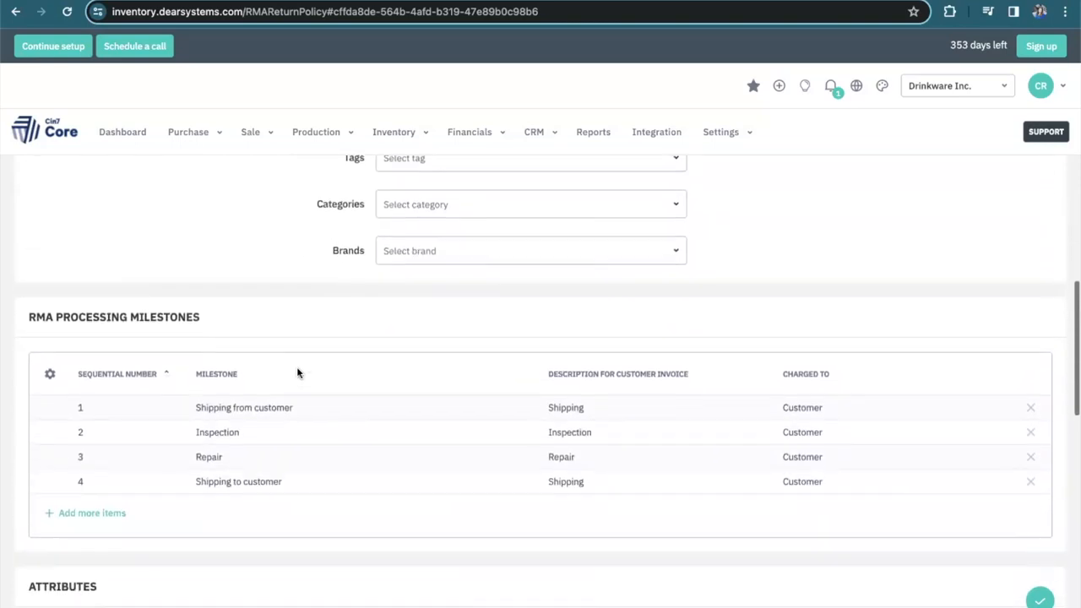
pyautogui.scroll(-3)
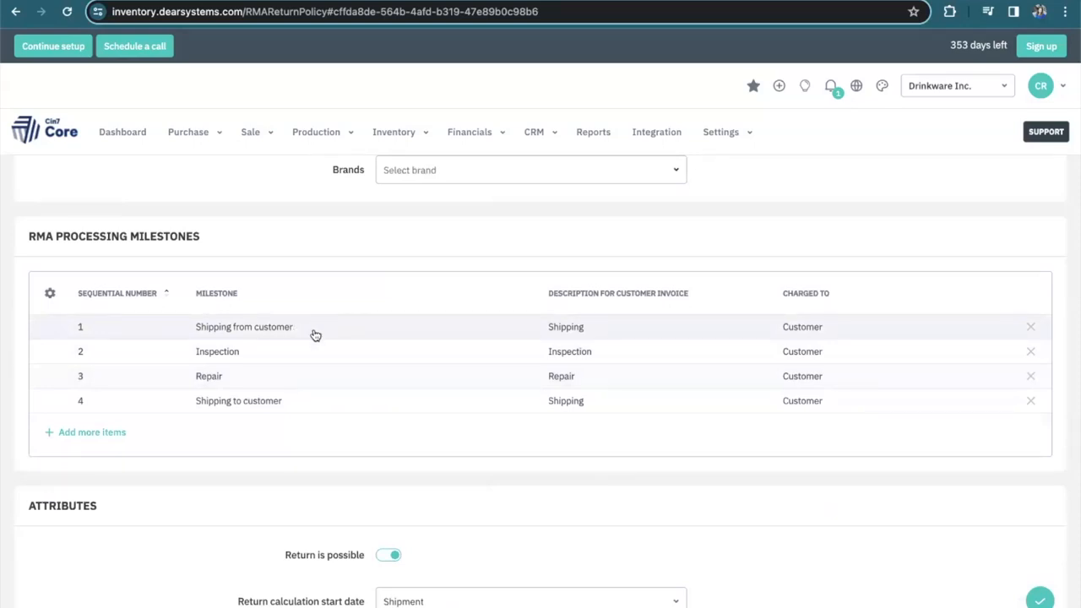
pyautogui.moveTo(293, 366)
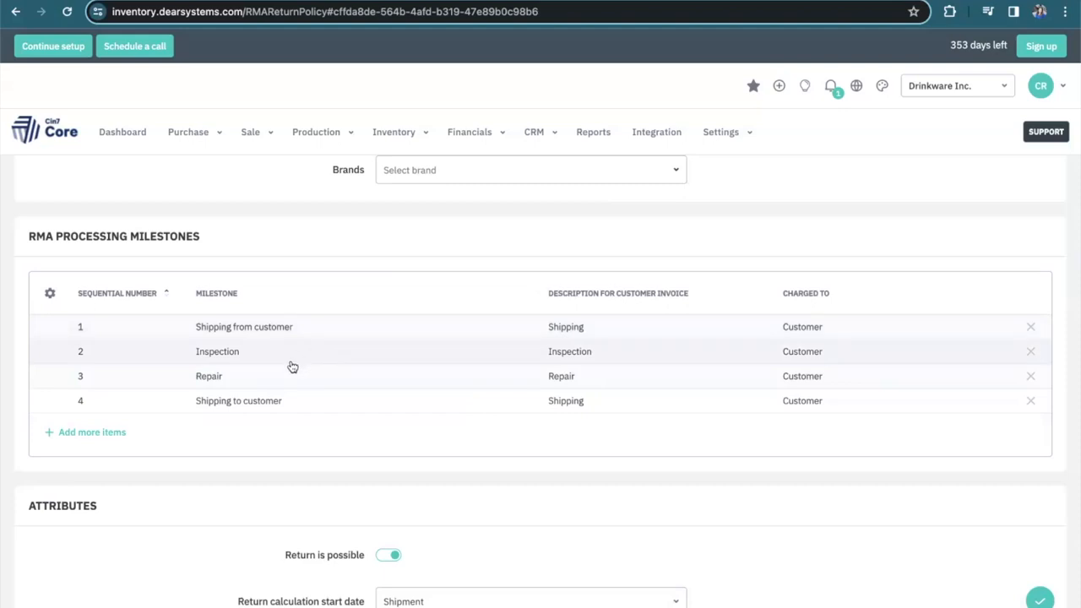
pyautogui.moveTo(295, 383)
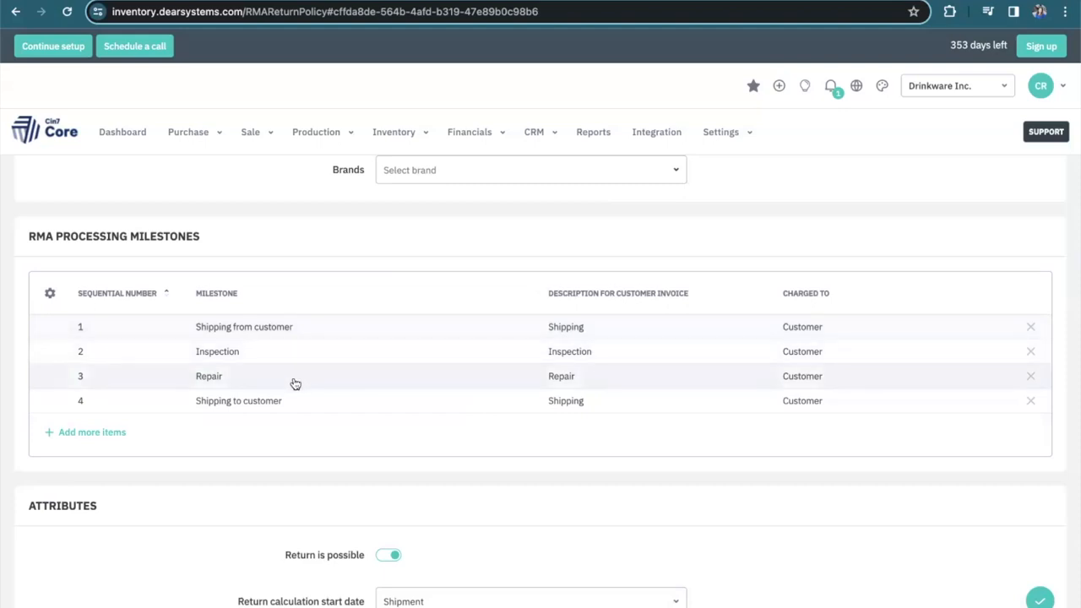
pyautogui.moveTo(315, 407)
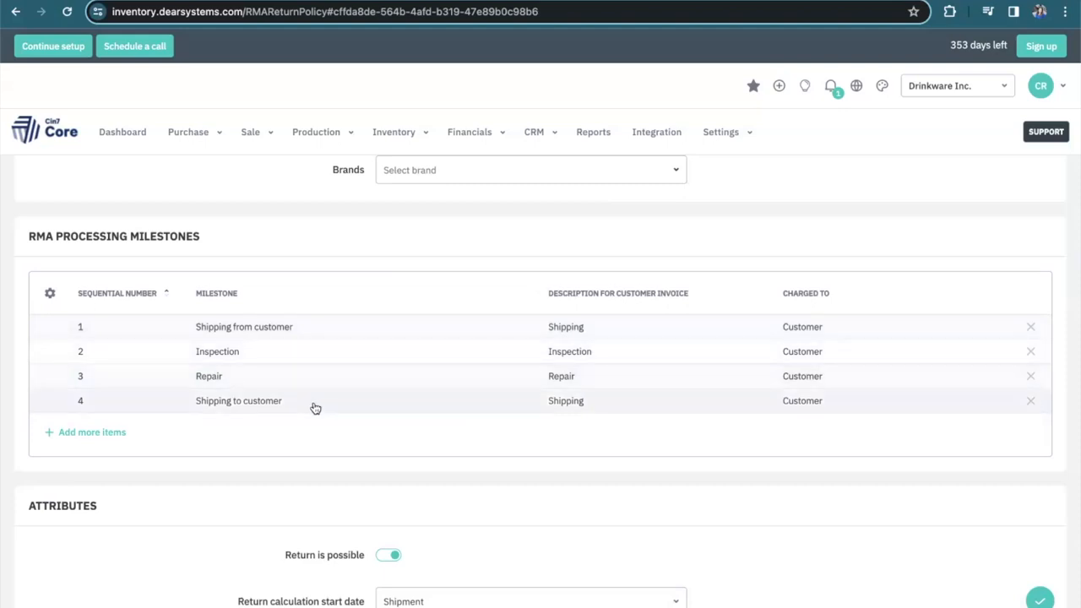
pyautogui.scroll(-3)
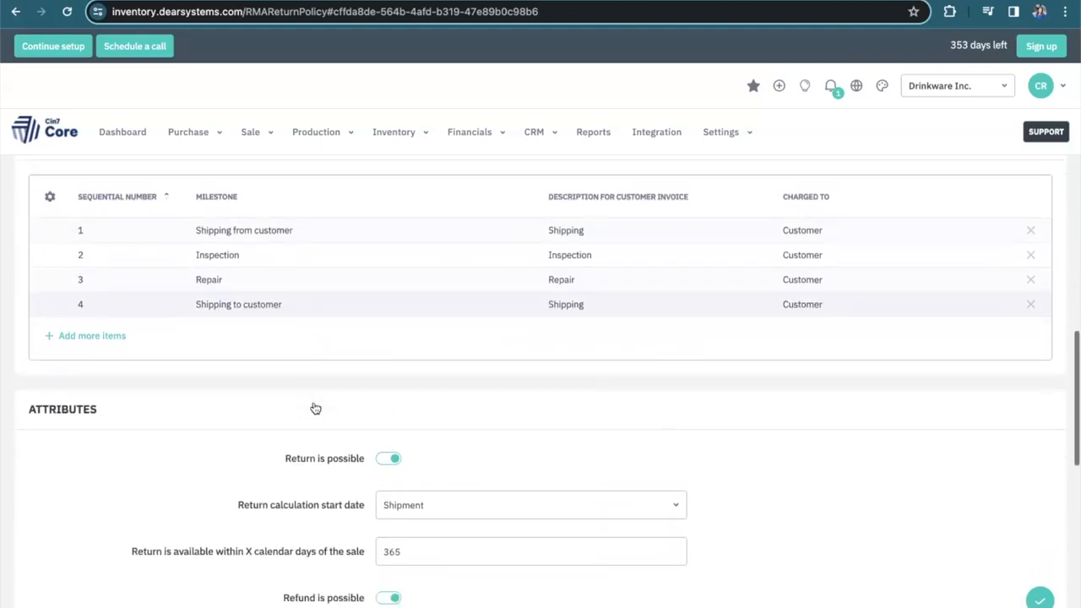
pyautogui.scroll(-3)
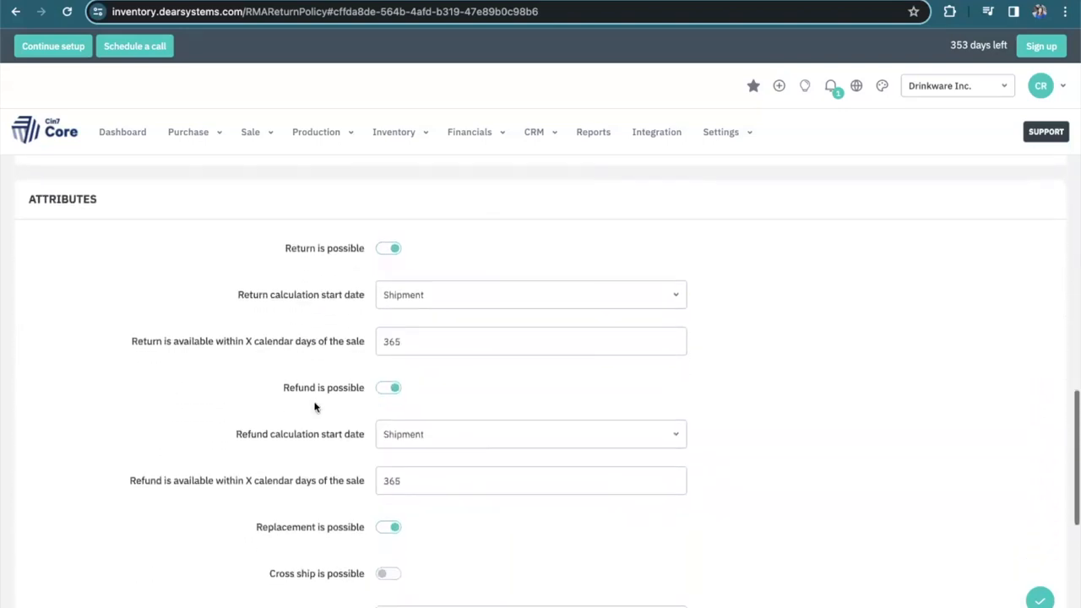
pyautogui.scroll(-3)
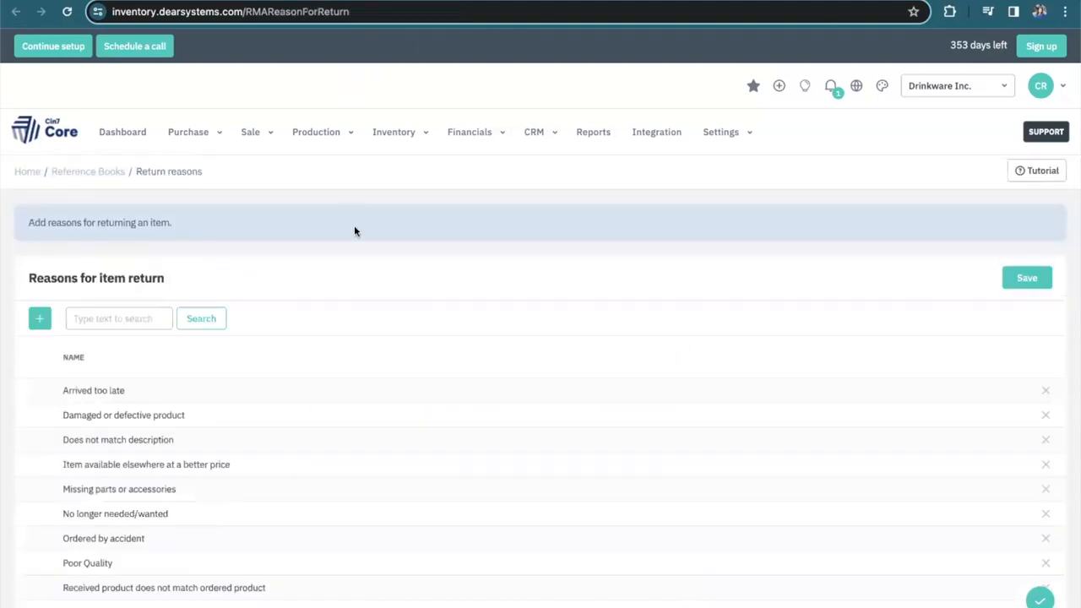
pyautogui.moveTo(356, 302)
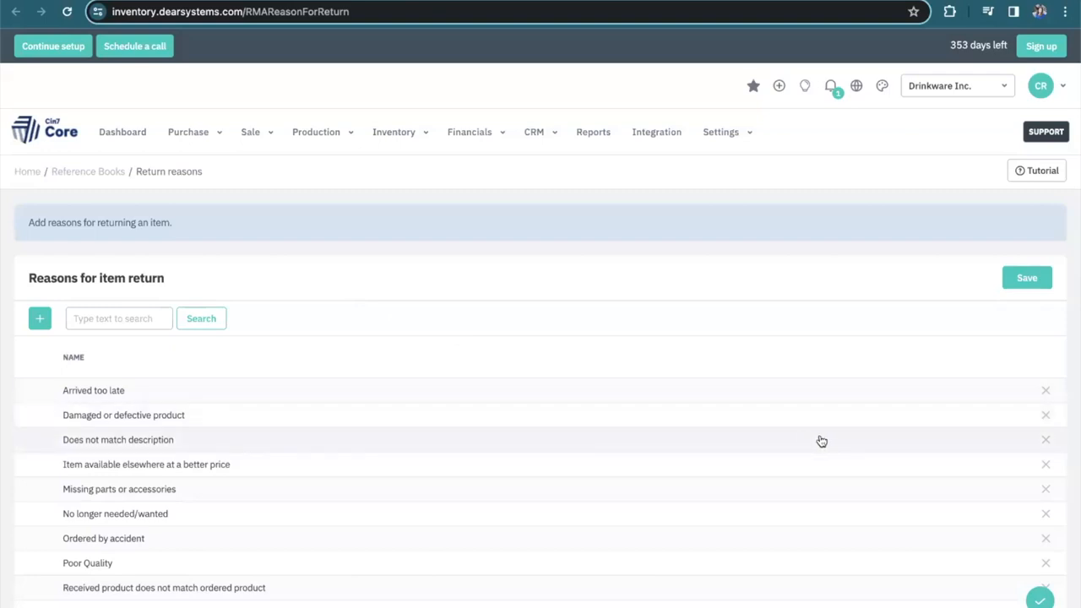
pyautogui.moveTo(304, 423)
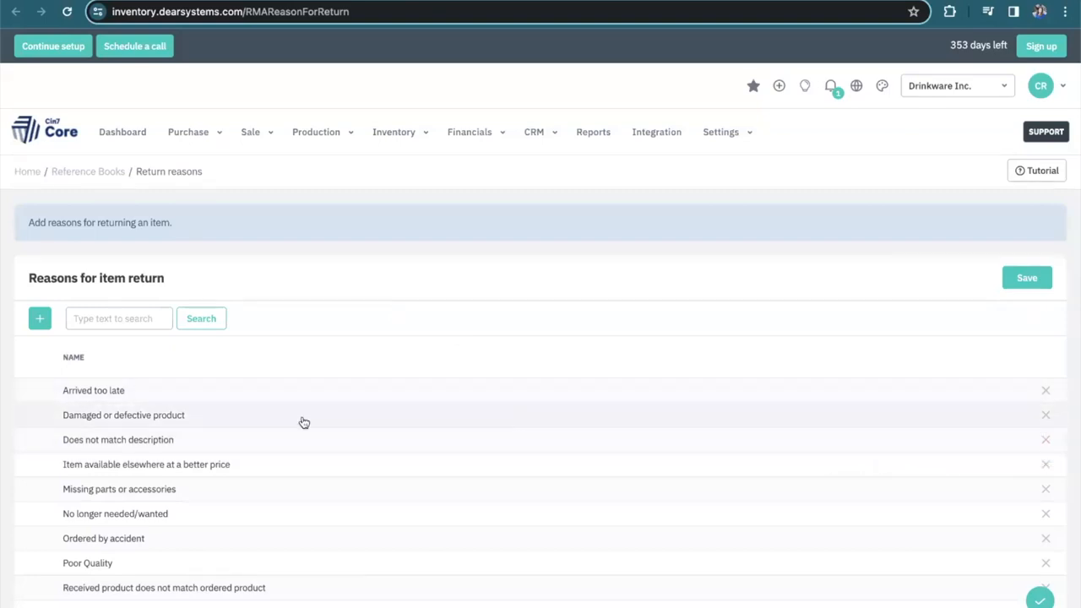
pyautogui.moveTo(345, 290)
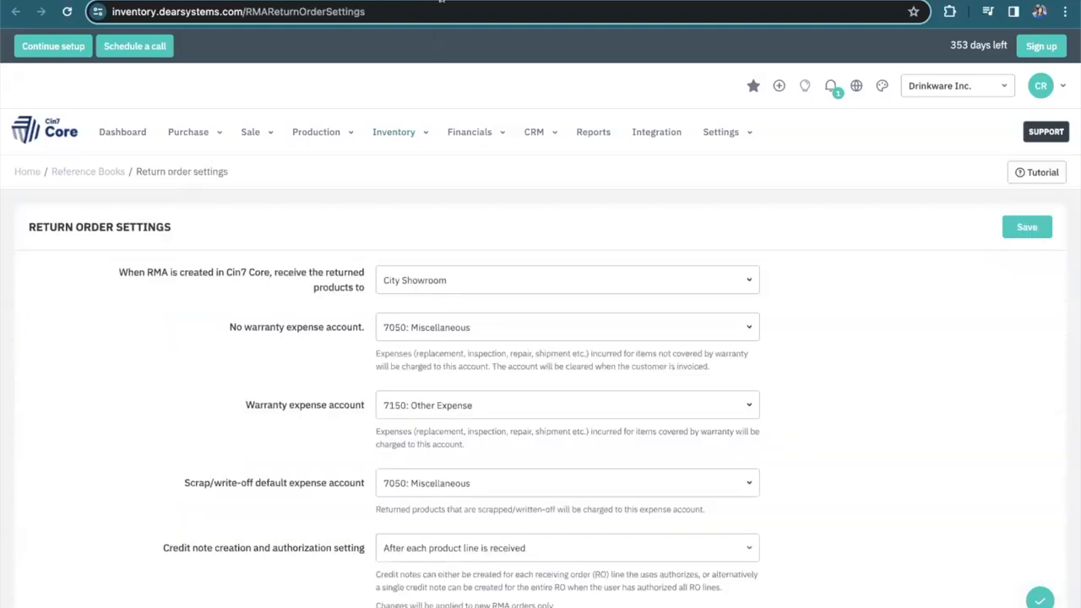
pyautogui.moveTo(401, 228)
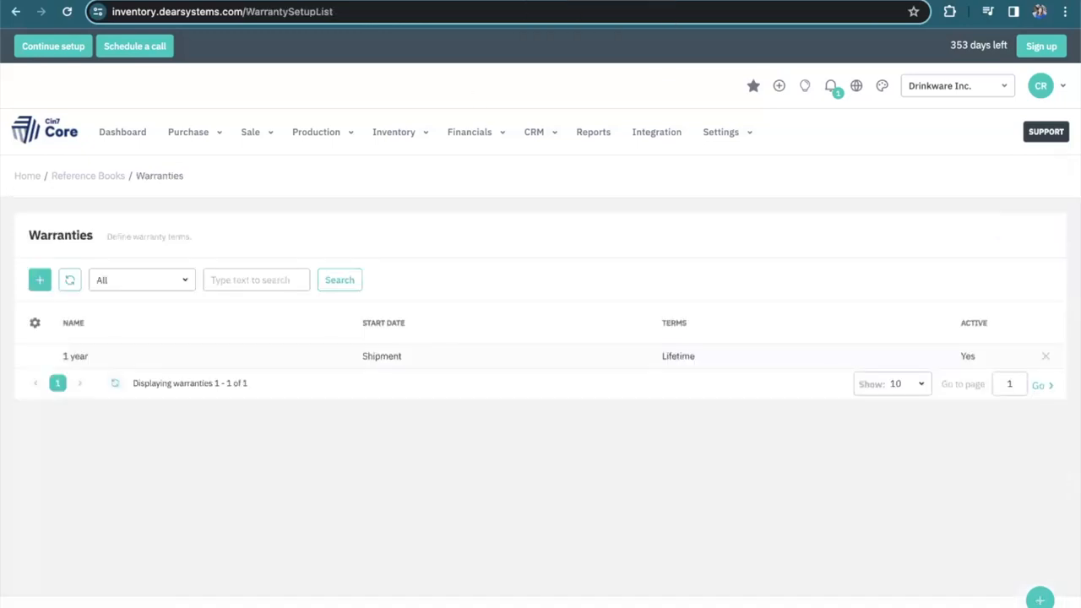
pyautogui.moveTo(255, 320)
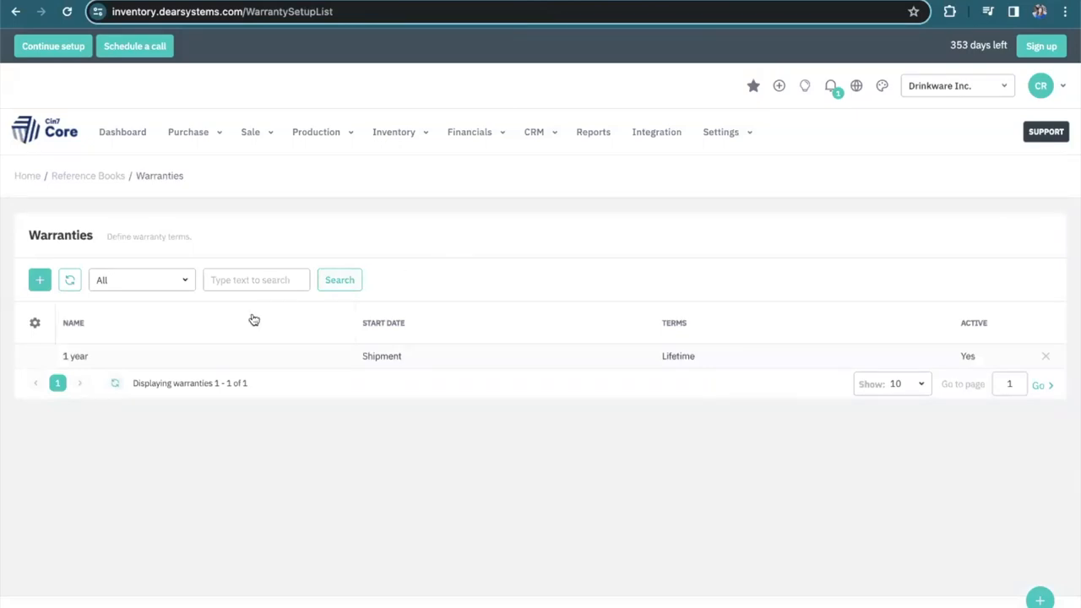
# Review the '1 year' warranty's calculation start date, lifetime terms and agreement text
pyautogui.click(75, 355)
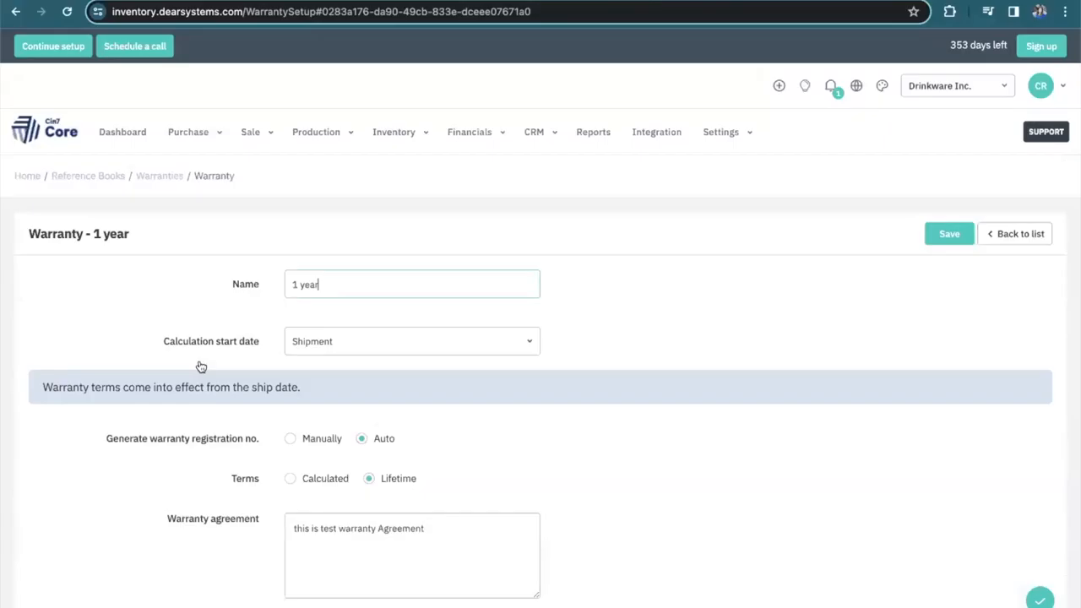
pyautogui.scroll(-3)
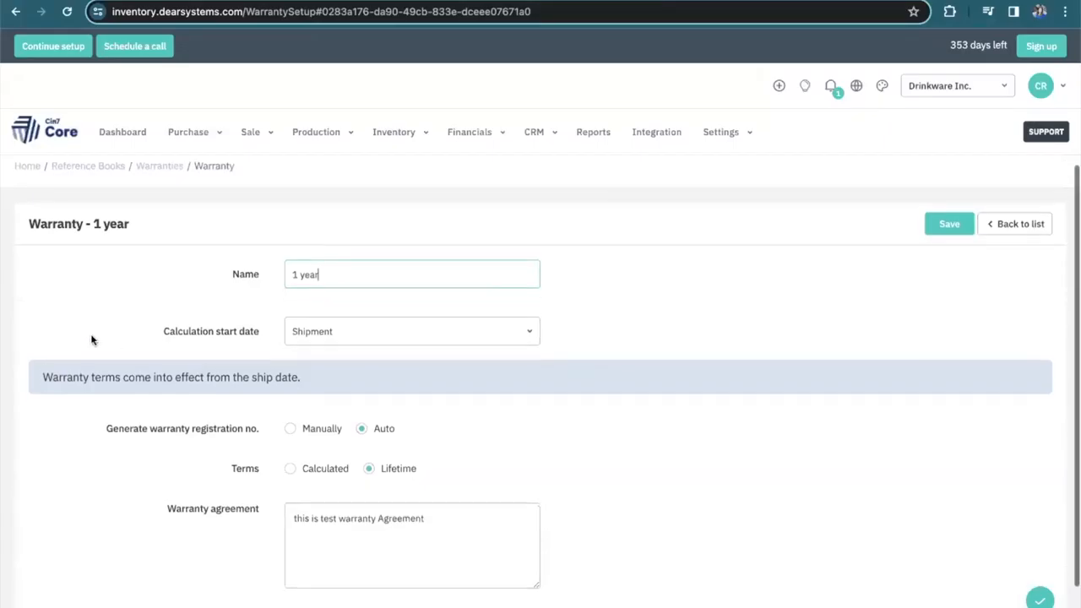
pyautogui.moveTo(335, 342)
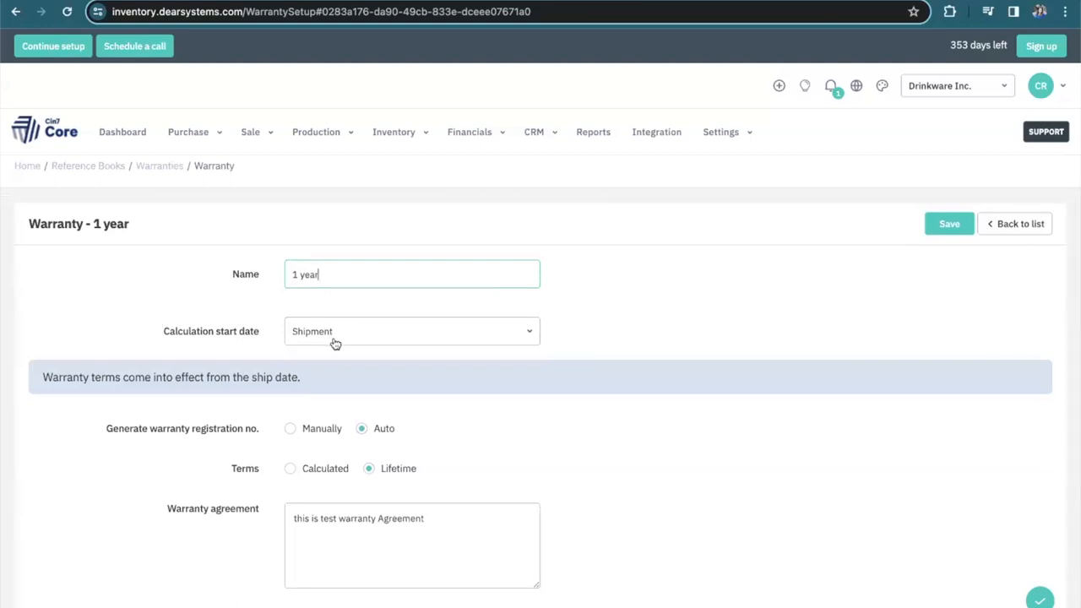
pyautogui.click(411, 331)
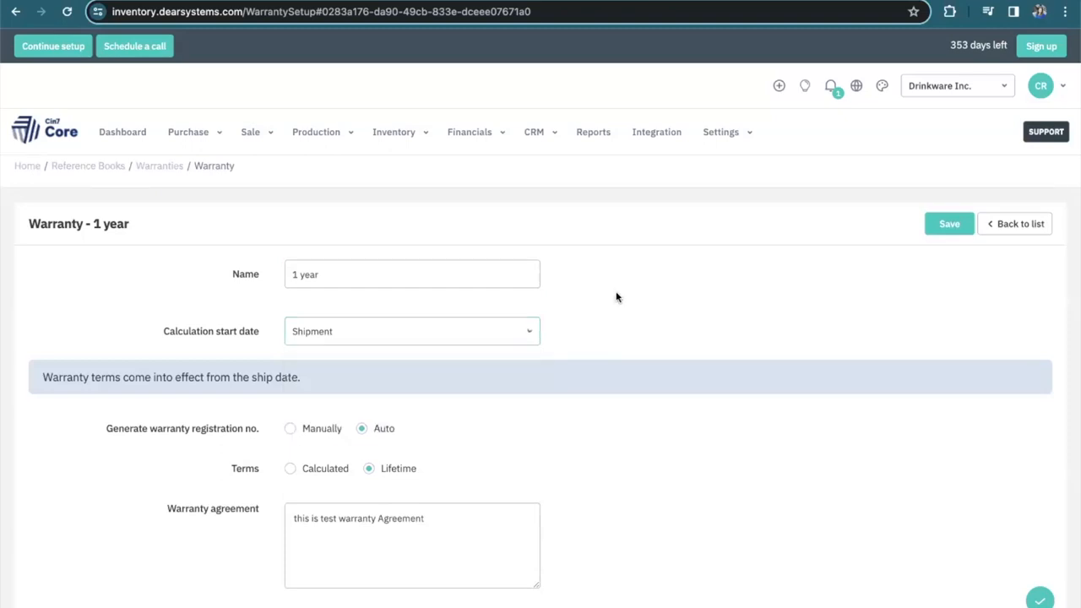
pyautogui.scroll(-3)
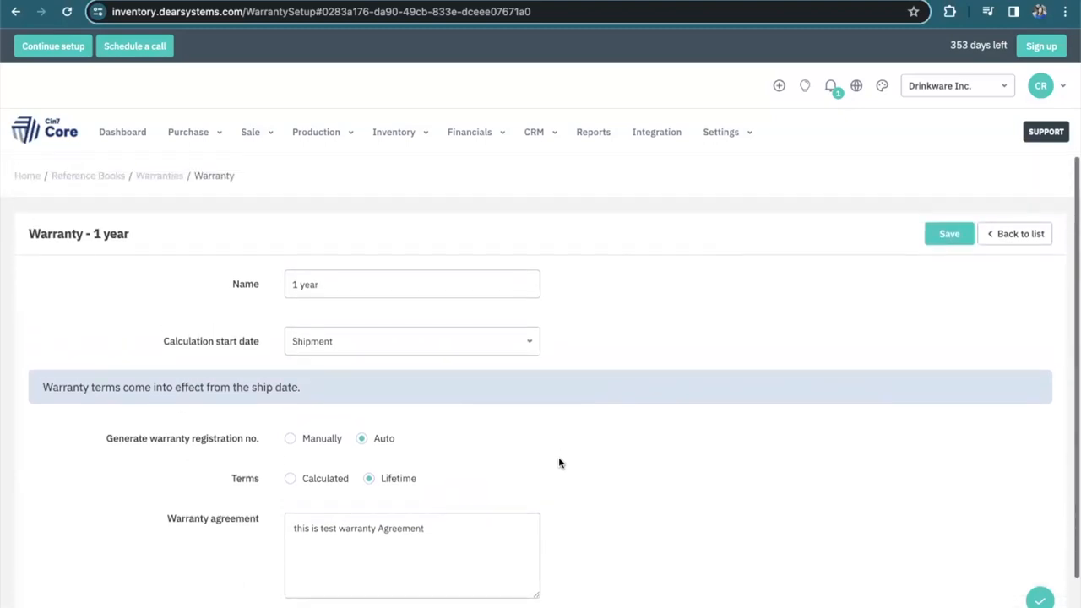
pyautogui.moveTo(368, 338)
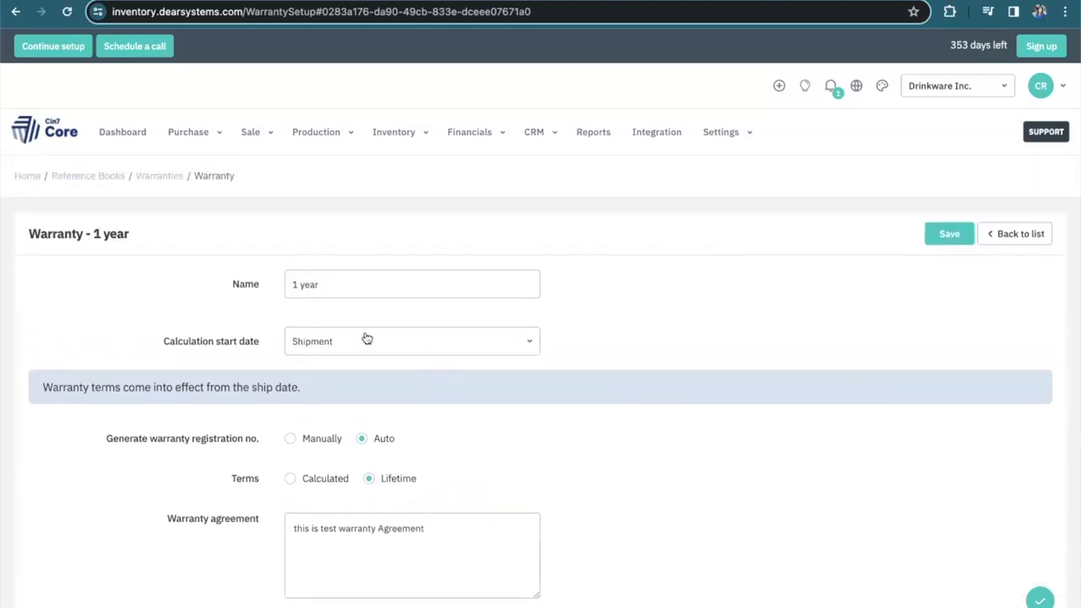
pyautogui.moveTo(665, 175)
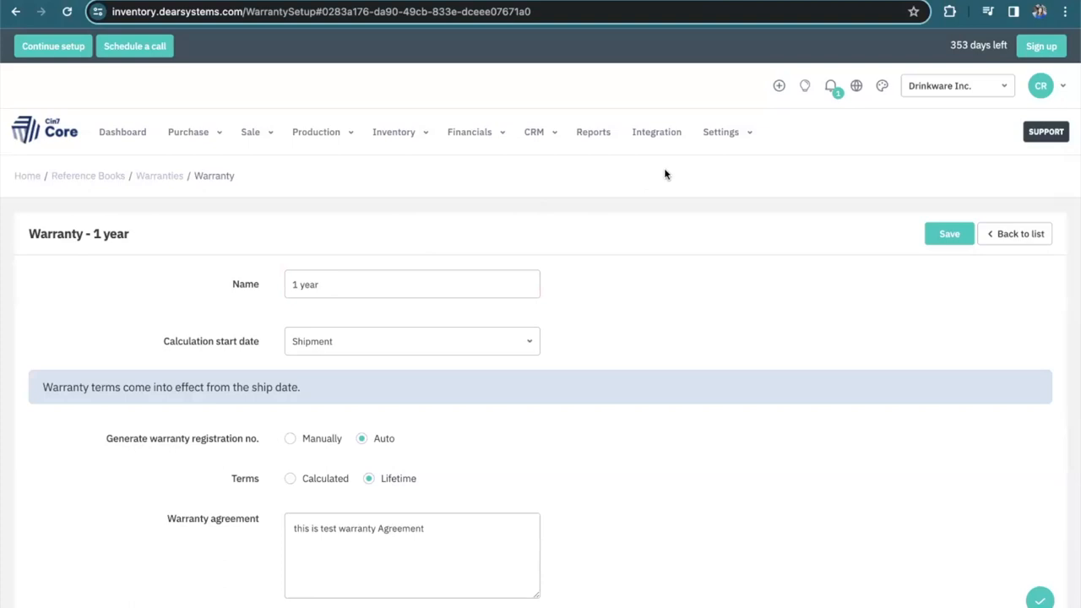
pyautogui.click(656, 132)
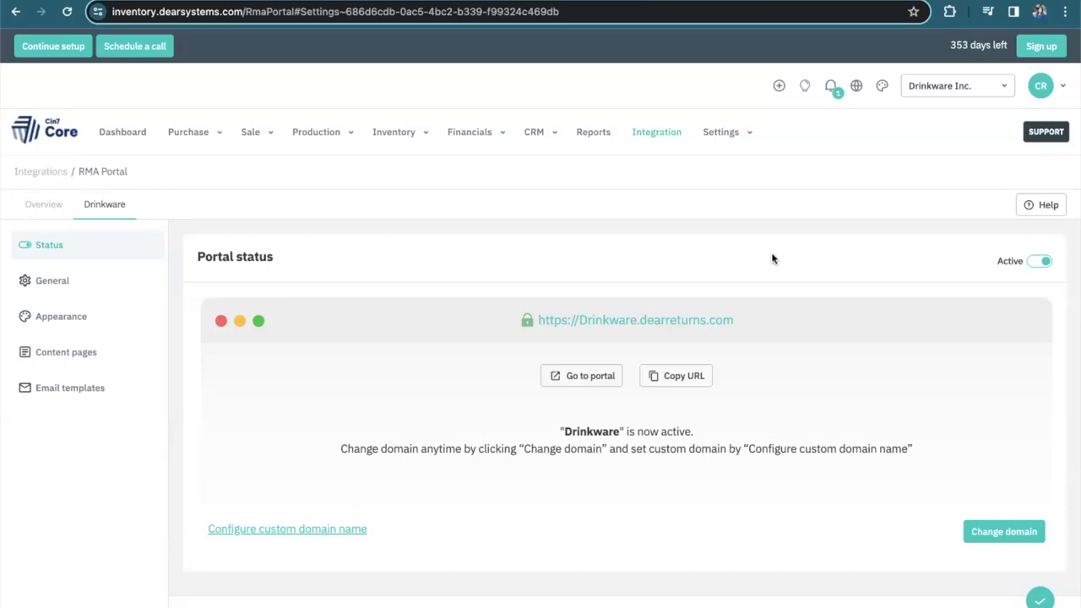
pyautogui.moveTo(827, 262)
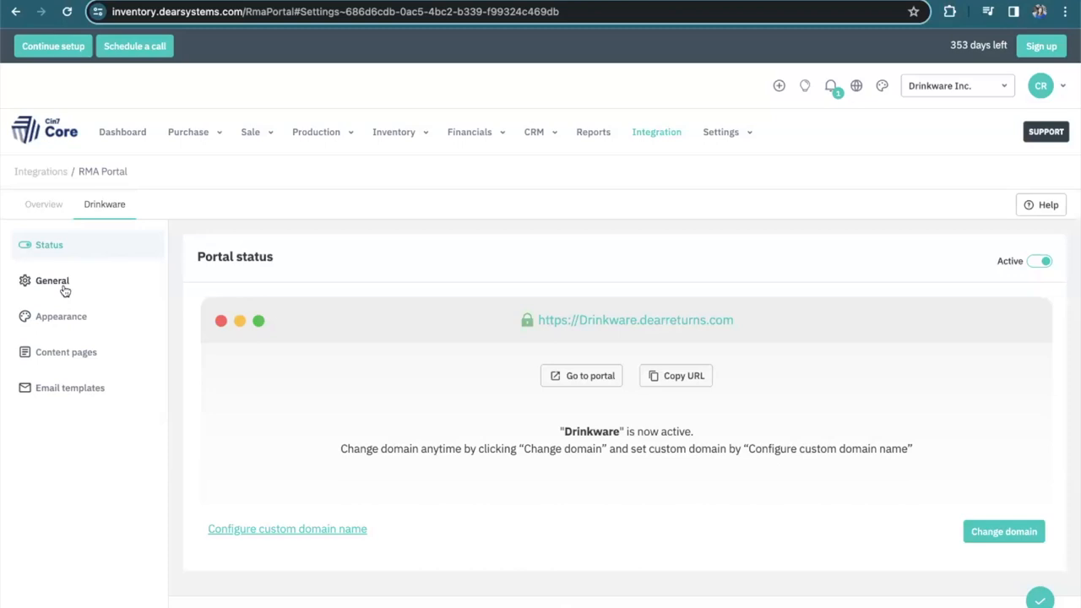
# View the Drinkware portal's General settings down to the custom domain section
pyautogui.click(52, 281)
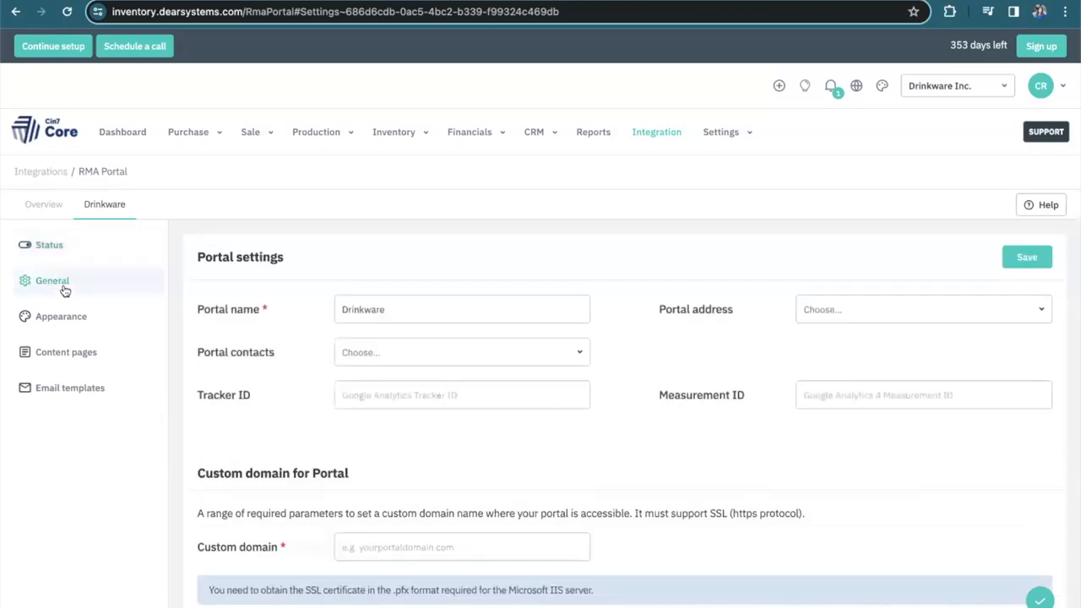
pyautogui.scroll(-3)
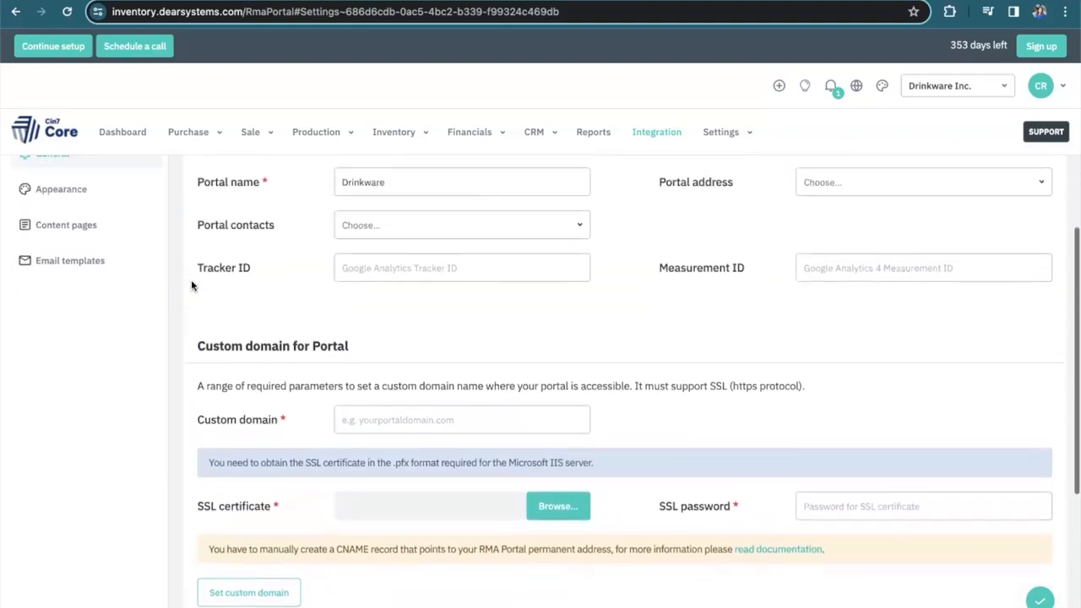
# Scroll through the portal's Appearance settings: logo, header colours, slogan and content colours
pyautogui.click(61, 302)
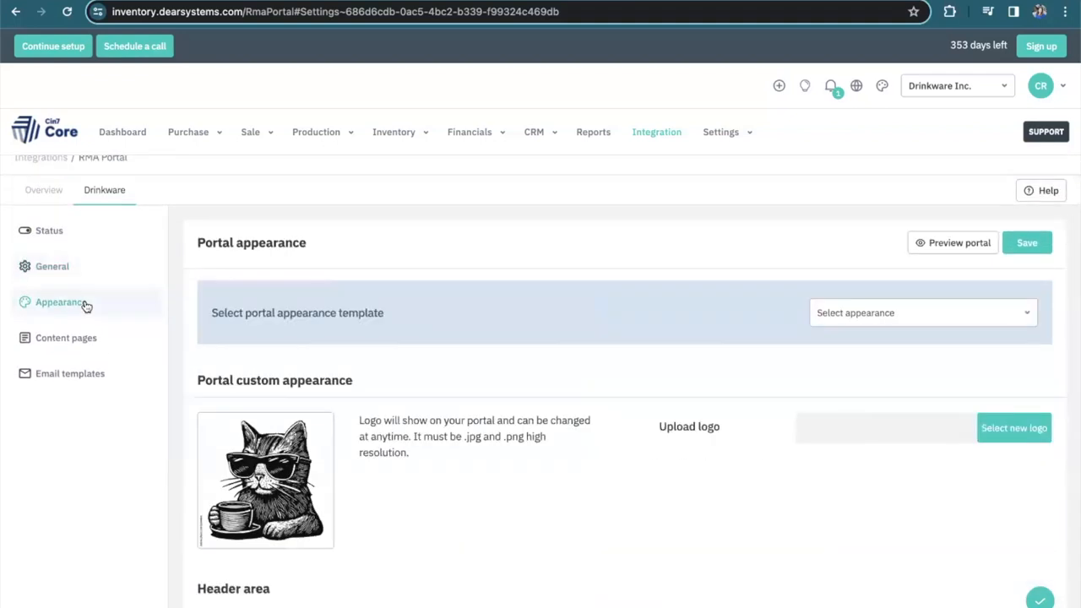
pyautogui.scroll(-3)
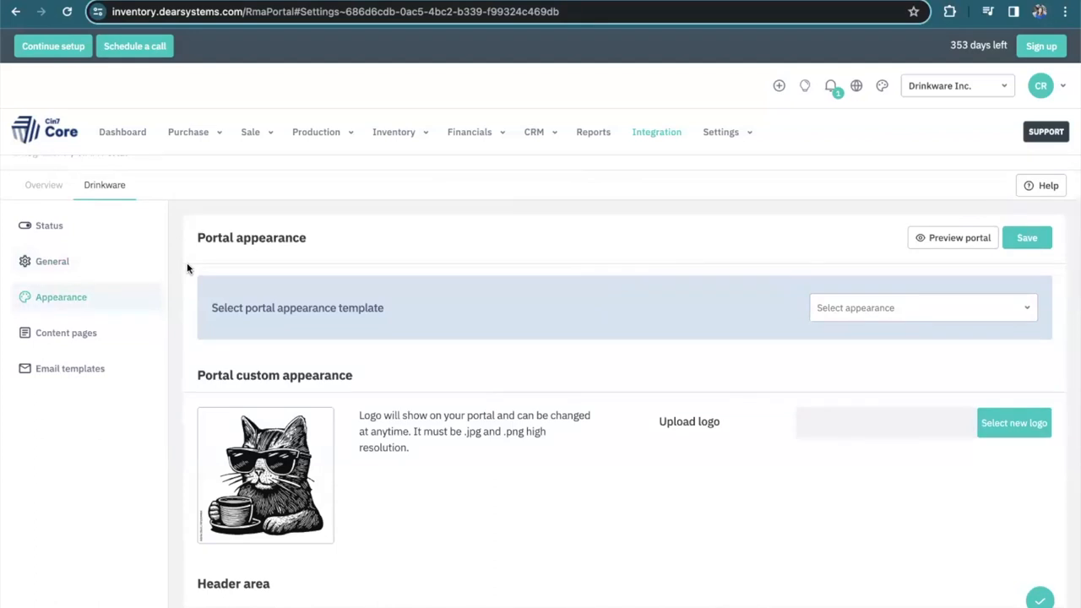
pyautogui.scroll(-3)
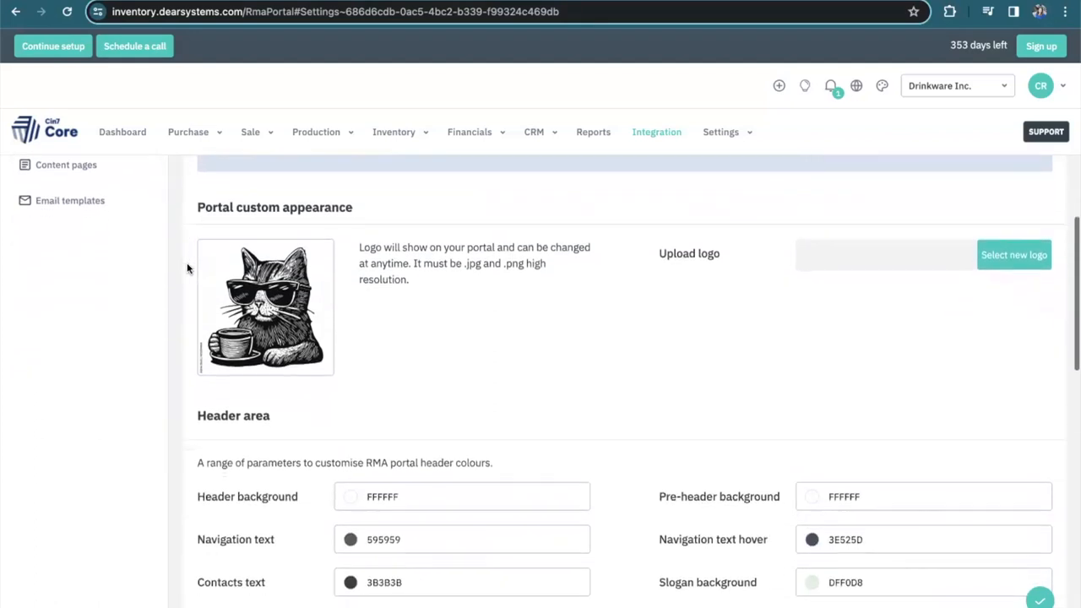
pyautogui.scroll(-3)
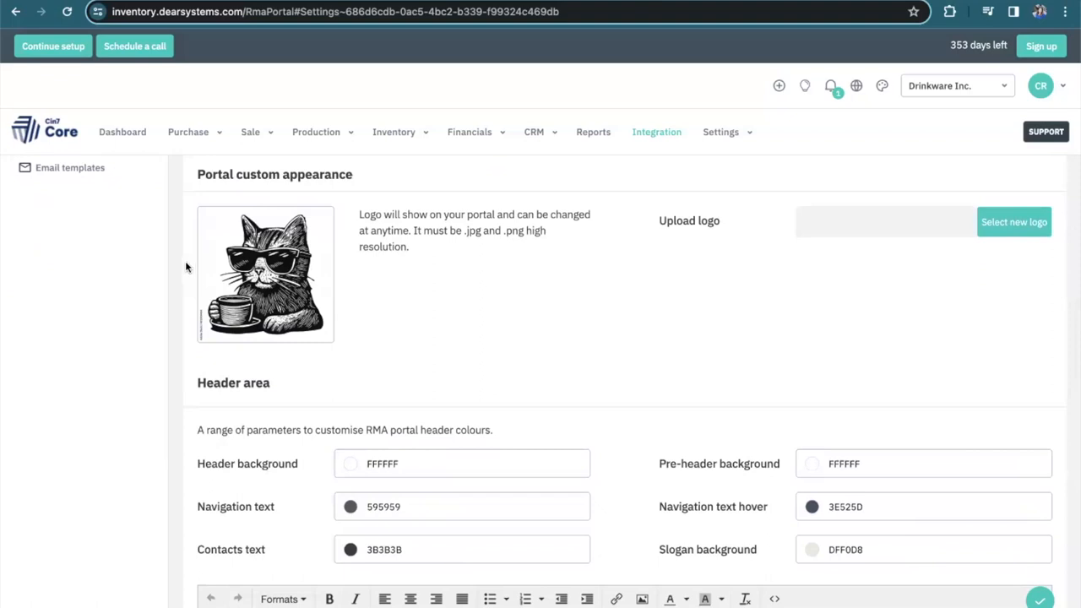
pyautogui.scroll(-3)
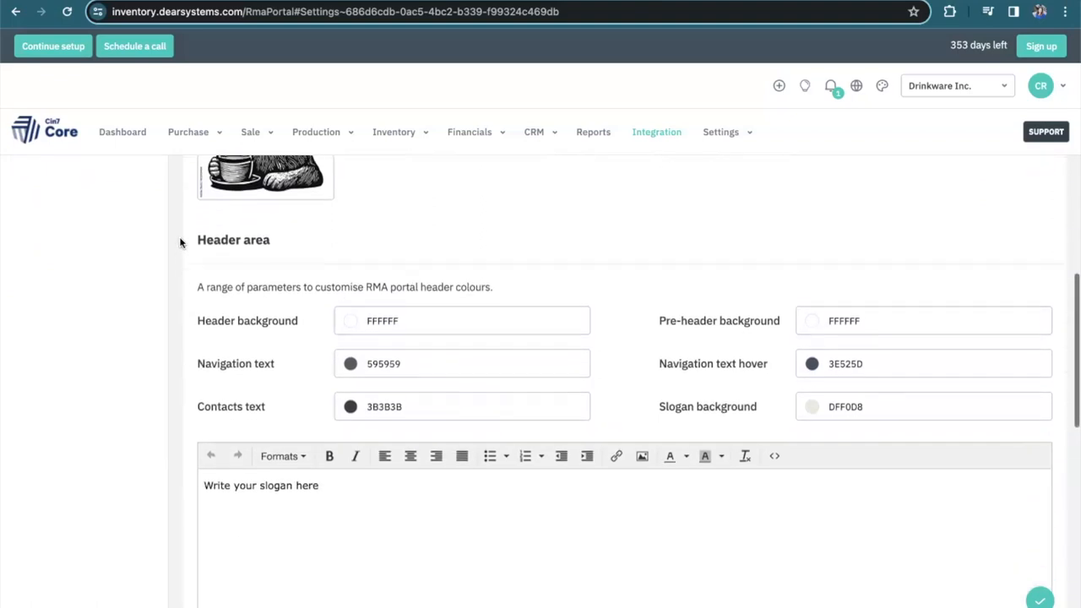
pyautogui.scroll(-3)
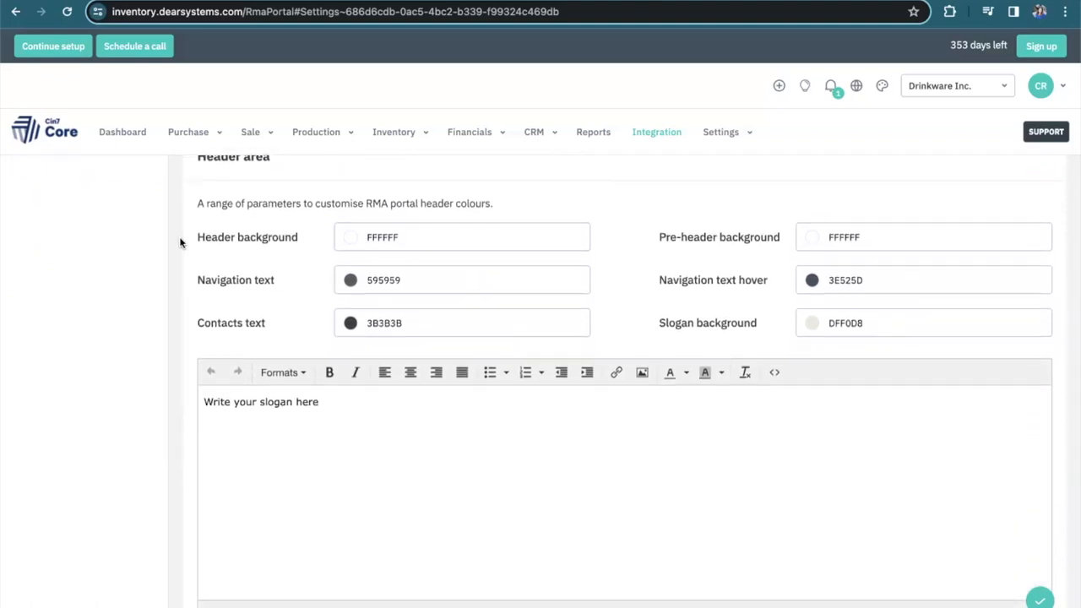
pyautogui.scroll(-3)
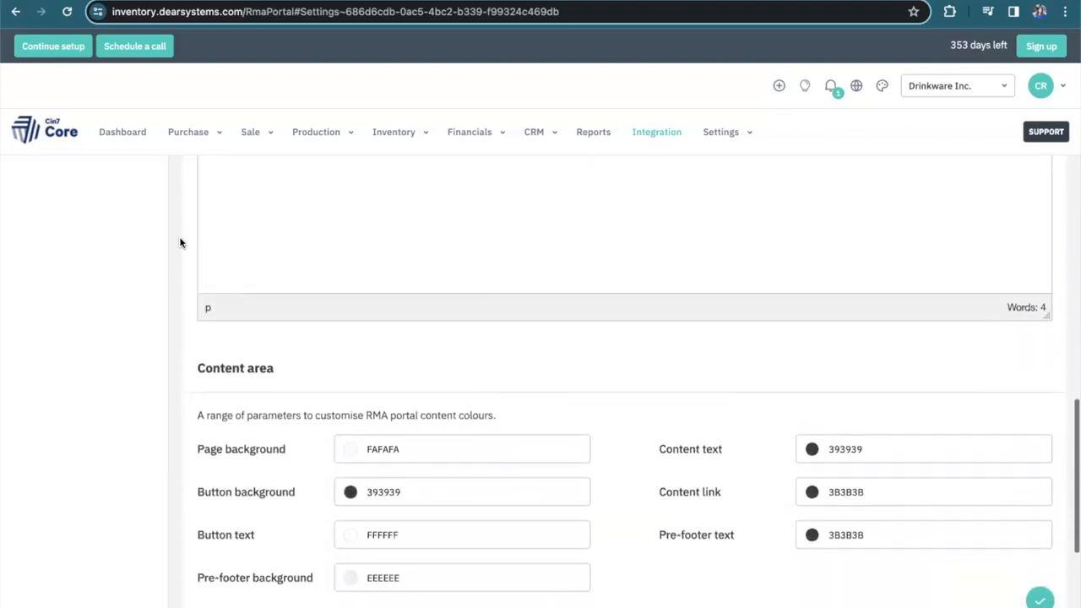
pyautogui.scroll(-3)
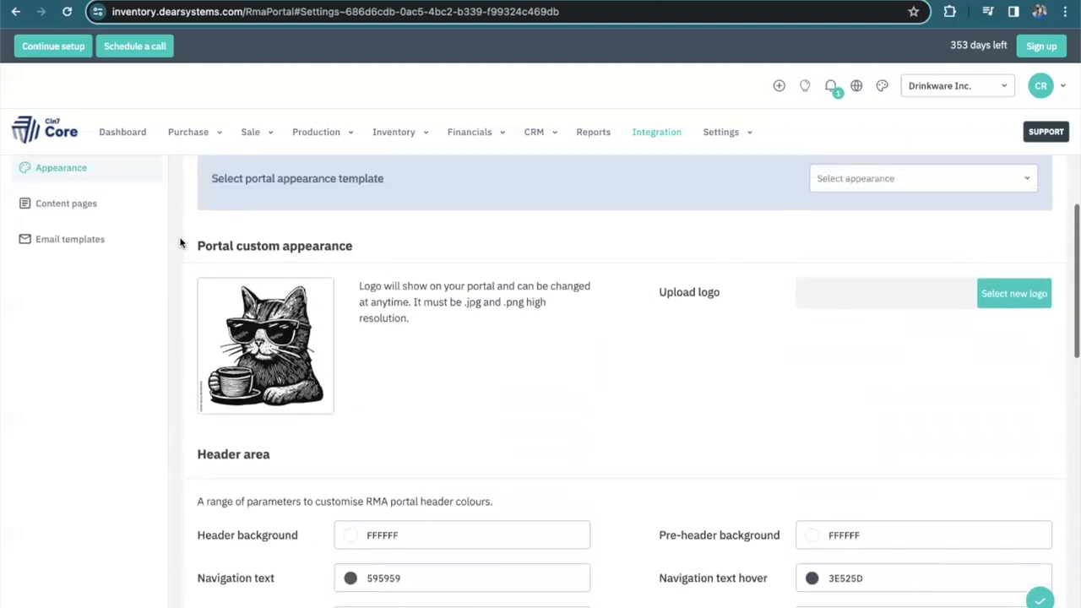
# Add a trial content page, then delete it and confirm Yes
pyautogui.click(66, 352)
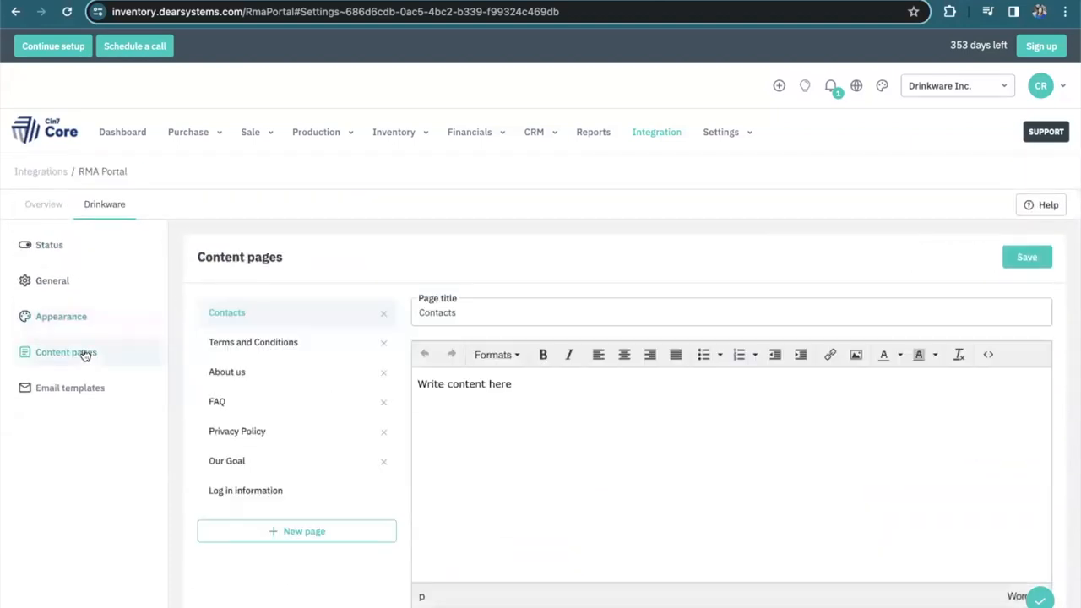
pyautogui.moveTo(192, 333)
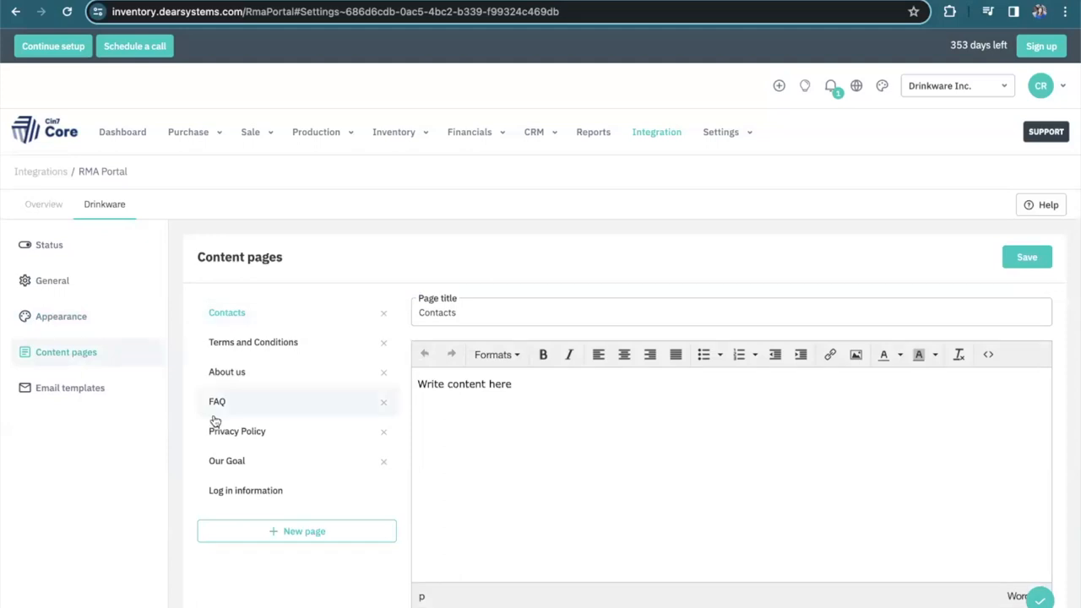
pyautogui.click(296, 531)
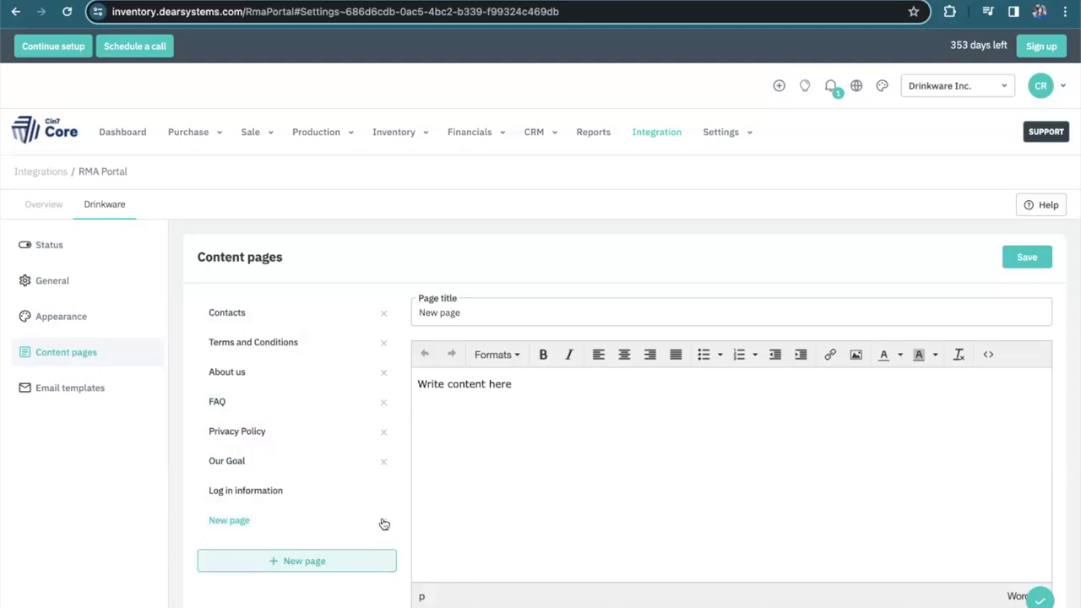
pyautogui.click(384, 524)
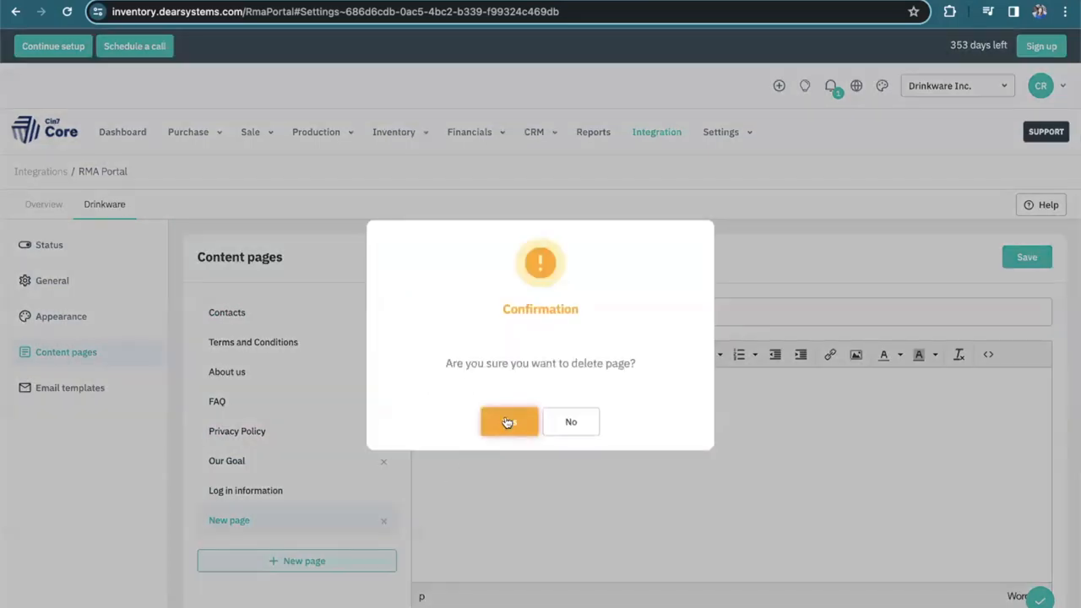
pyautogui.click(508, 421)
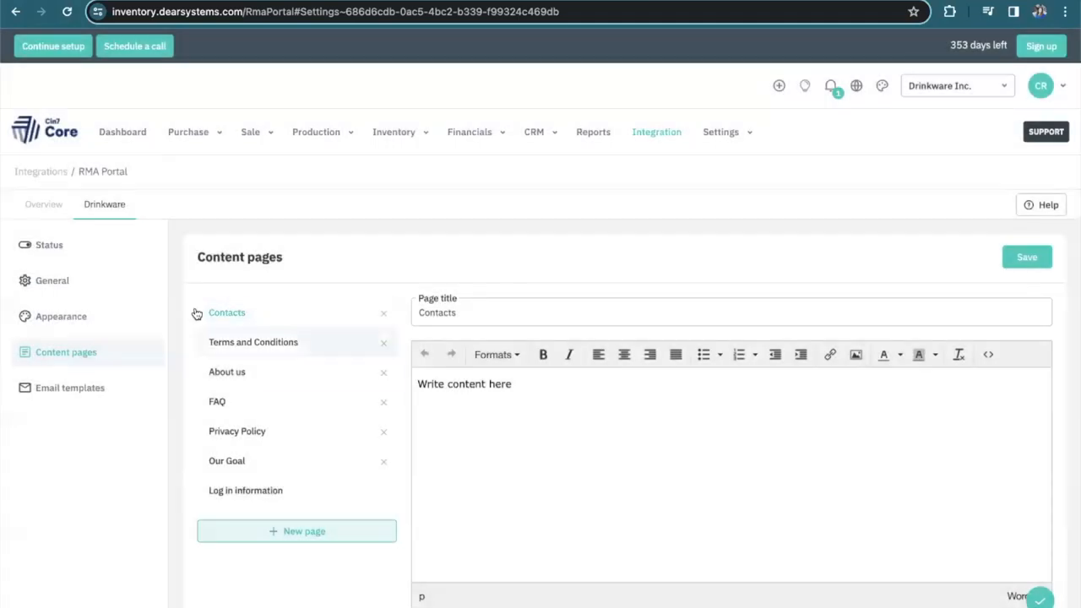
# Read through the 'RMA initiated' email template body
pyautogui.click(70, 388)
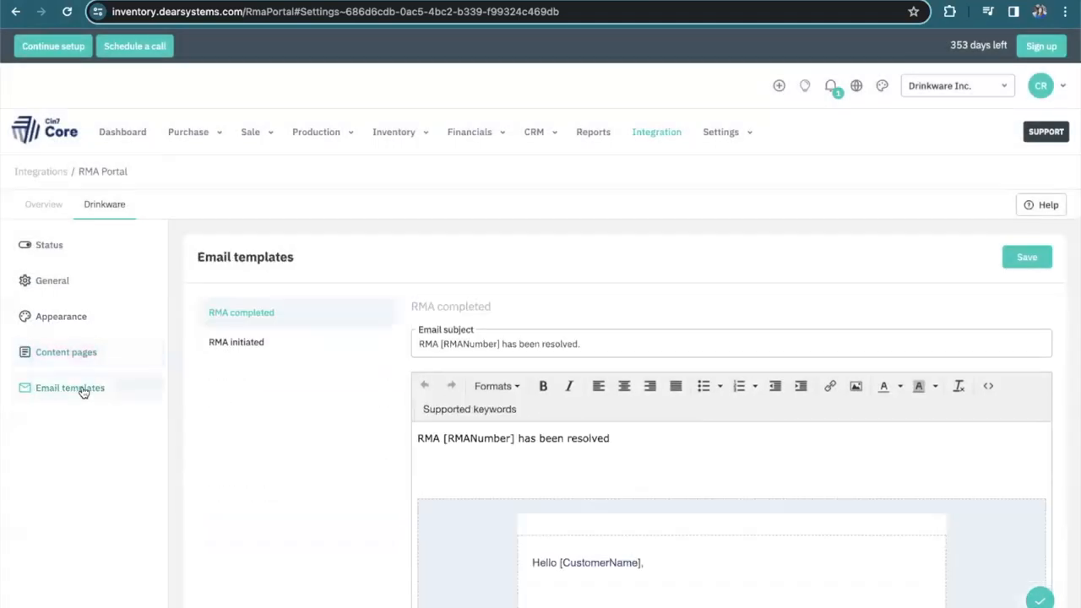
pyautogui.click(236, 341)
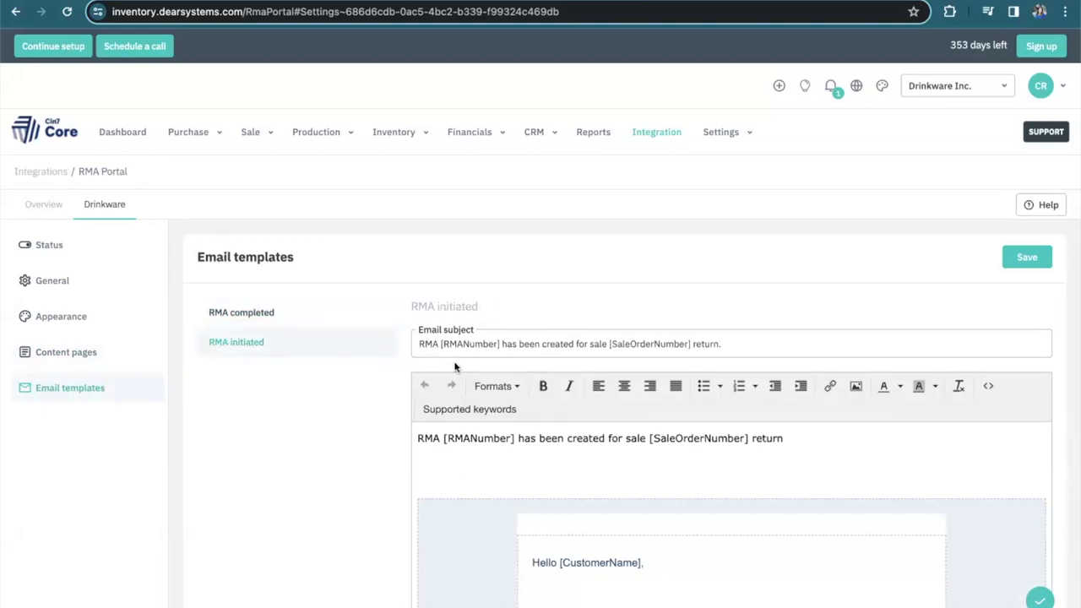
pyautogui.scroll(-3)
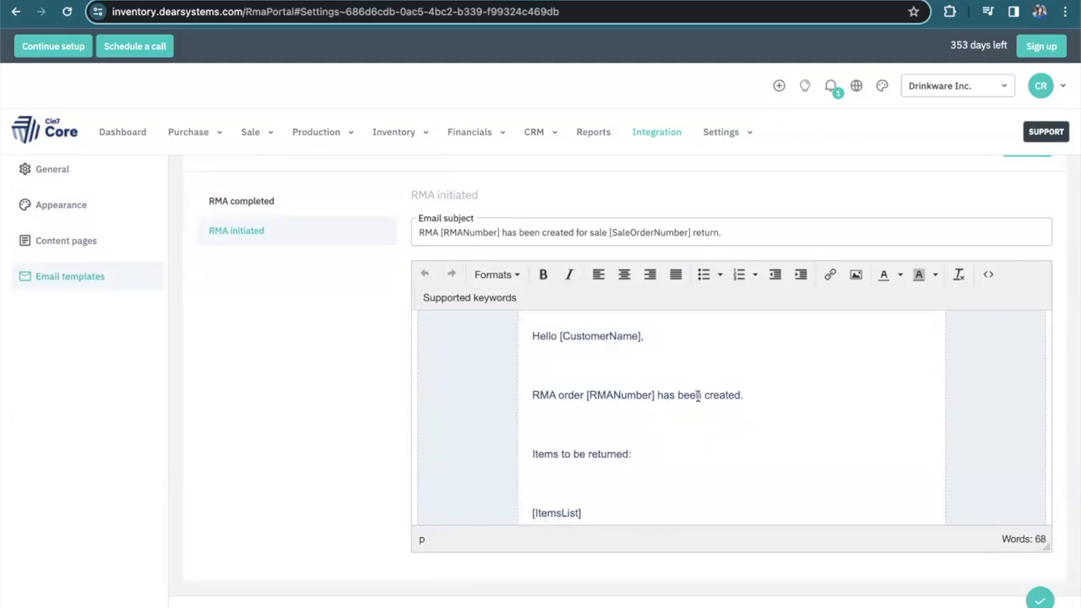
pyautogui.scroll(-3)
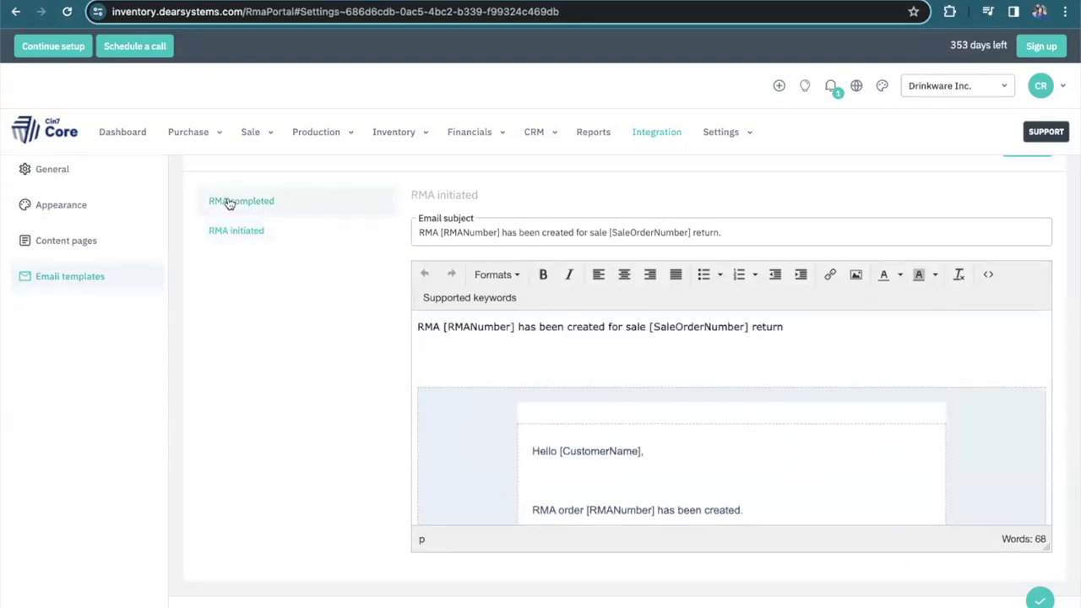
# Read the 'RMA completed' template, then launch the live returns portal from Status
pyautogui.click(240, 201)
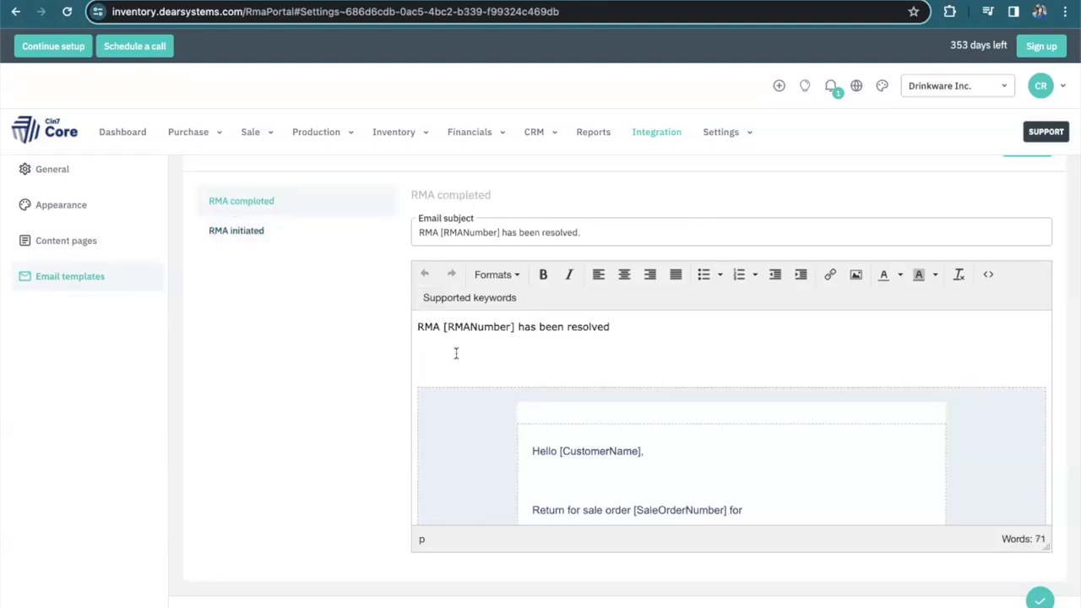
pyautogui.scroll(-3)
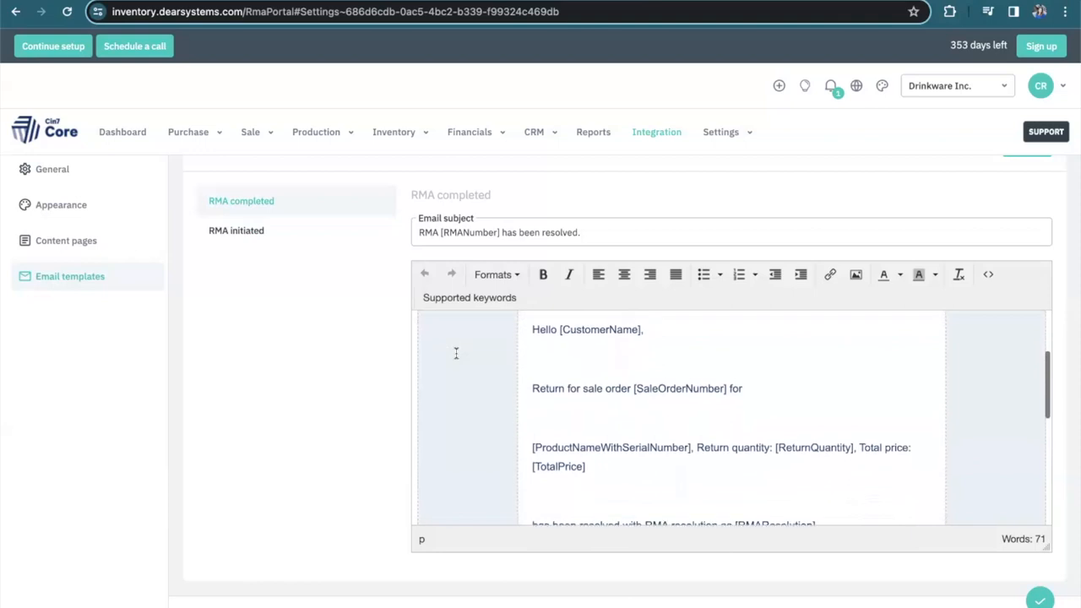
pyautogui.scroll(-3)
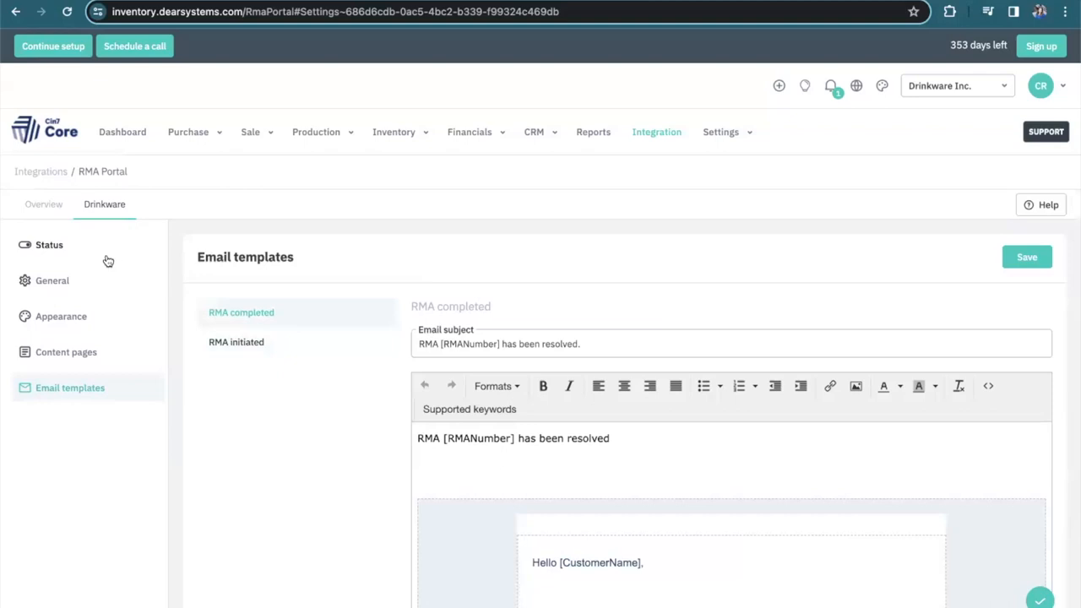
pyautogui.click(49, 245)
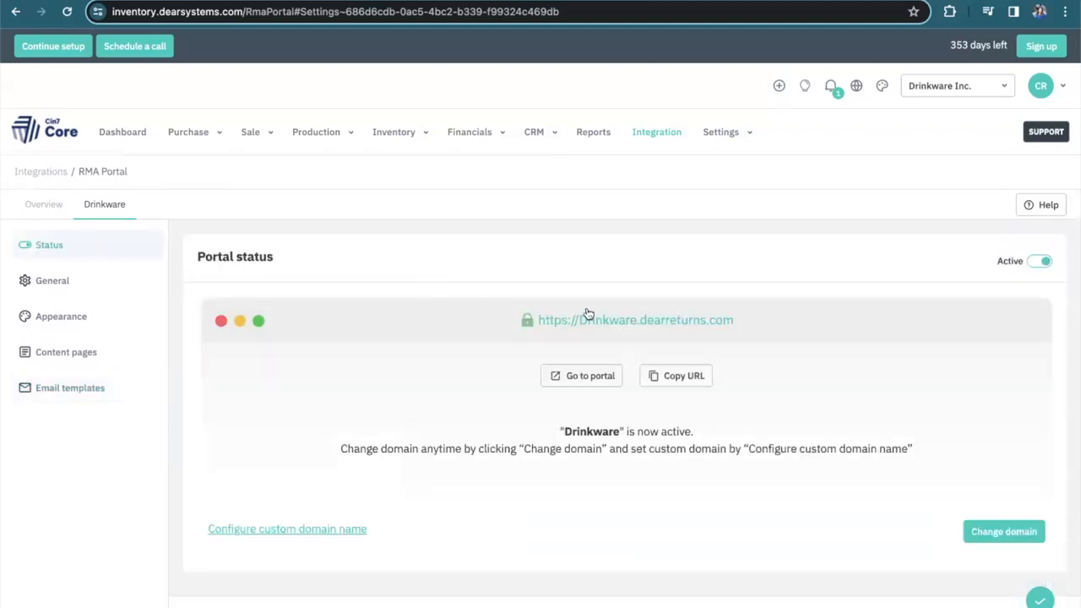
pyautogui.moveTo(610, 323)
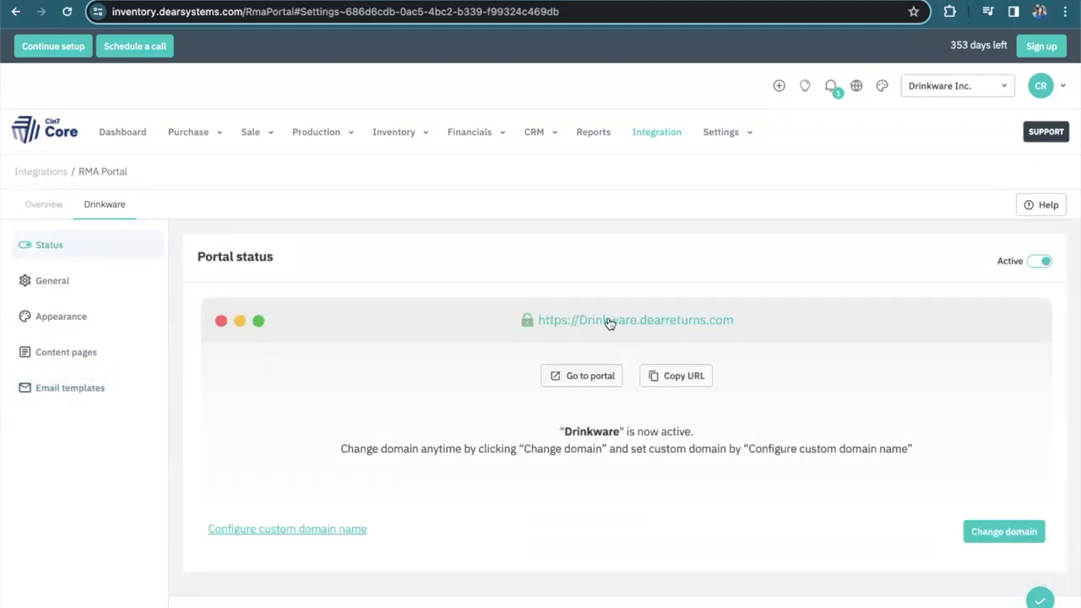
pyautogui.click(581, 375)
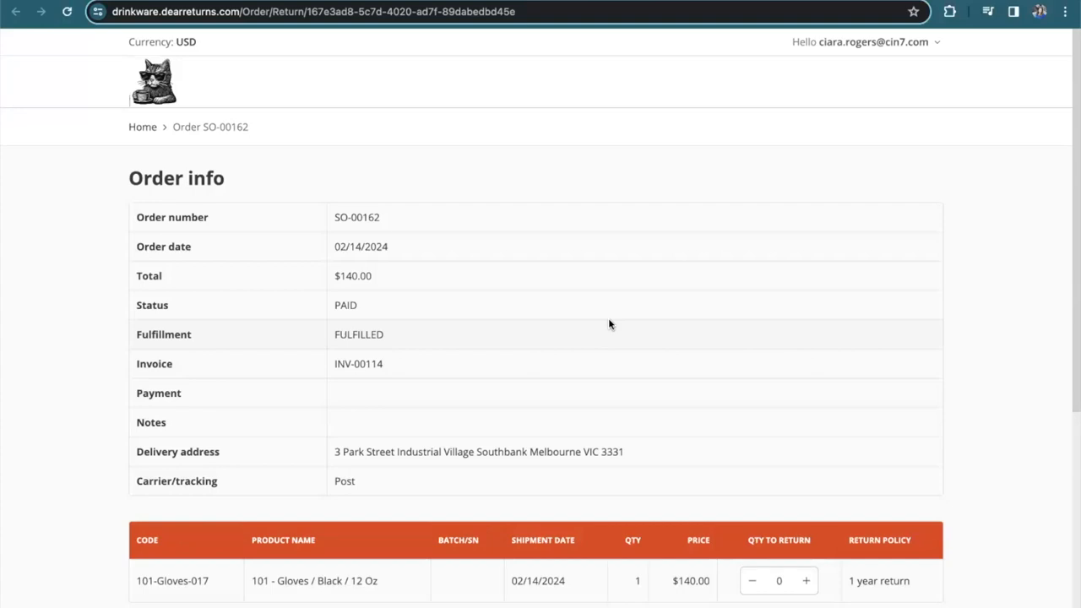
pyautogui.moveTo(636, 244)
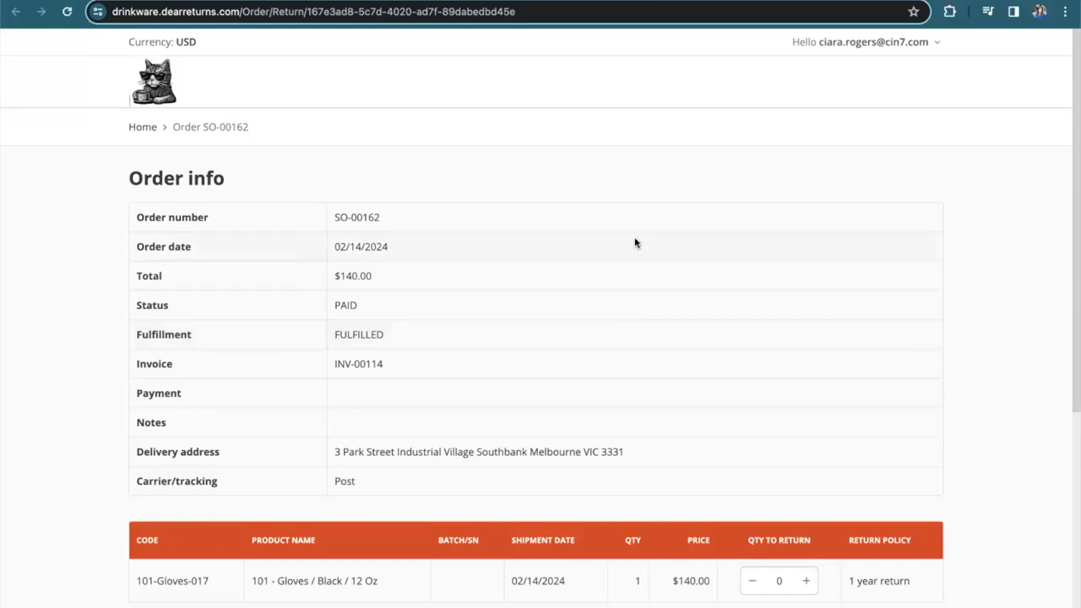
pyautogui.moveTo(610, 222)
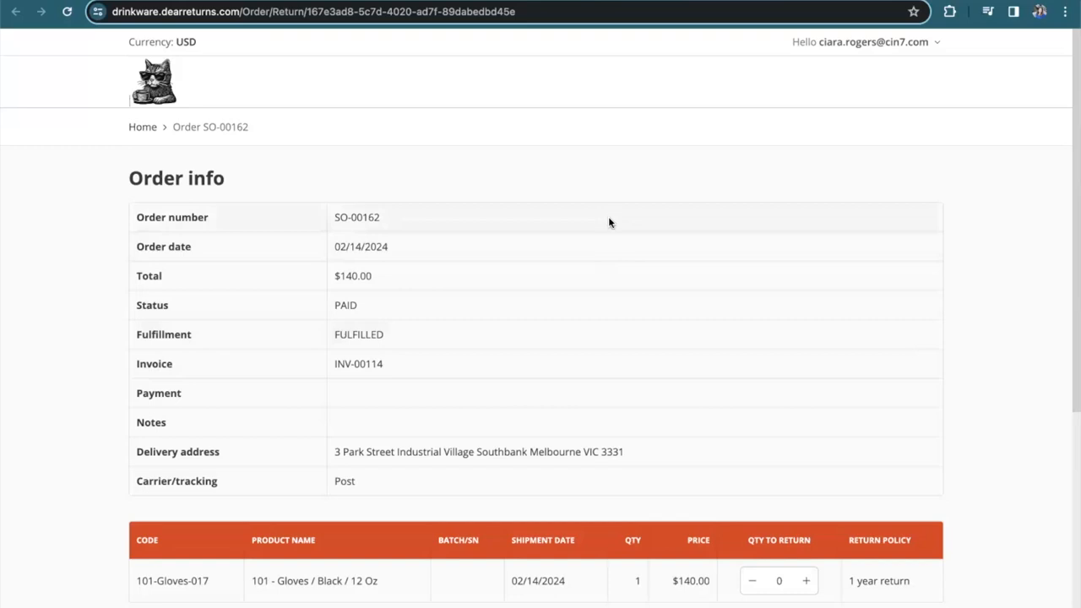
pyautogui.moveTo(633, 482)
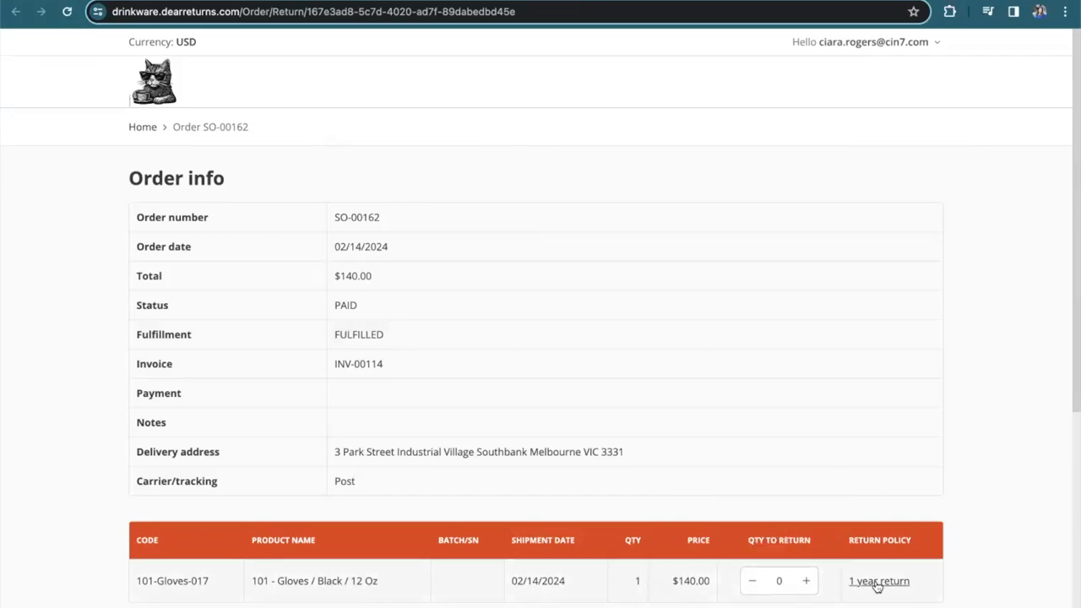
# View the gloves' 1 year return policy and agree to it, keeping quantity 1
pyautogui.click(878, 580)
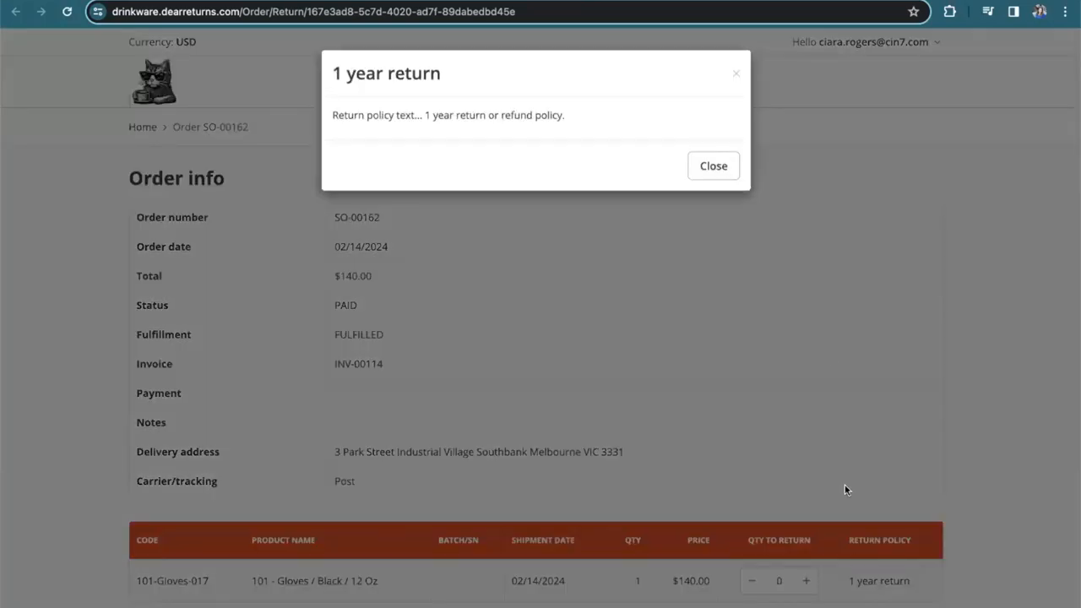
pyautogui.click(713, 165)
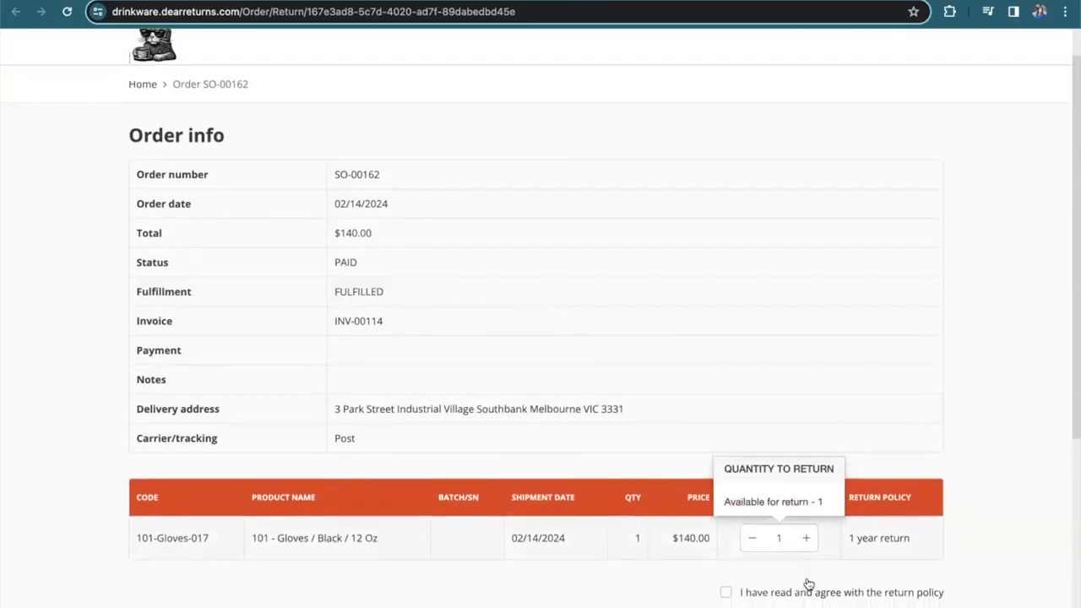
pyautogui.scroll(-3)
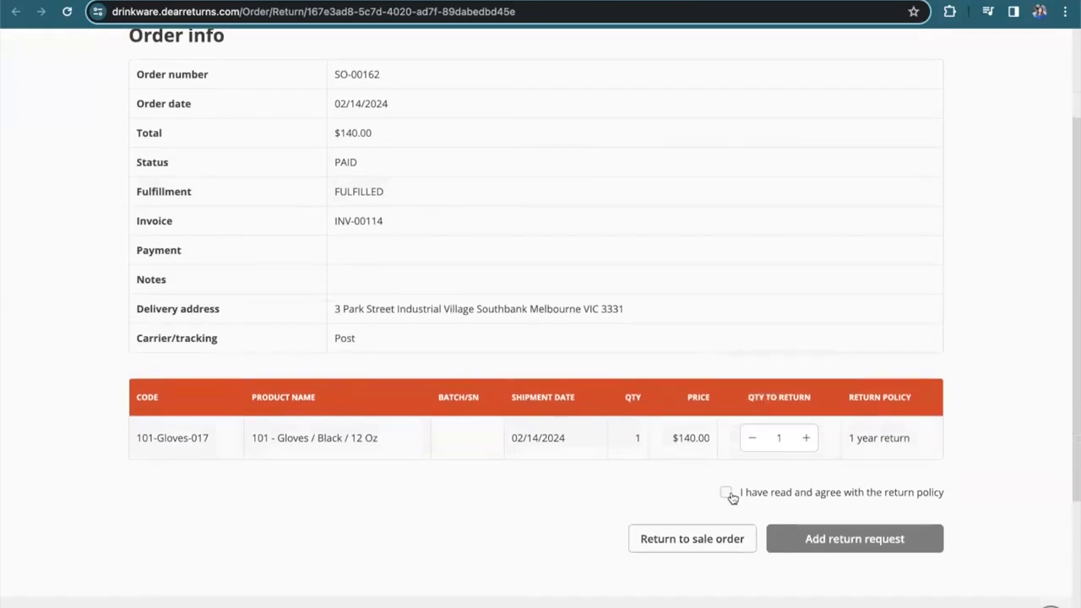
pyautogui.click(726, 492)
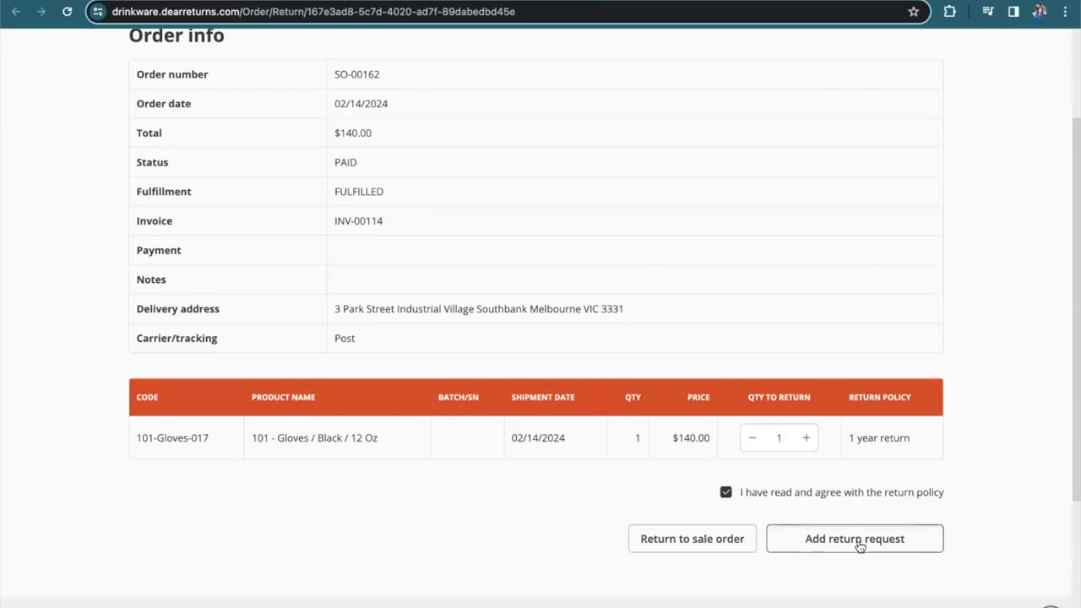
# Request a gloves refund with Original packing and reason 'Arrived too late', then submit
pyautogui.click(853, 538)
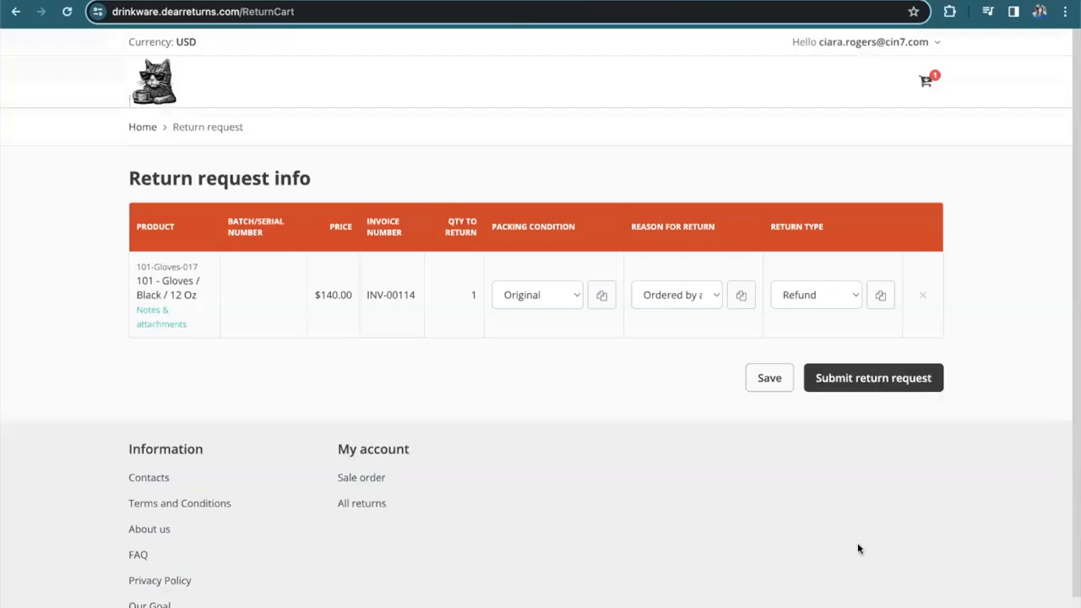
pyautogui.moveTo(523, 419)
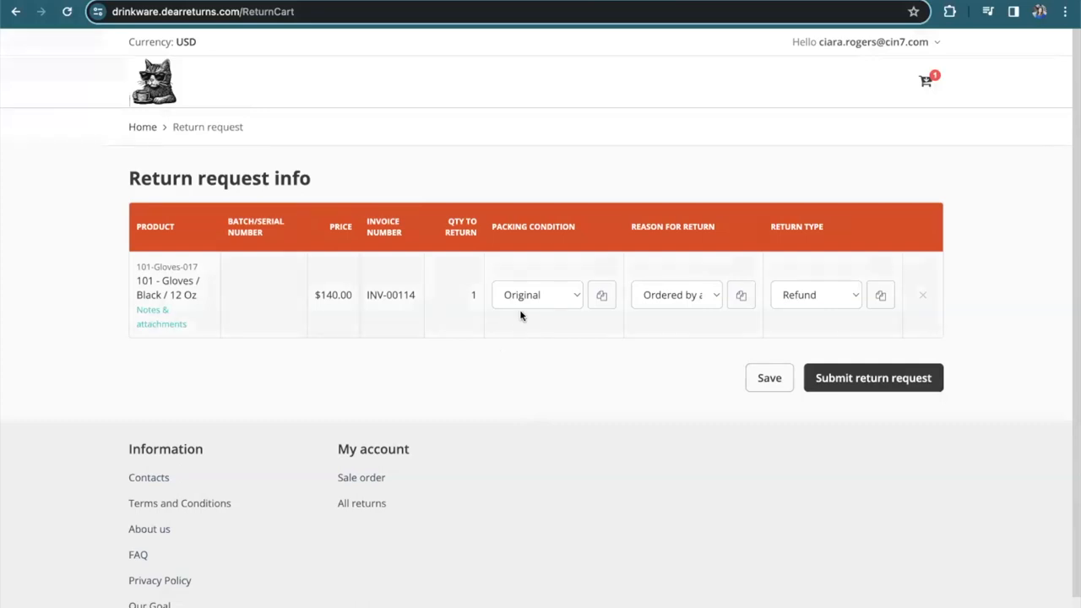
pyautogui.moveTo(552, 263)
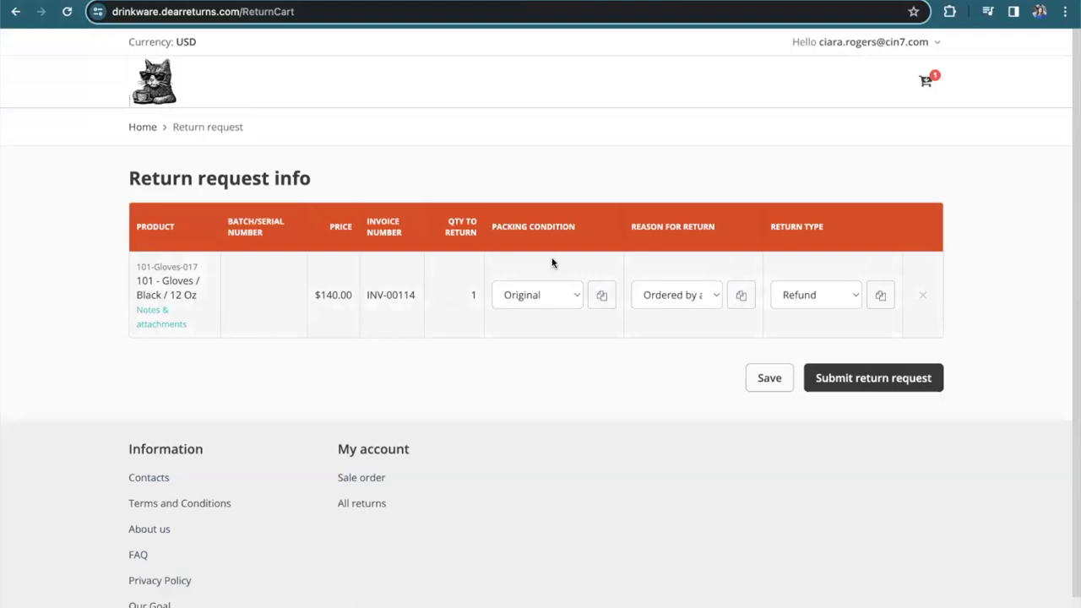
pyautogui.click(538, 295)
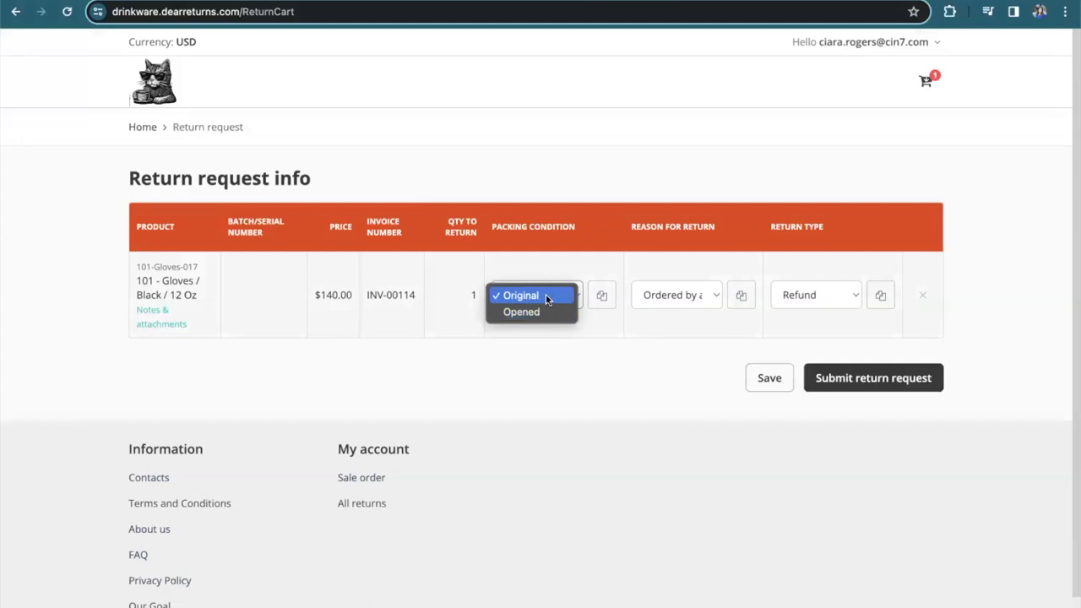
pyautogui.click(519, 295)
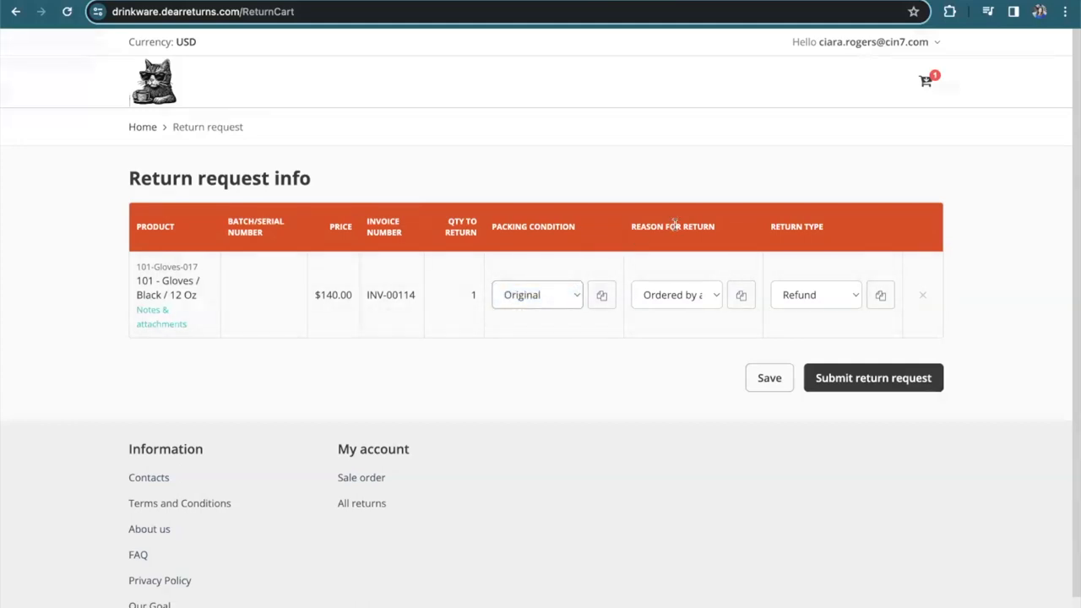
pyautogui.click(675, 295)
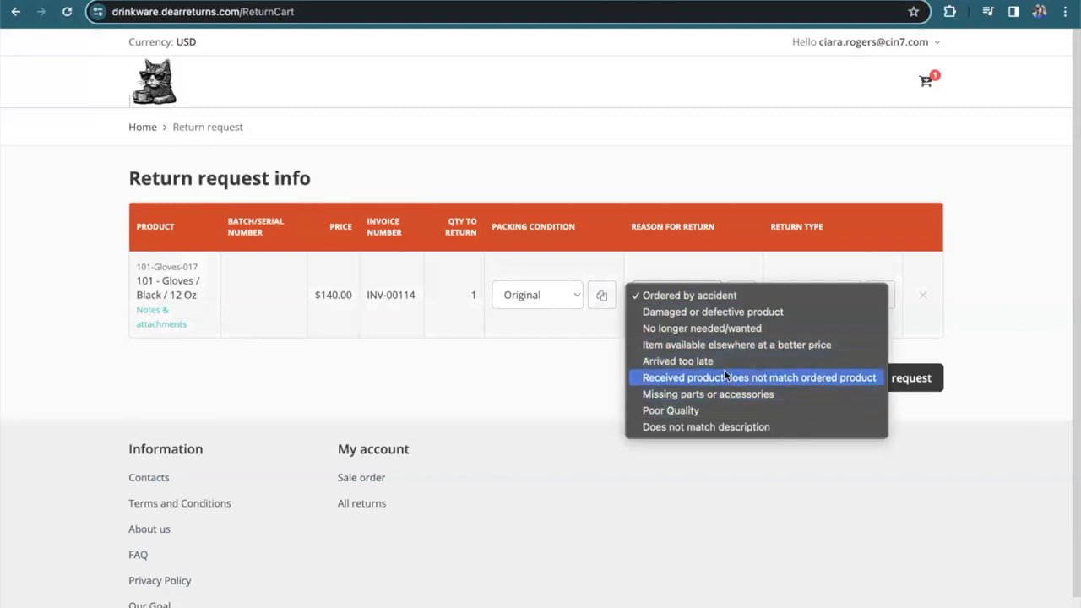
pyautogui.click(677, 361)
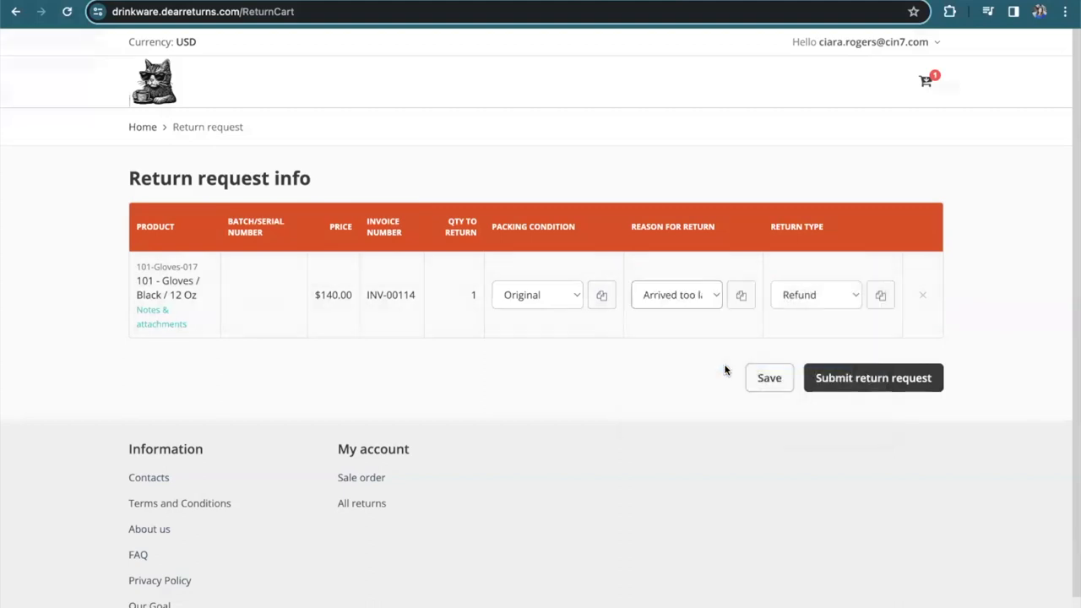
pyautogui.click(814, 295)
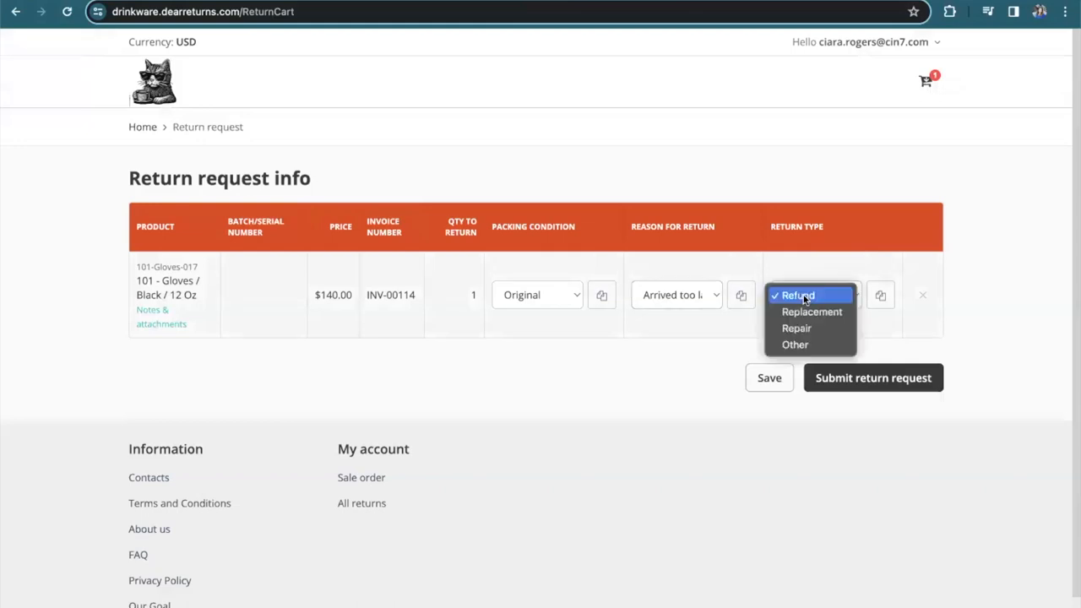
pyautogui.moveTo(810, 312)
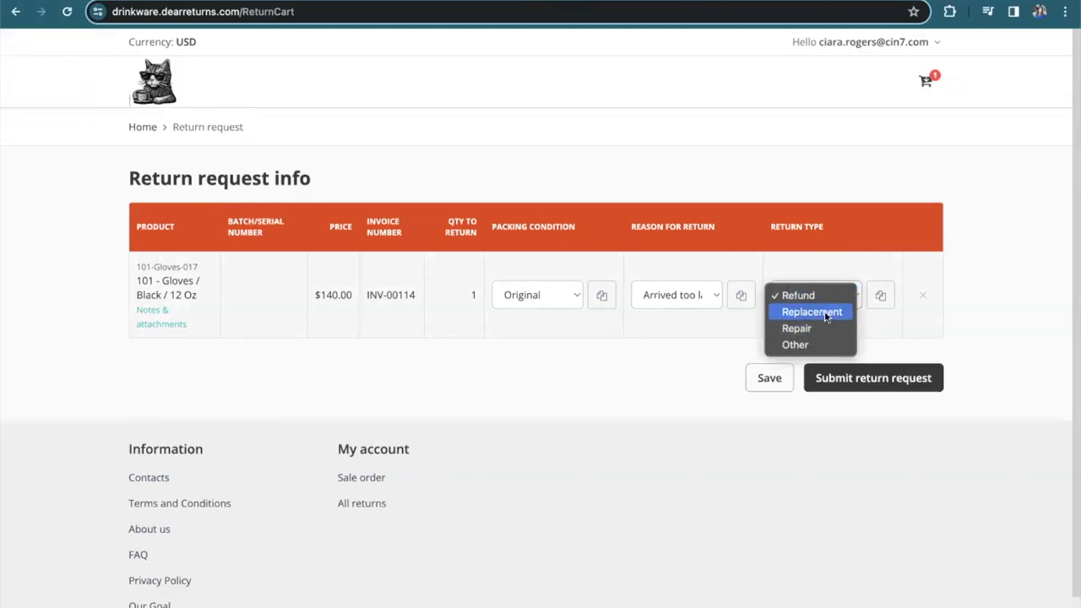
pyautogui.click(798, 295)
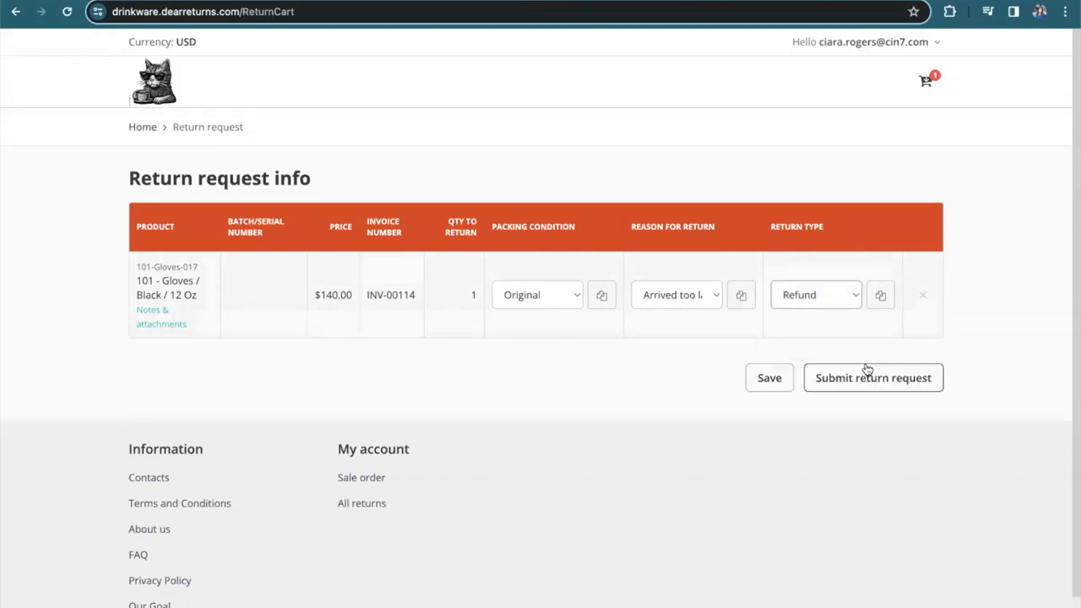
pyautogui.click(872, 378)
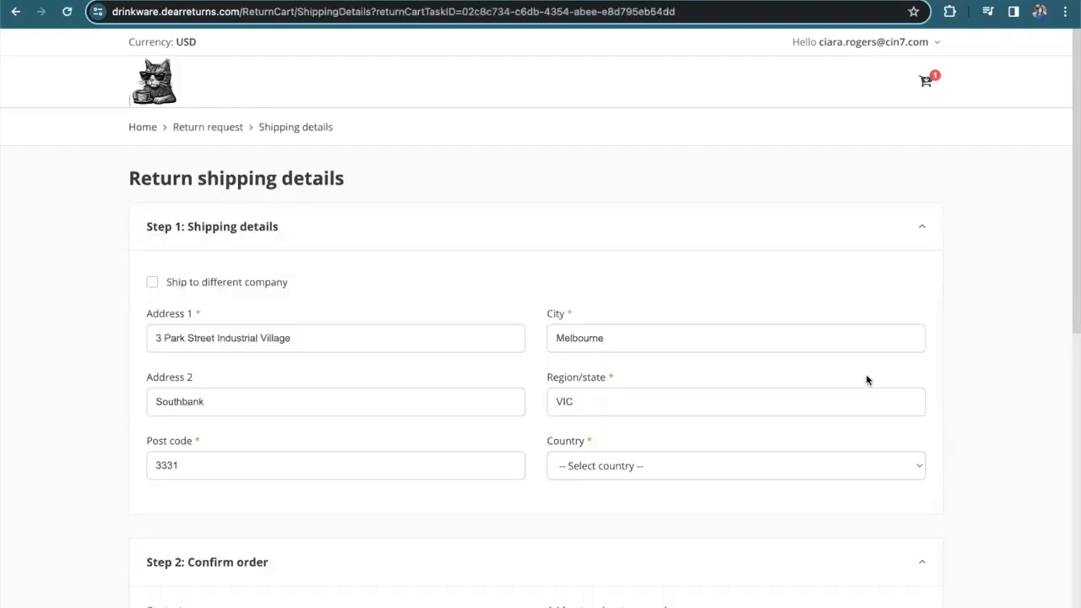
# Confirm the return order and expand RMA-00003 to see the gloves awaiting approval
pyautogui.click(734, 465)
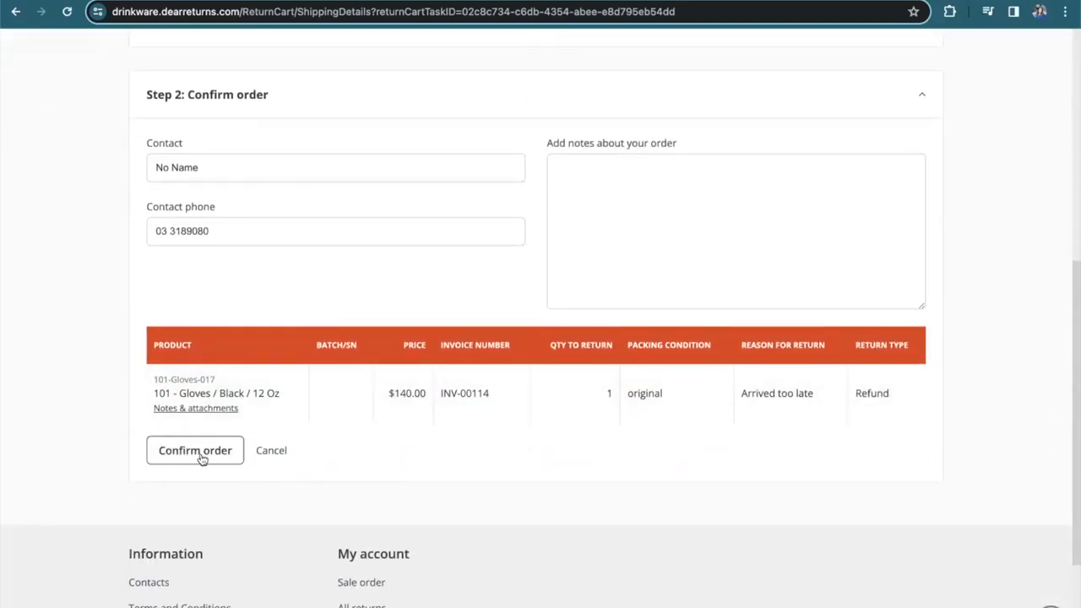
pyautogui.click(195, 449)
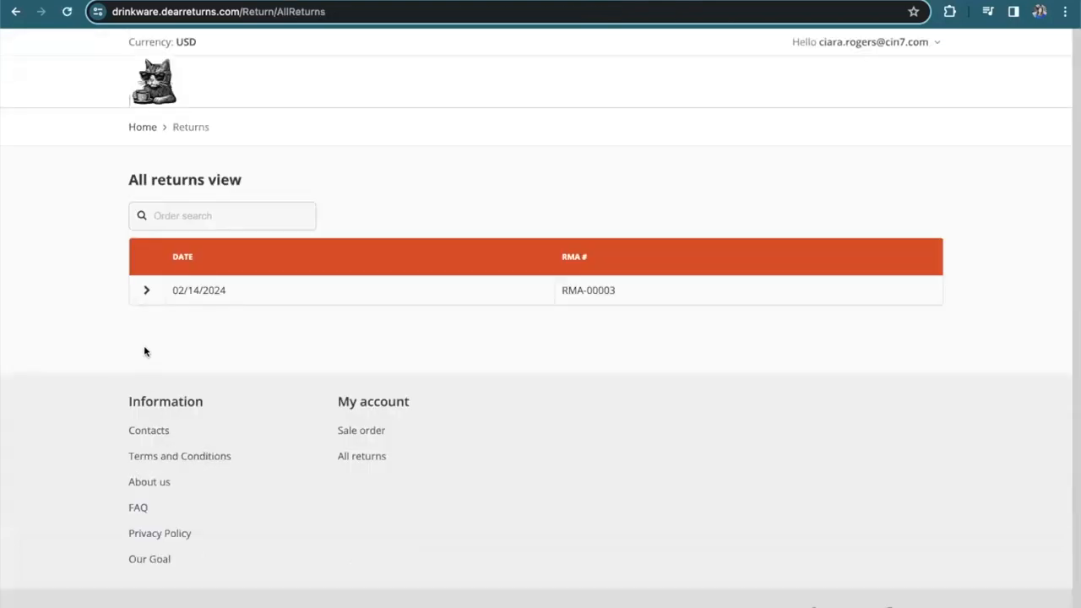
pyautogui.click(146, 290)
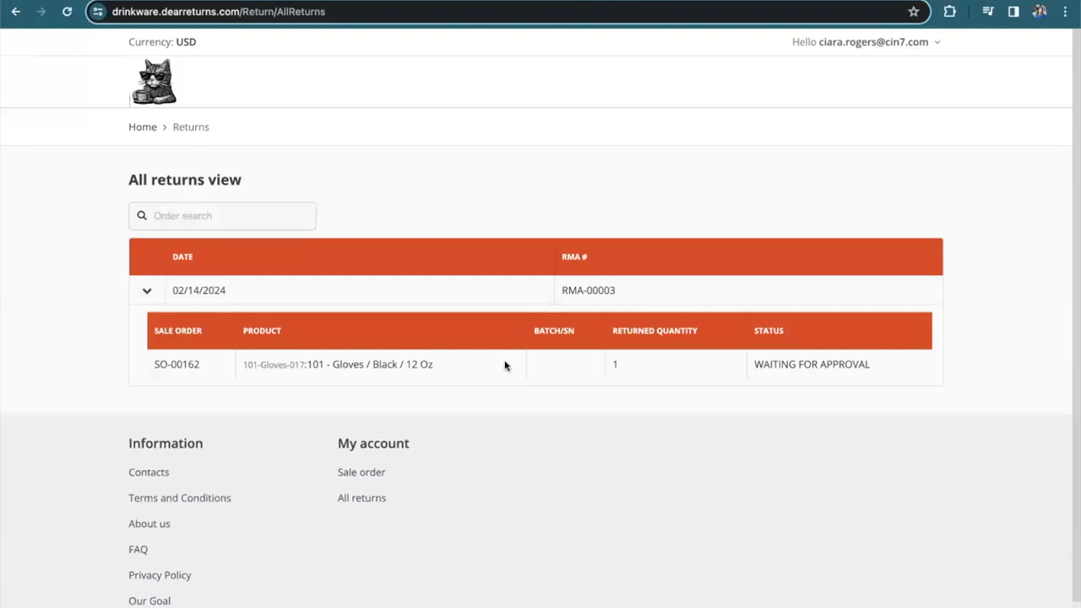
pyautogui.moveTo(808, 368)
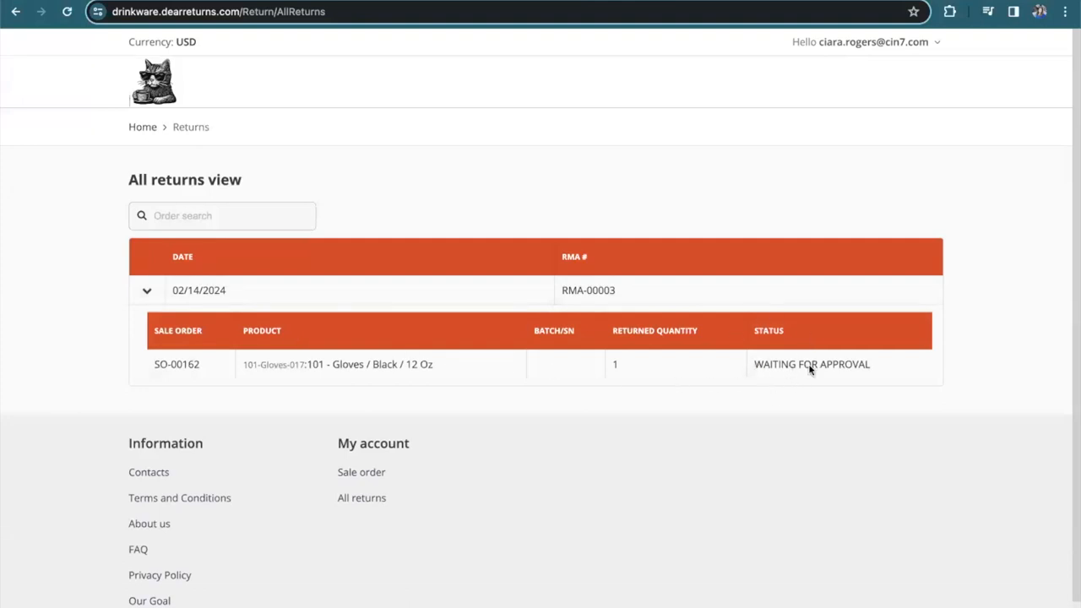
pyautogui.moveTo(772, 339)
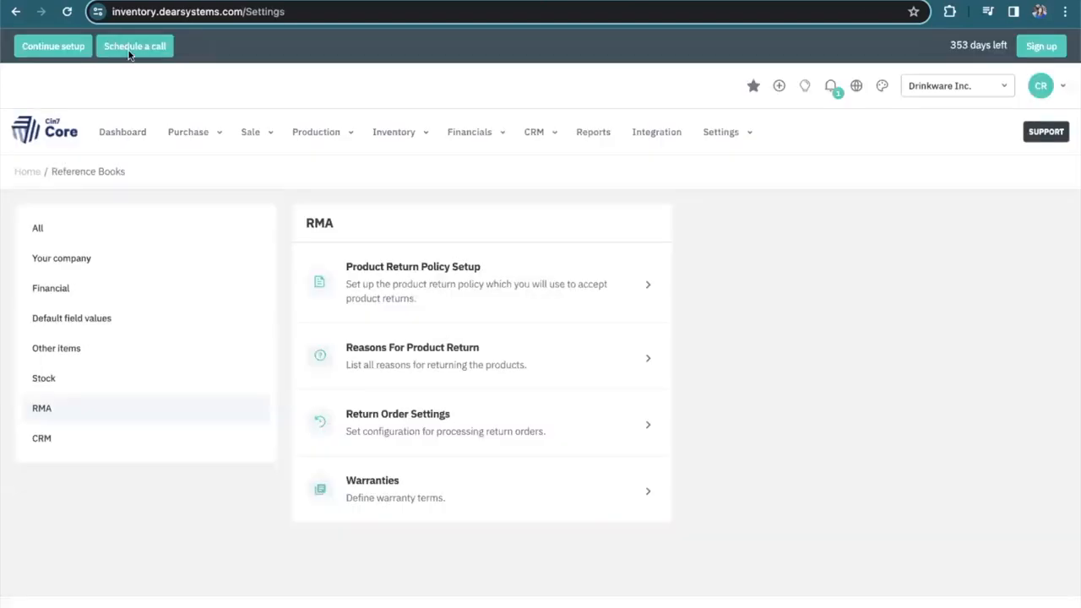
# Go to the RMAs list to find RMA-00003 for Hamilton Smith Pty
pyautogui.click(250, 131)
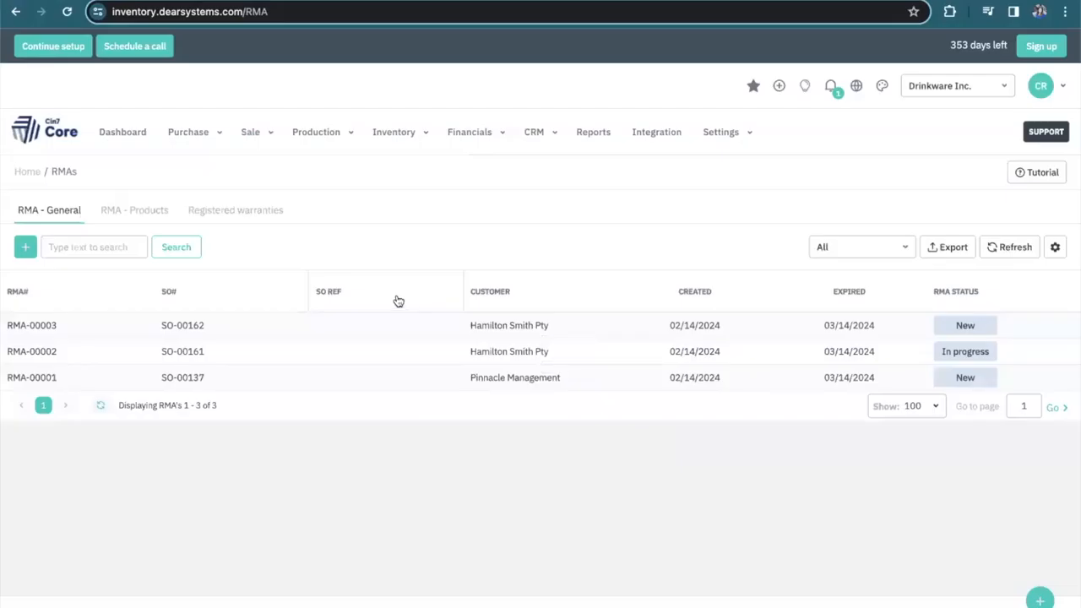
pyautogui.moveTo(192, 300)
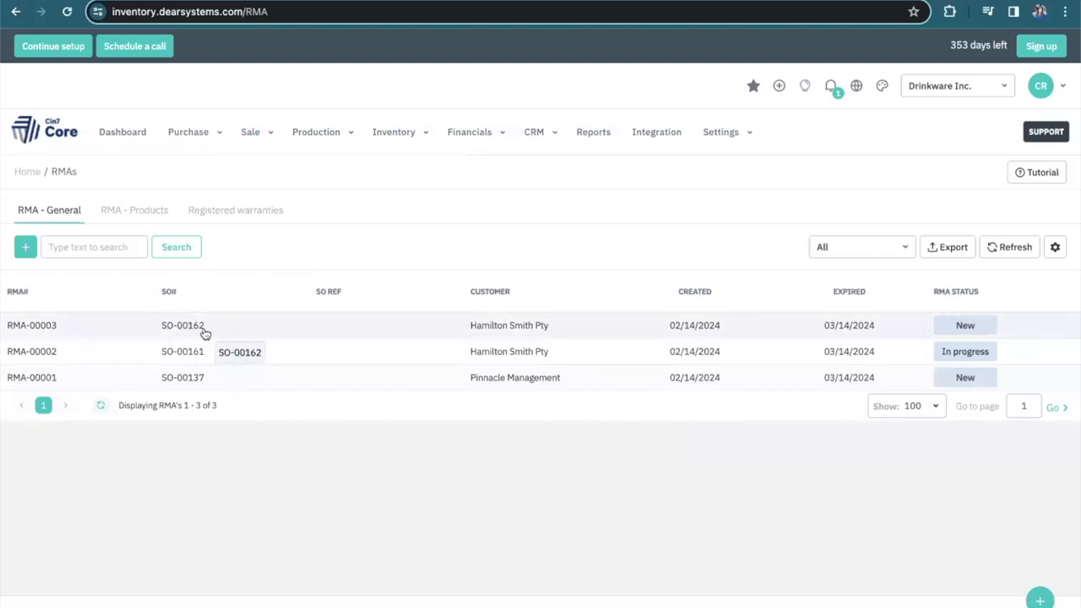
pyautogui.moveTo(31, 325)
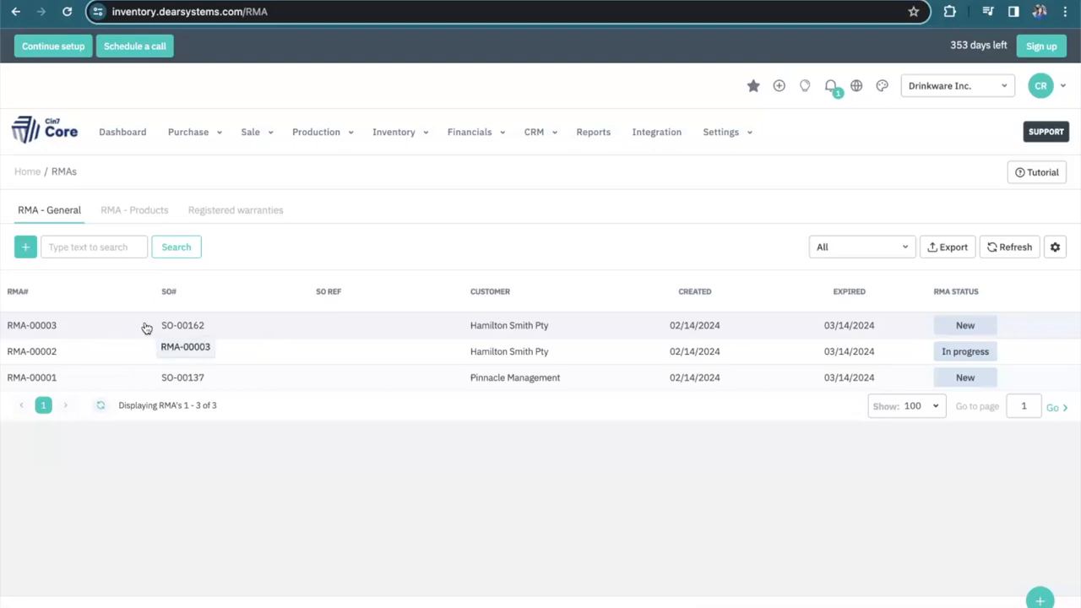
pyautogui.moveTo(210, 327)
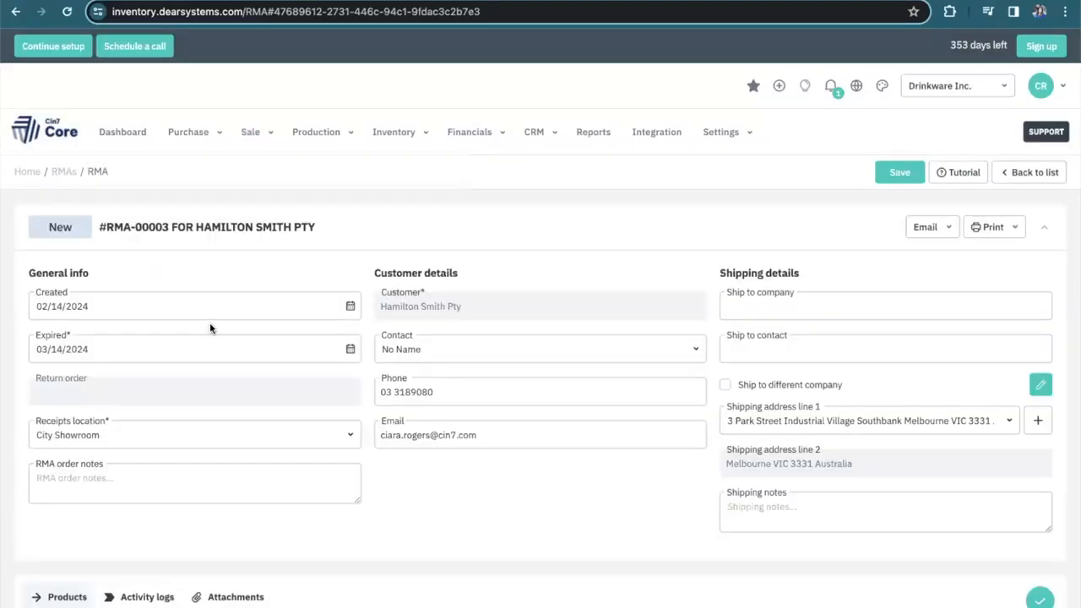
# Set the gloves' receipt action to Inspect and authorize, creating return order RO-00002
pyautogui.scroll(-3)
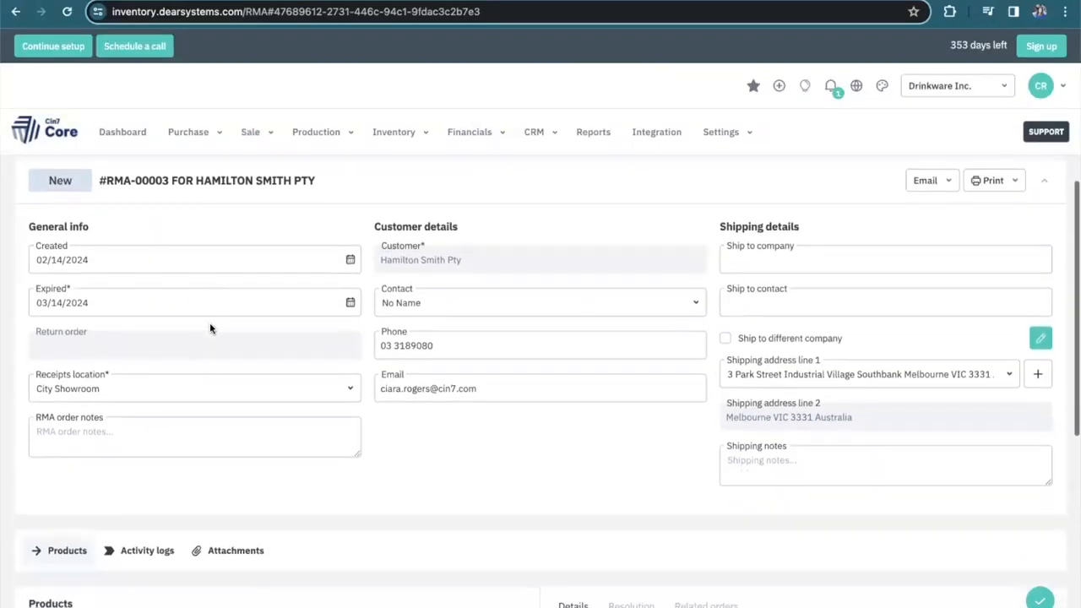
pyautogui.scroll(-3)
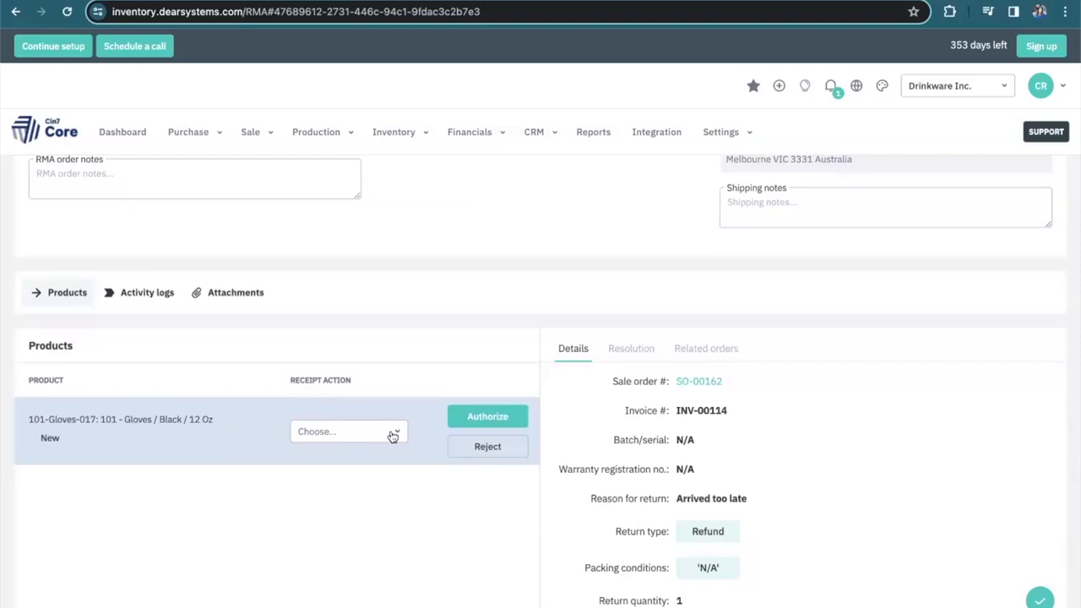
pyautogui.click(346, 431)
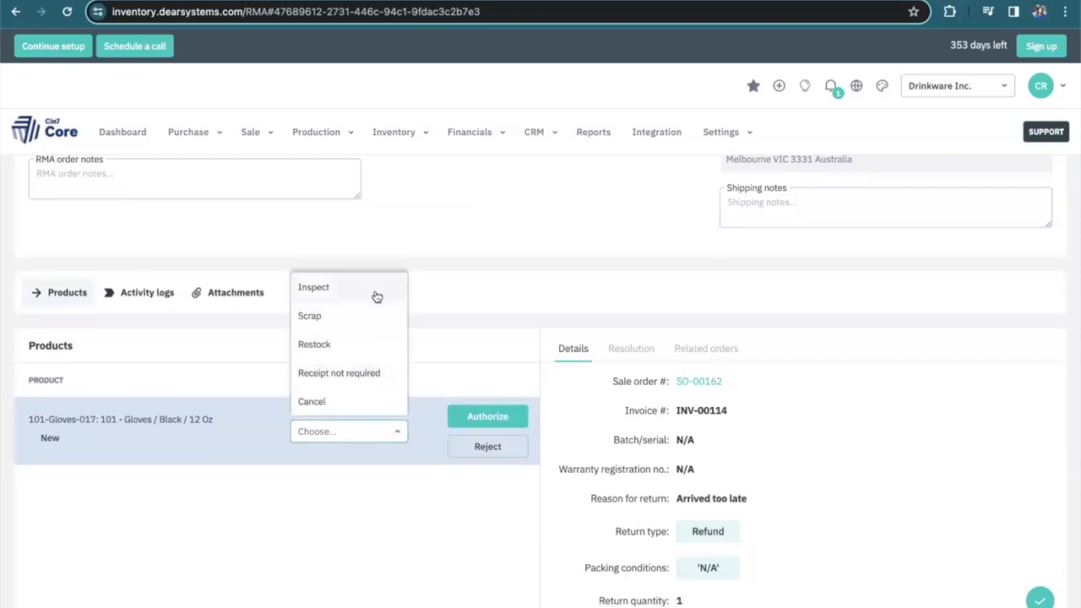
pyautogui.click(314, 286)
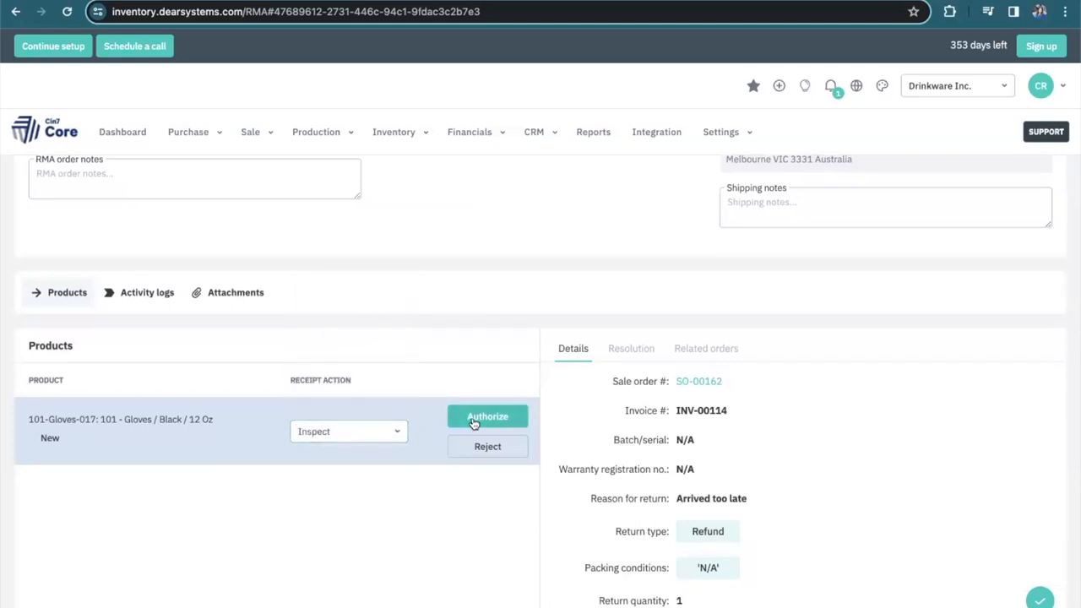
pyautogui.click(487, 416)
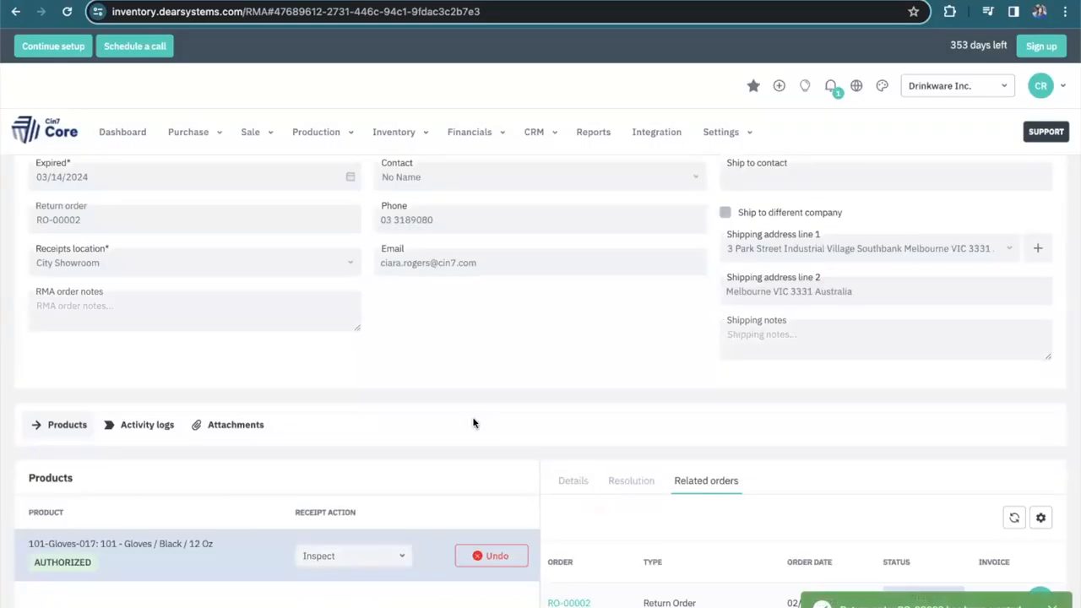
pyautogui.scroll(-3)
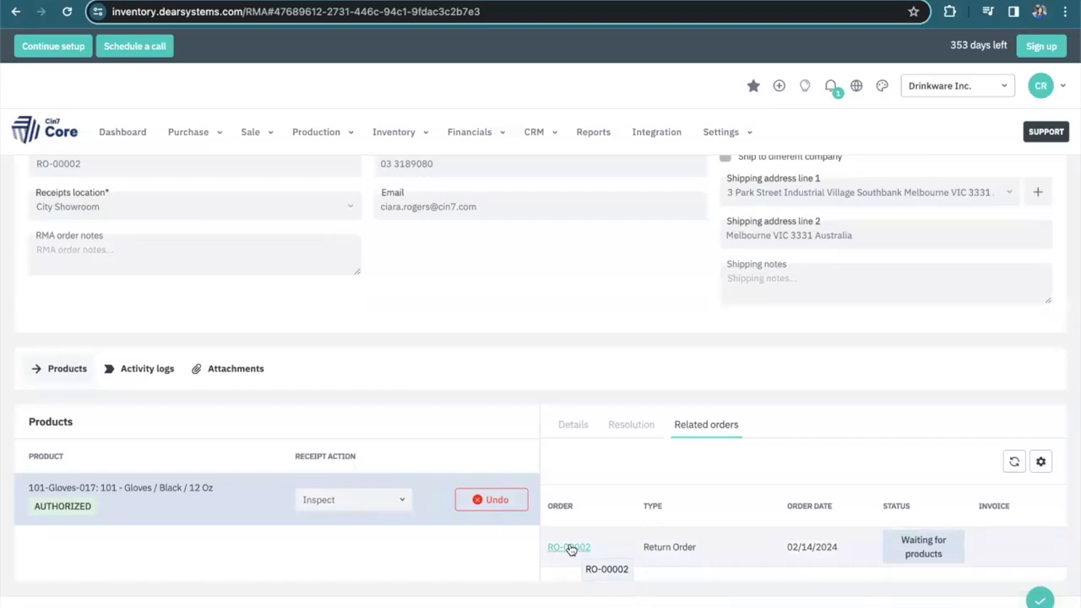
# On RO-00002, mark the gloves as received and authorize that line
pyautogui.click(568, 546)
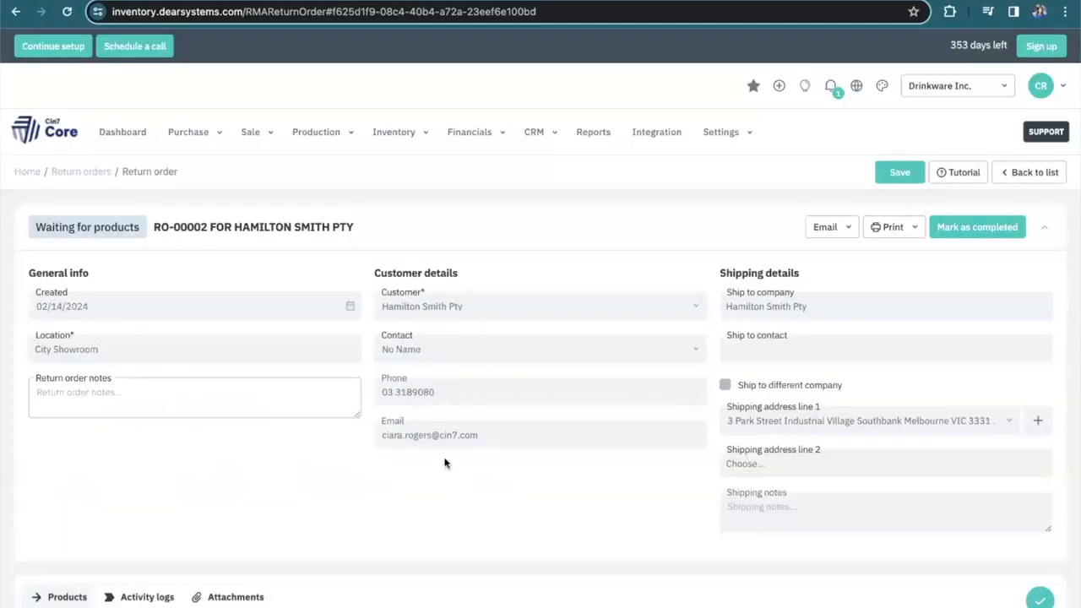
pyautogui.scroll(-3)
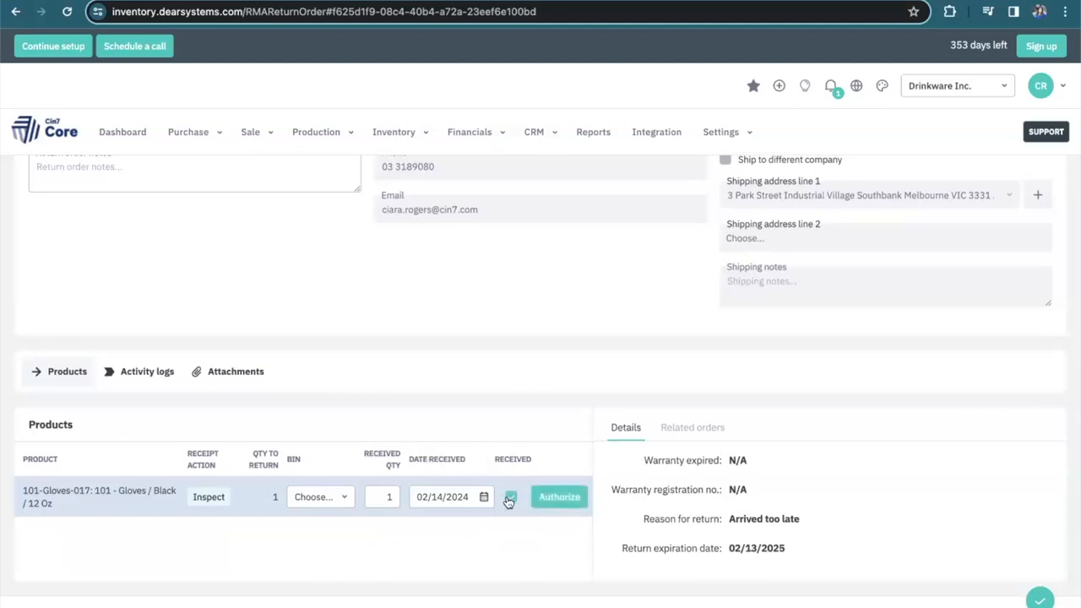
pyautogui.click(558, 496)
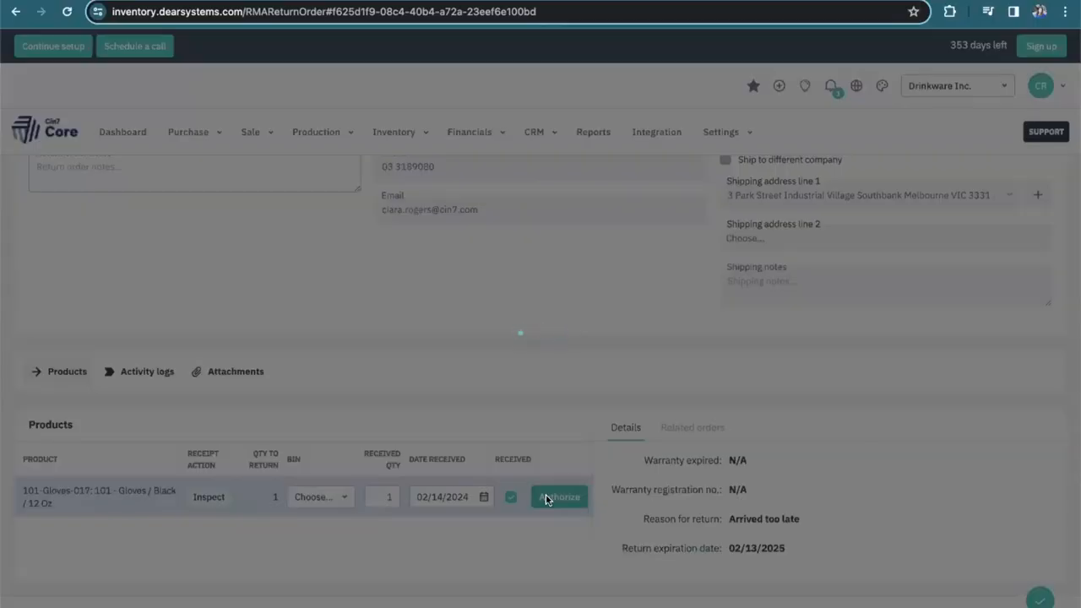
pyautogui.click(558, 496)
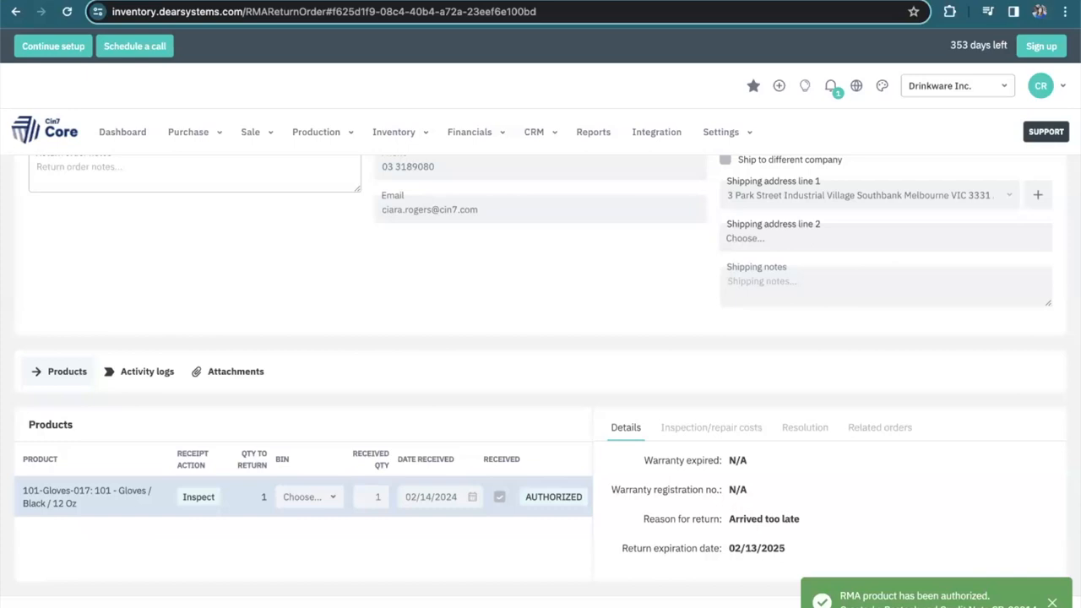
pyautogui.moveTo(746, 410)
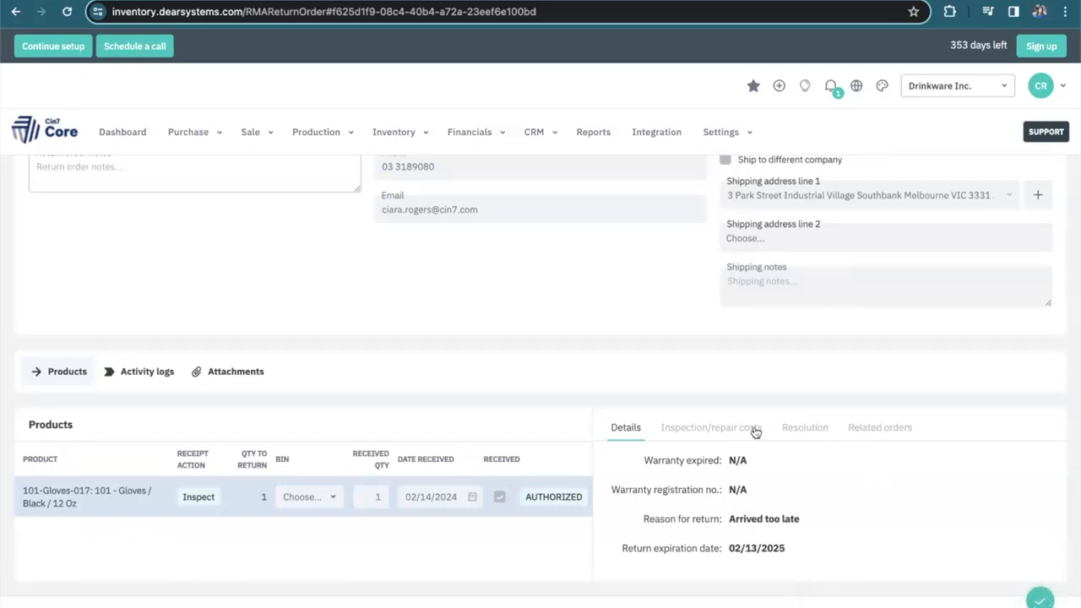
# Resolve the gloves as Restock under 101-Gloves-017, completing RO-00002
pyautogui.click(710, 427)
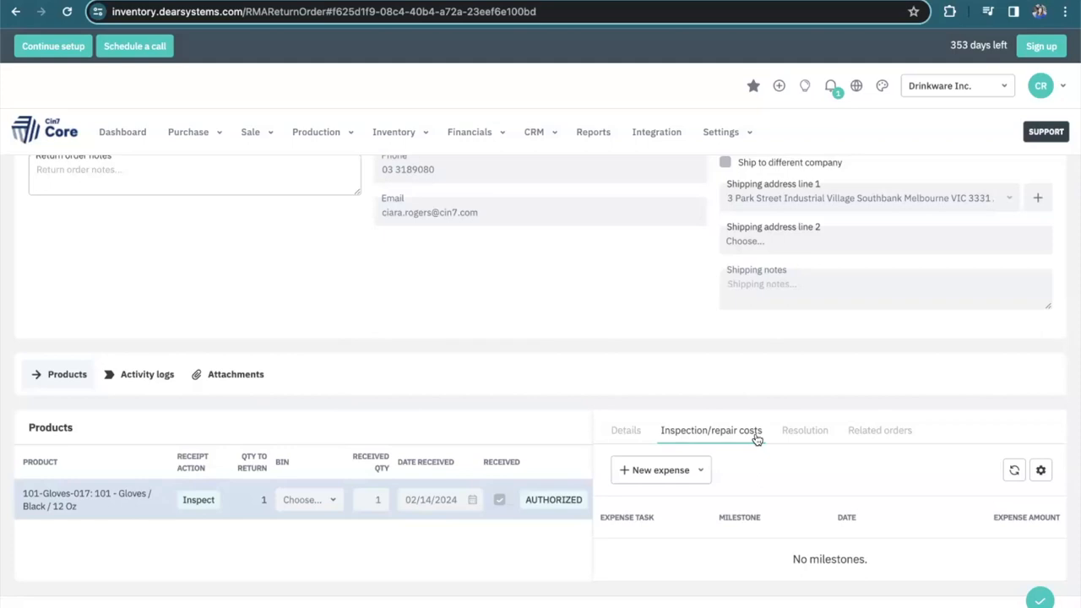
pyautogui.moveTo(706, 525)
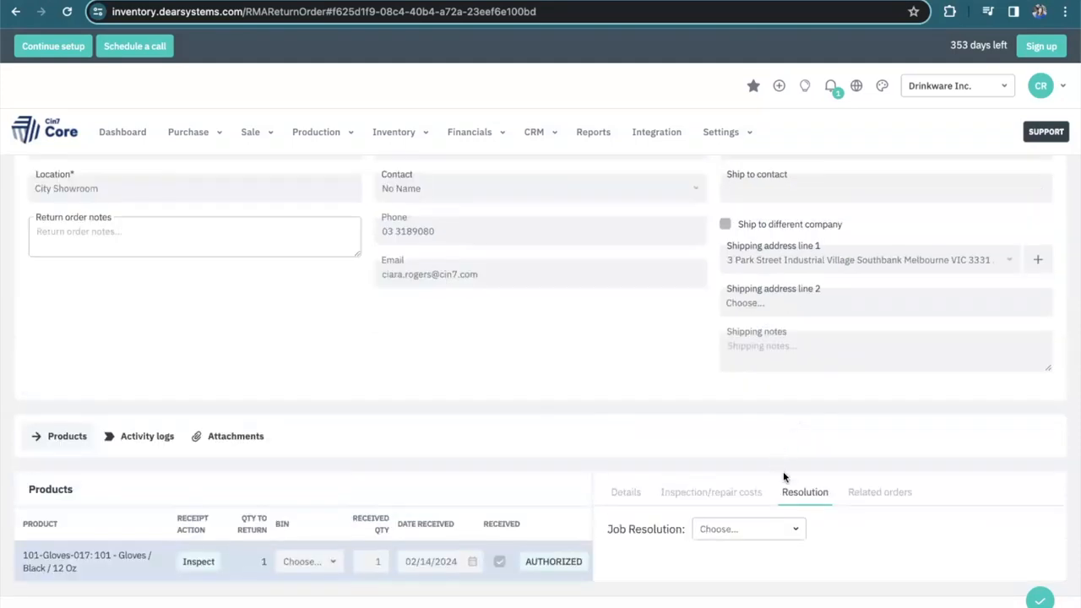
pyautogui.click(746, 528)
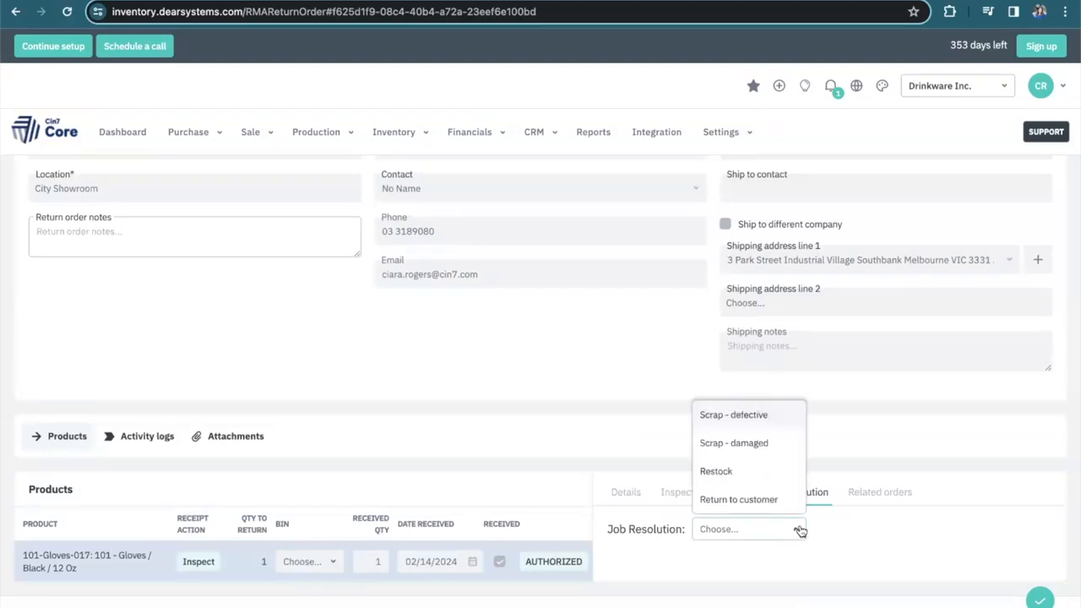
pyautogui.moveTo(784, 478)
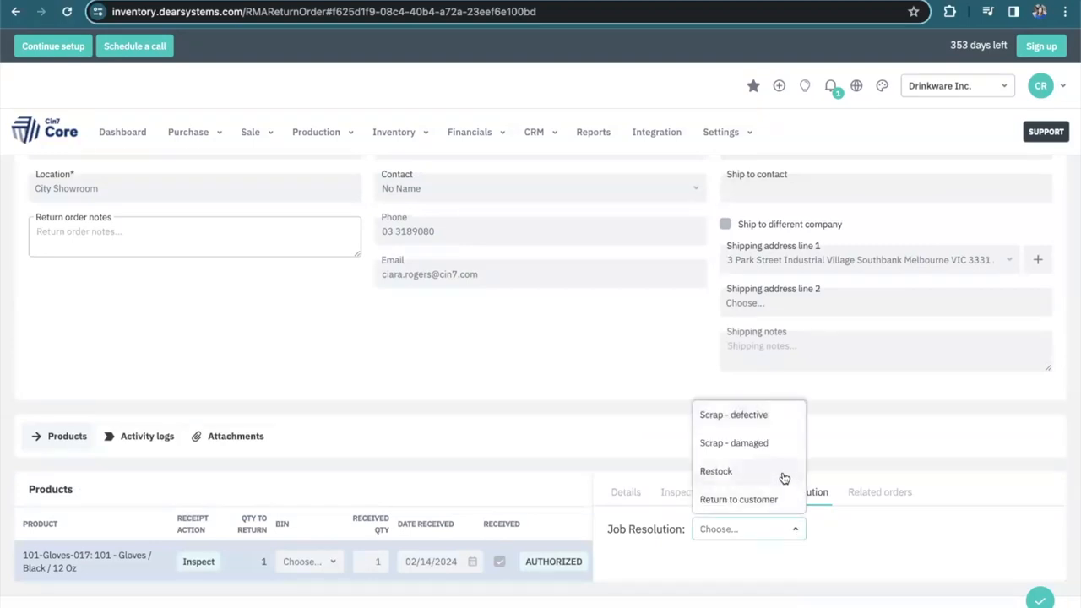
pyautogui.click(715, 471)
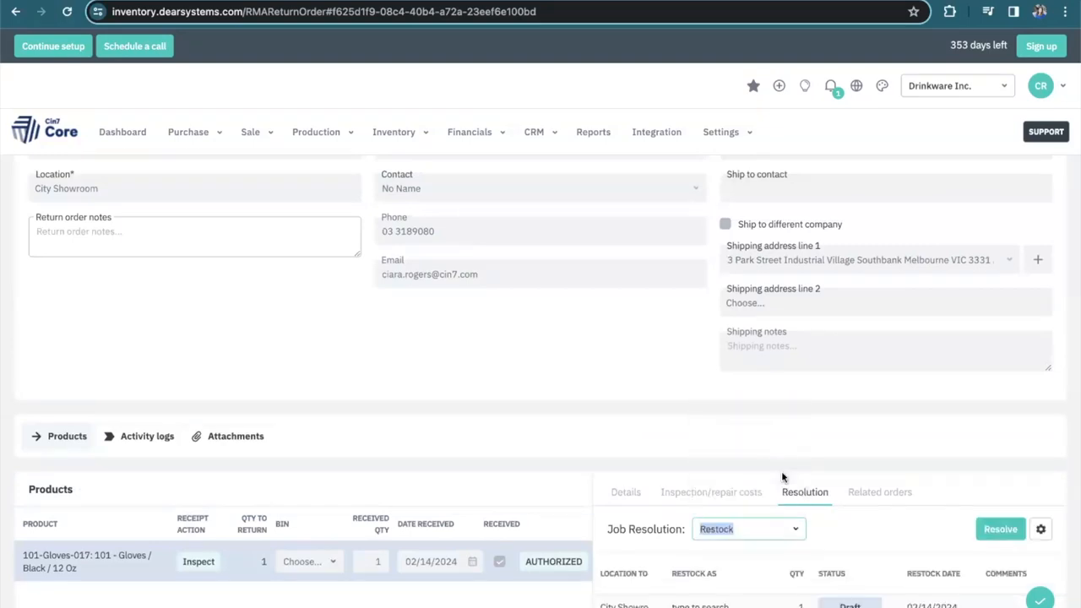
pyautogui.scroll(-3)
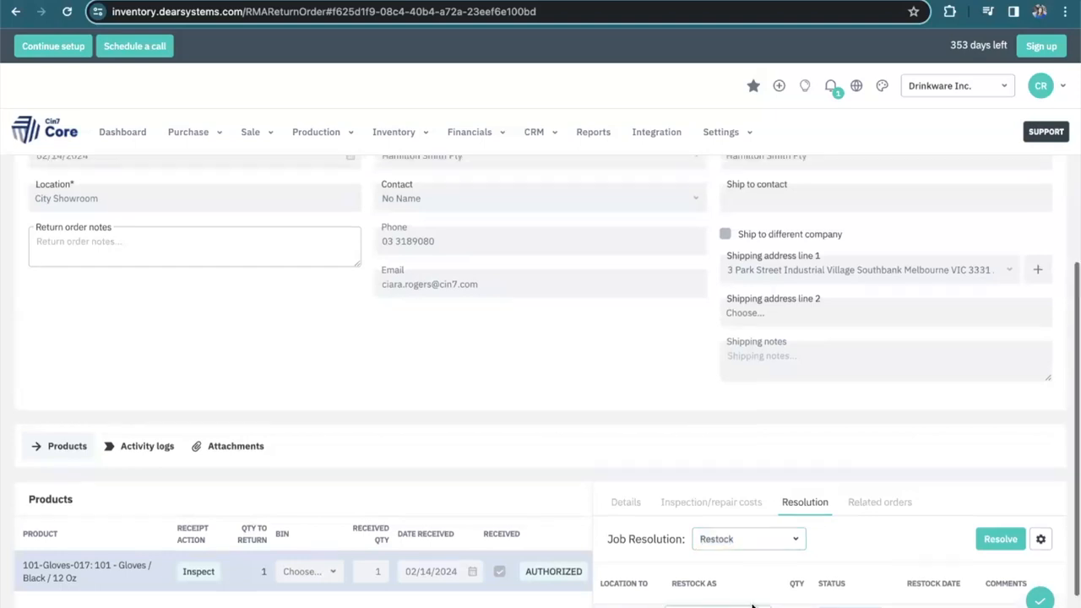
pyautogui.click(716, 596)
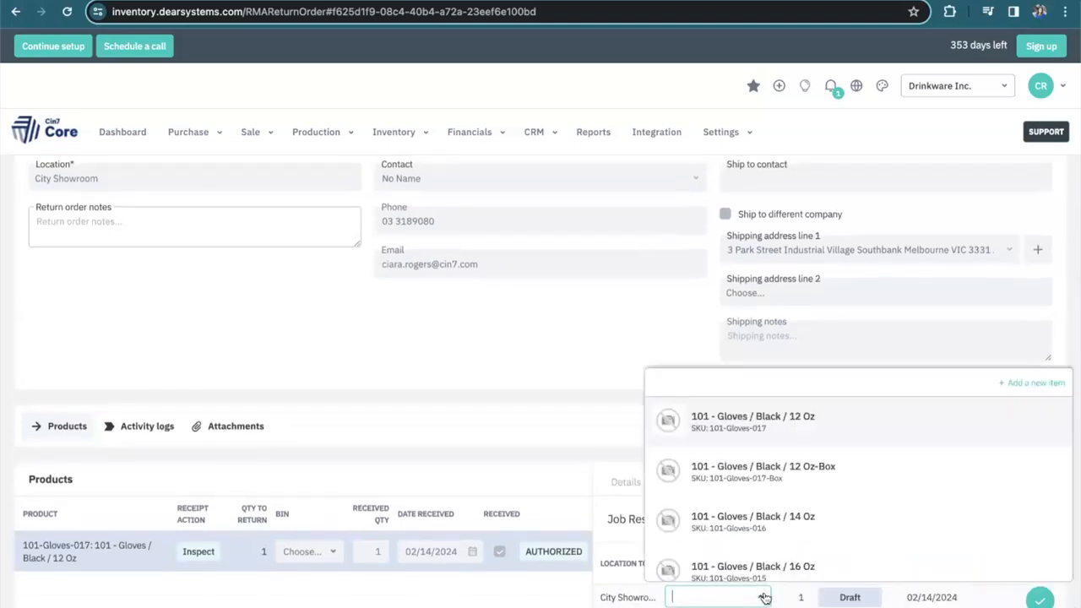
pyautogui.write('gloves-017')
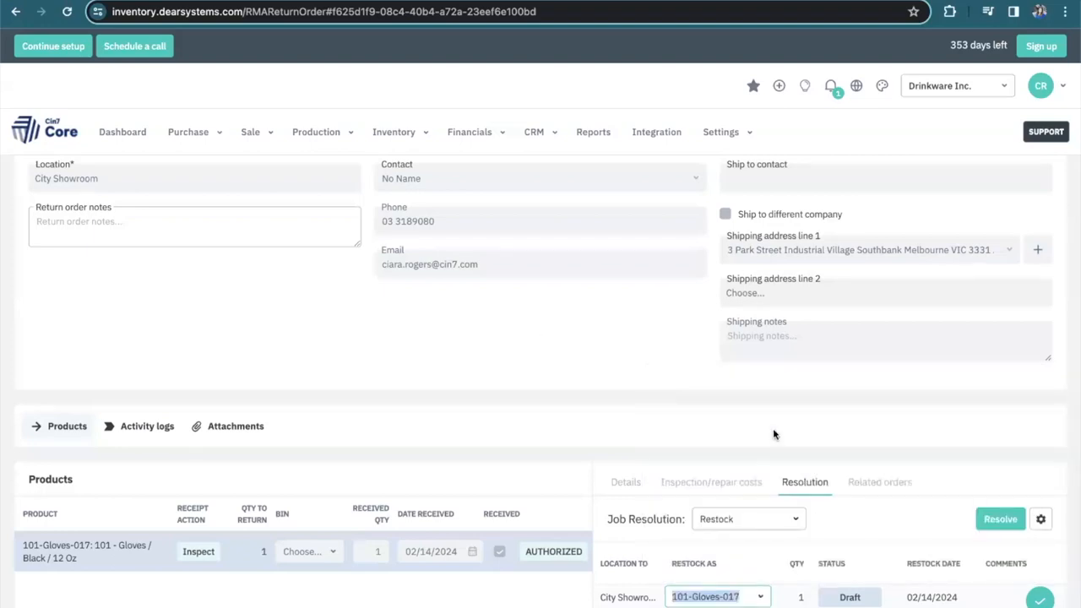
pyautogui.moveTo(704, 582)
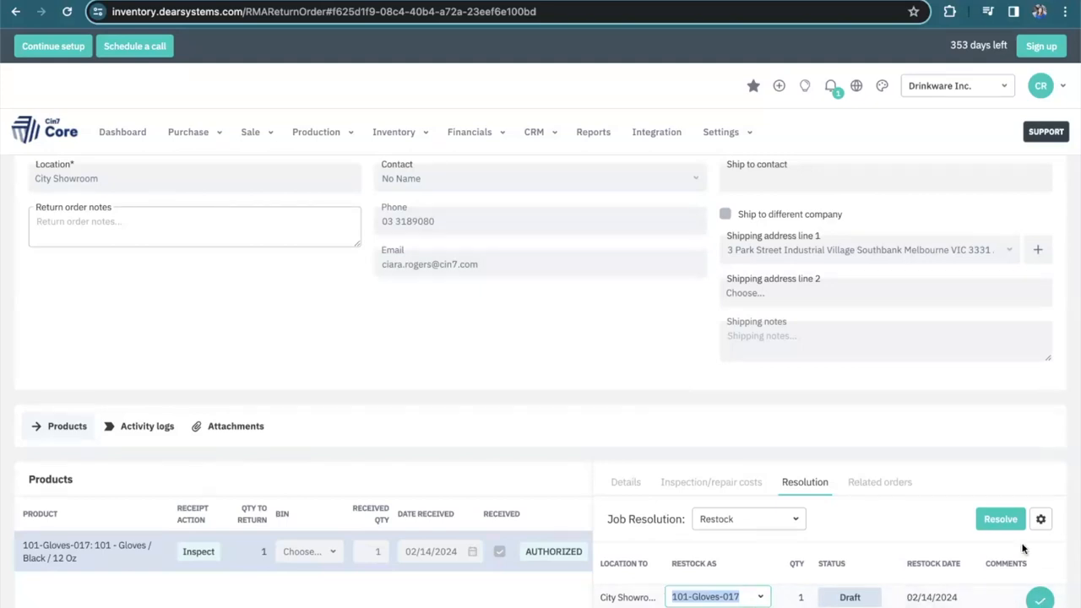
pyautogui.click(1000, 519)
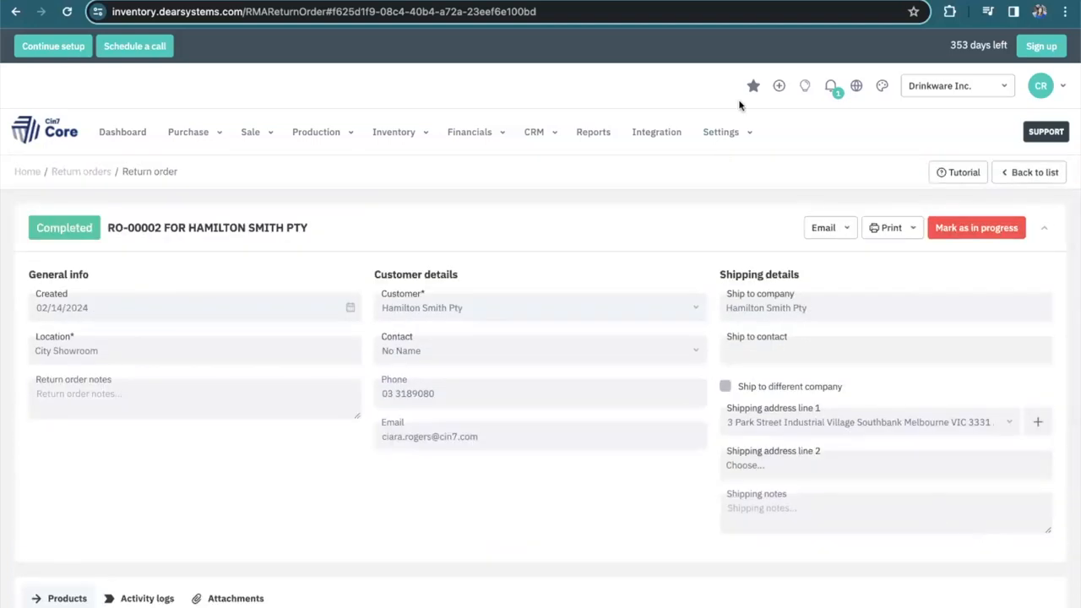
# Open the linked sale order SO-00162 from the return's related orders
pyautogui.scroll(-3)
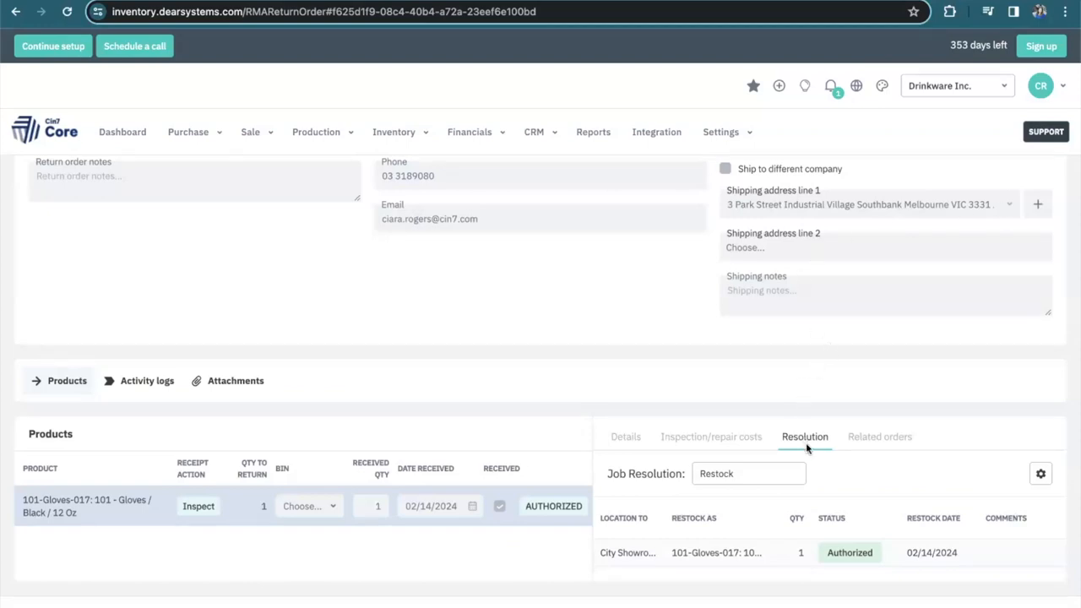
pyautogui.click(879, 436)
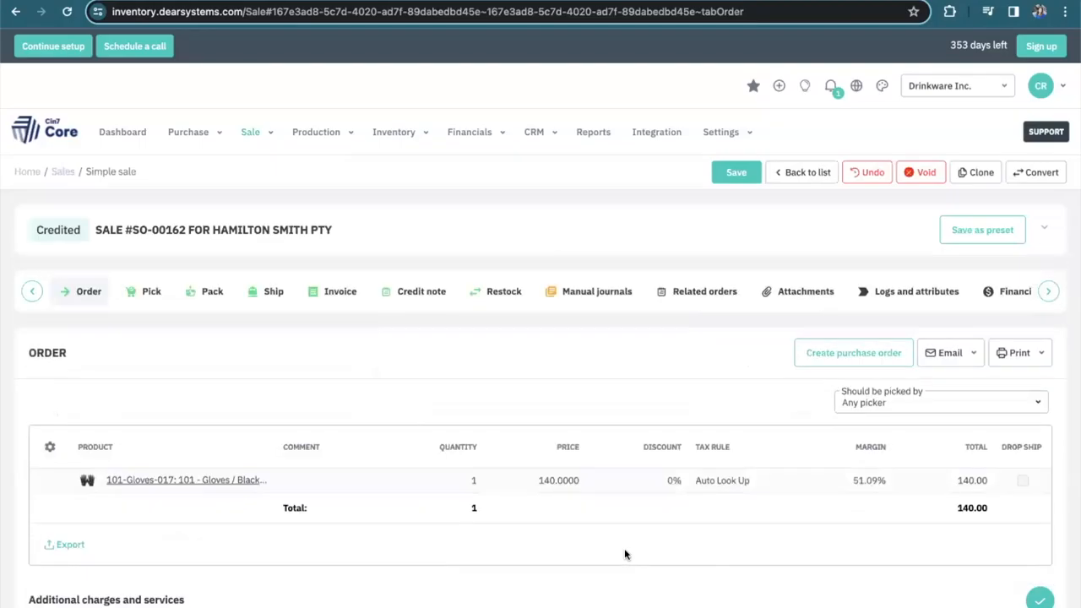
# Refund 140.00 from account 1199: MyBank on credit note CR-00014
pyautogui.scroll(-3)
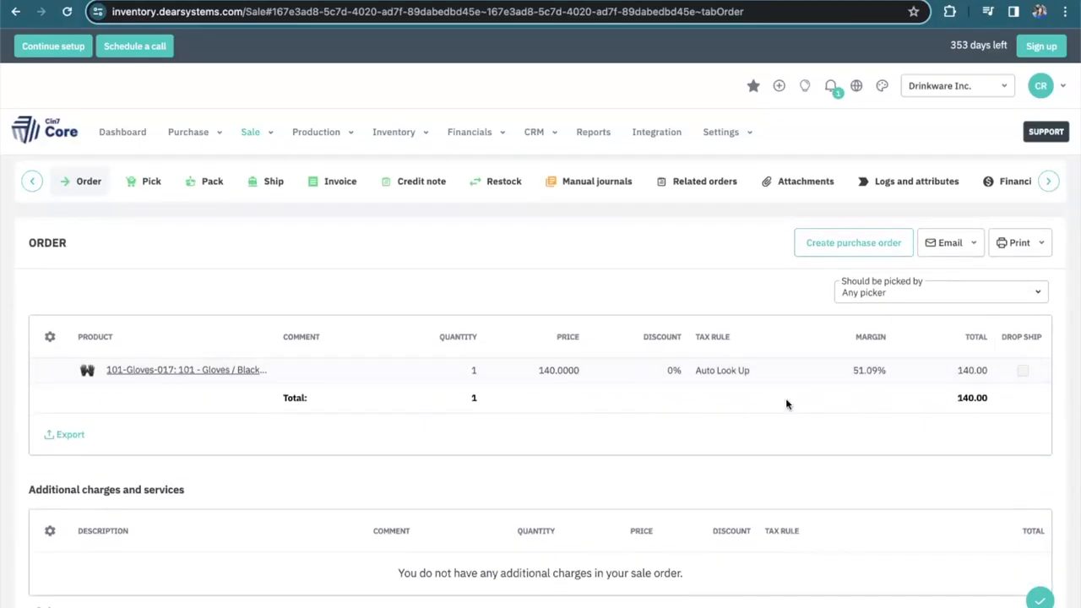
pyautogui.scroll(-3)
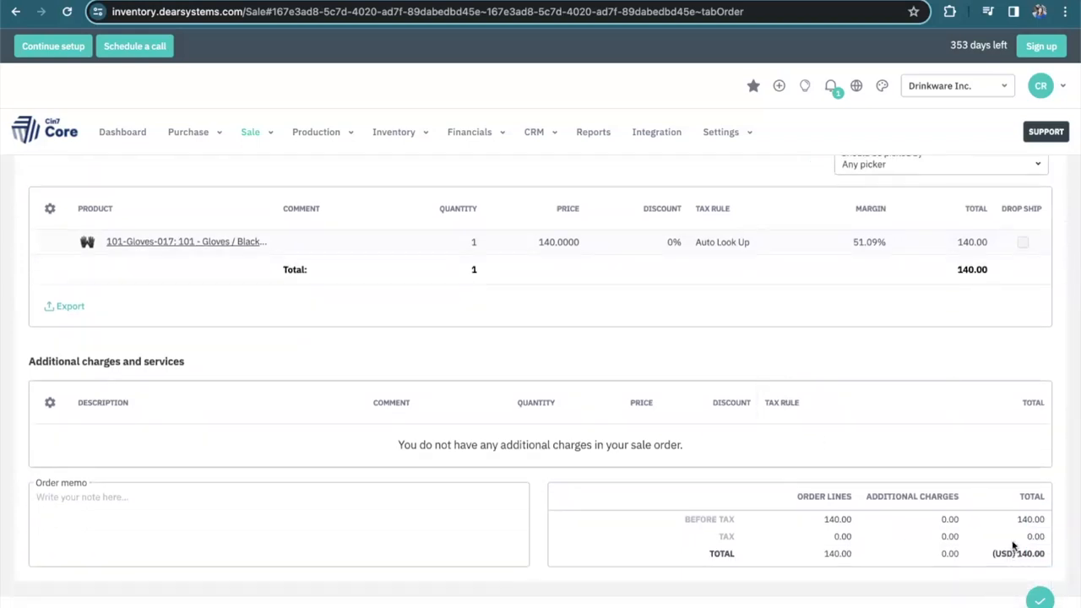
pyautogui.scroll(3)
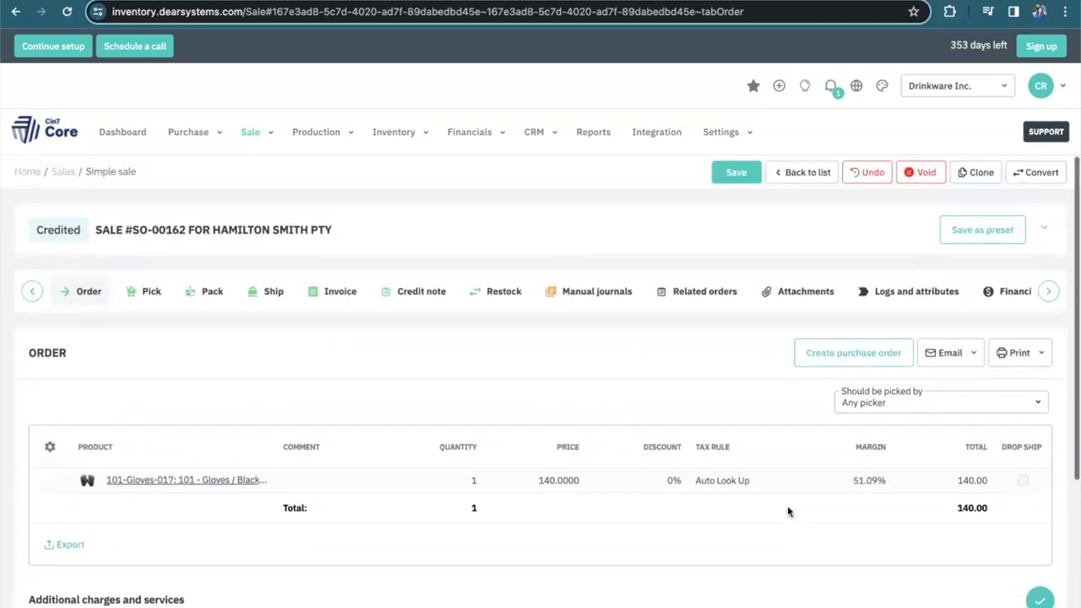
pyautogui.click(420, 291)
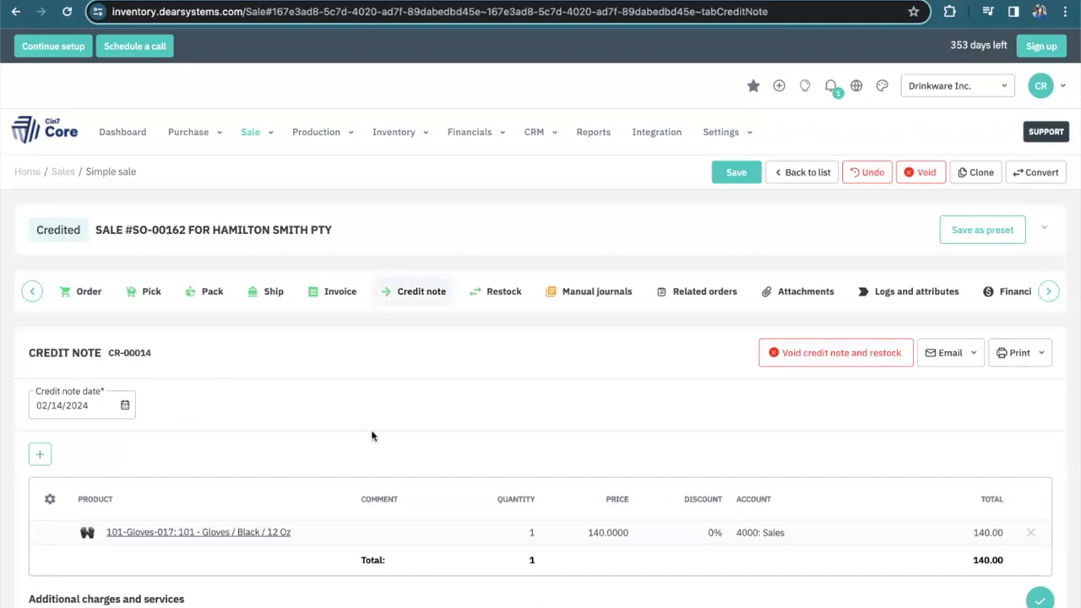
pyautogui.scroll(-3)
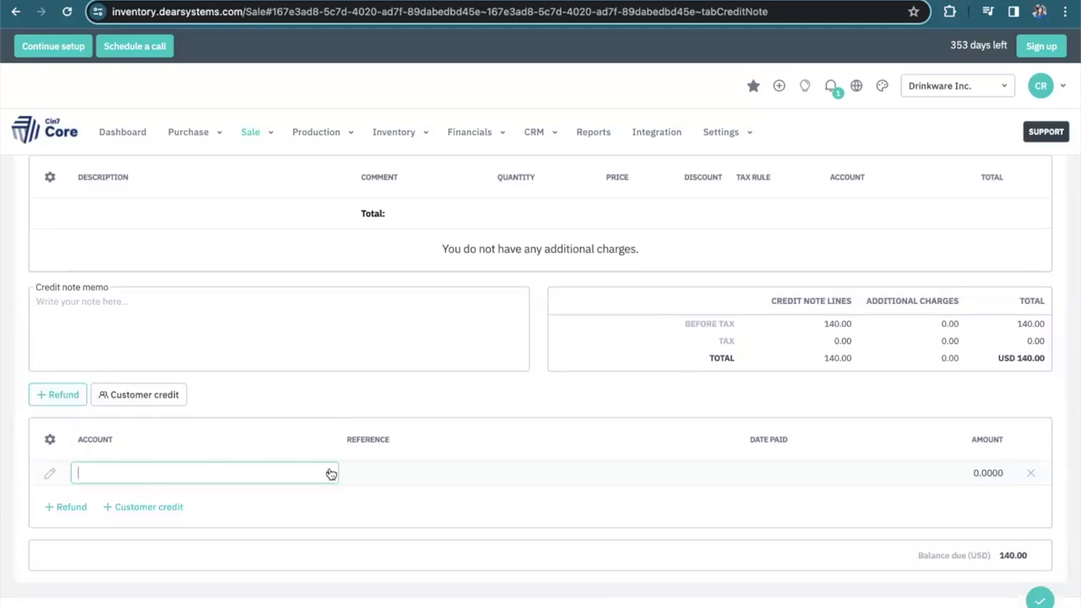
pyautogui.click(202, 472)
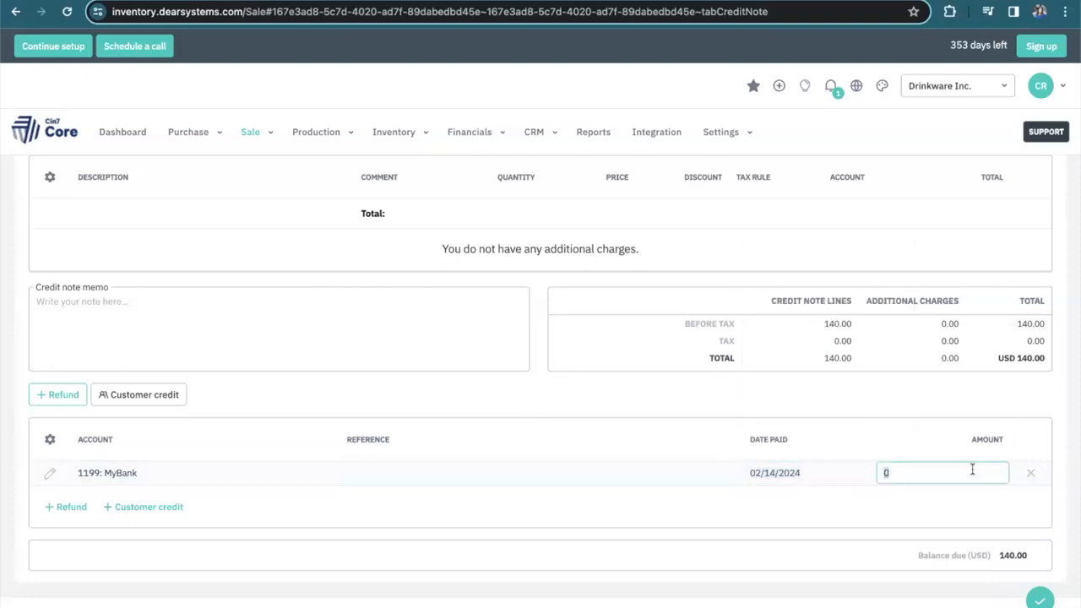
pyautogui.write('140.00')
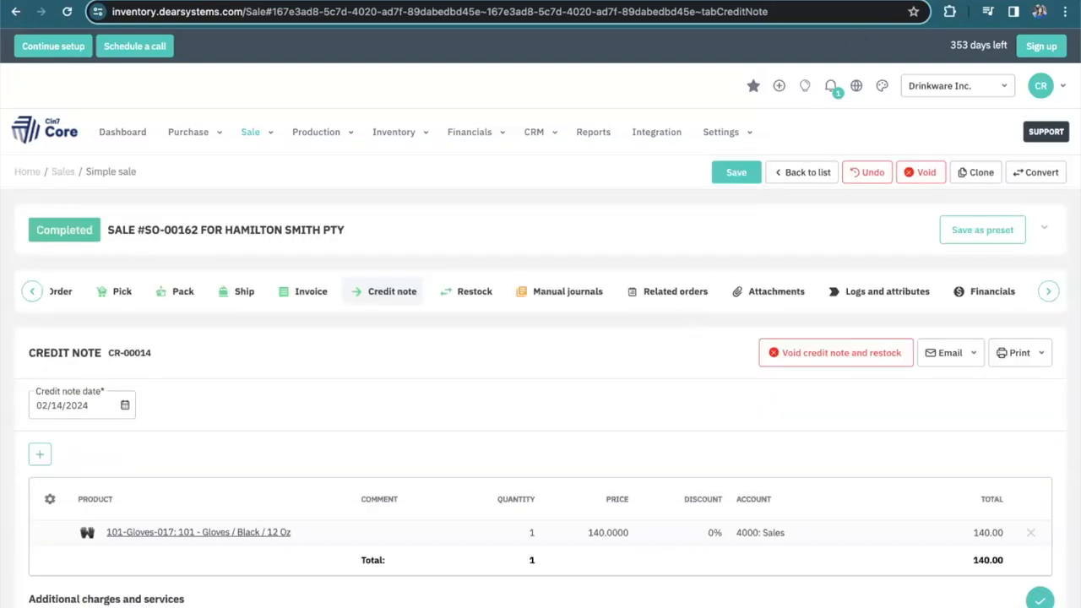
# Launch the customer returns portal from the RMA Portal integration settings
pyautogui.click(656, 132)
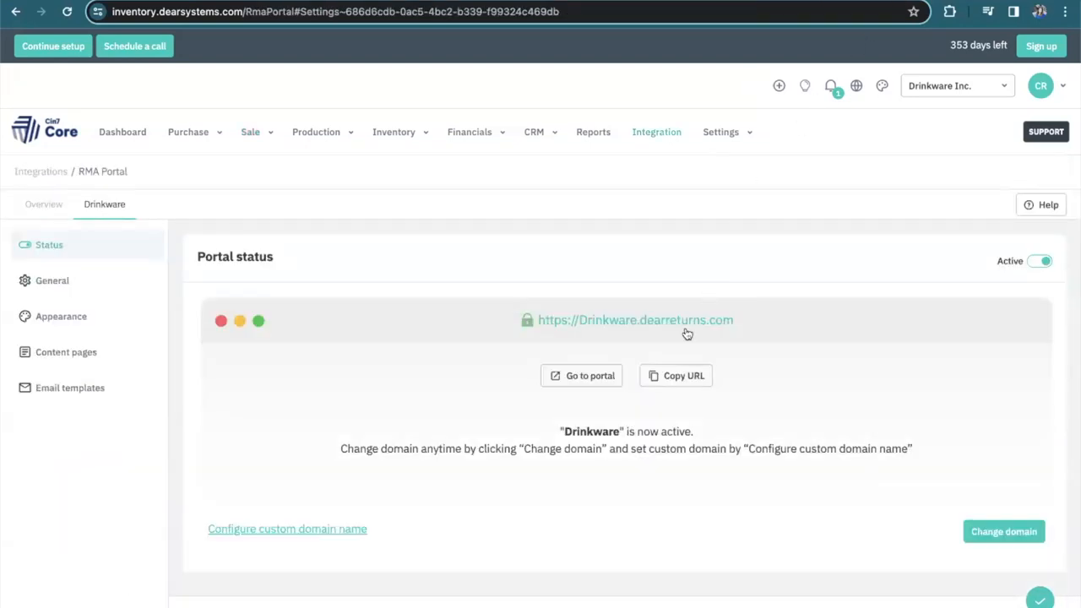
pyautogui.click(581, 375)
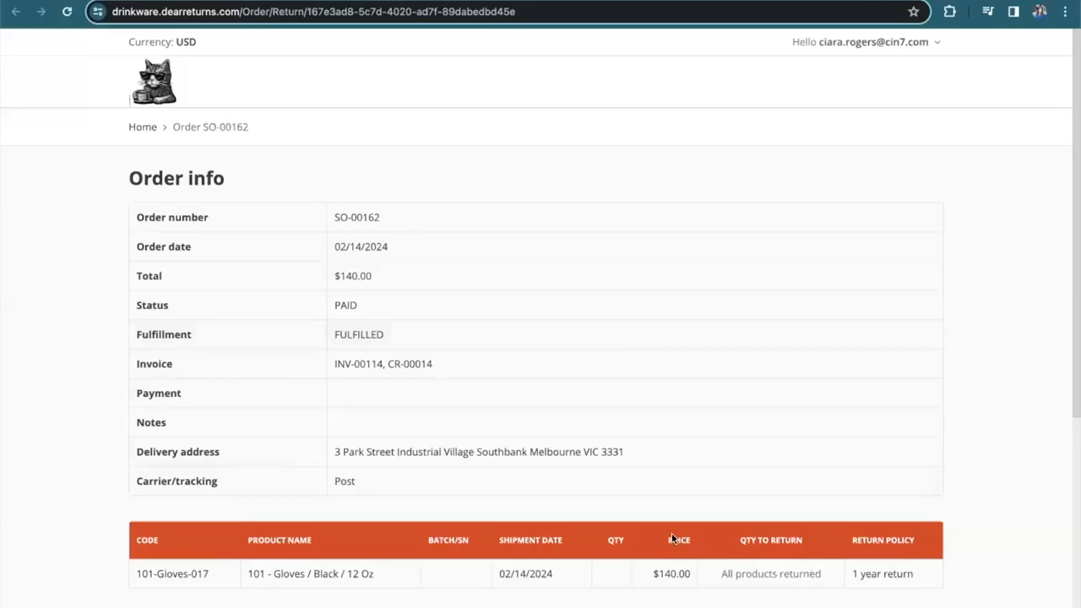
pyautogui.moveTo(756, 597)
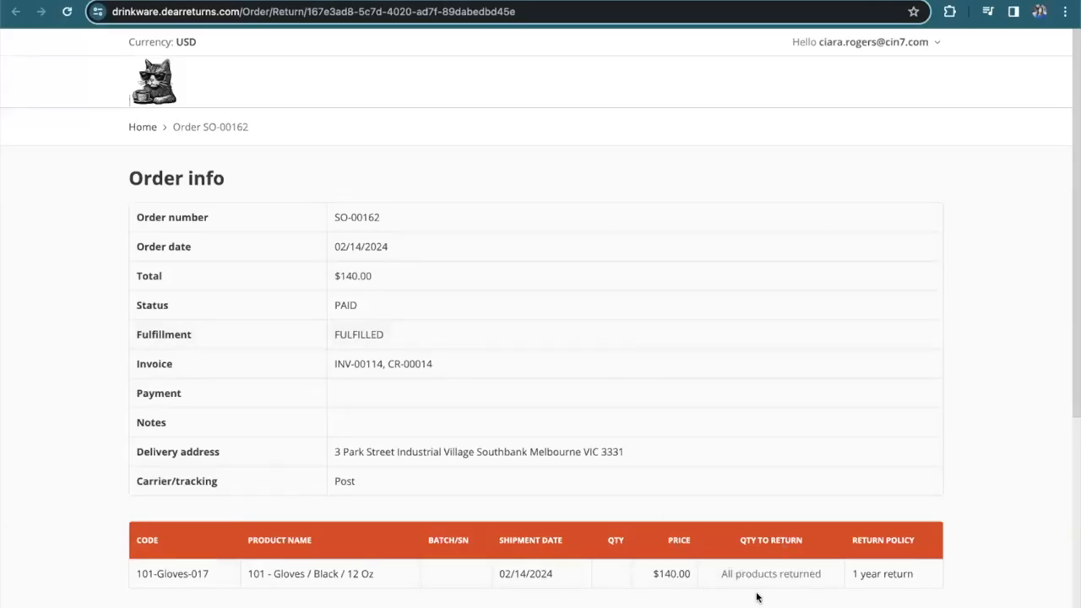
pyautogui.moveTo(471, 390)
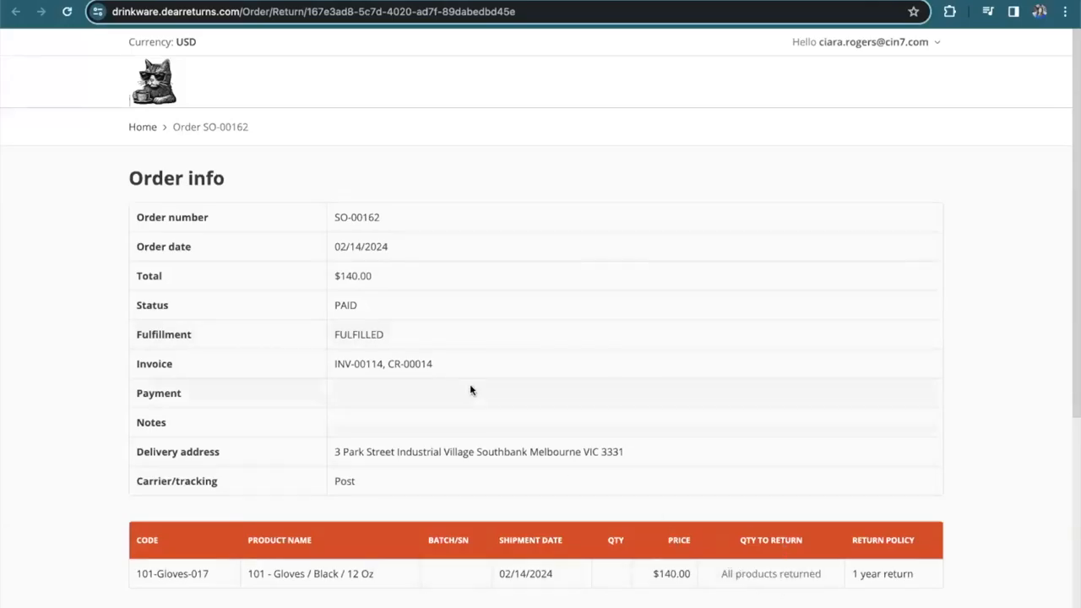